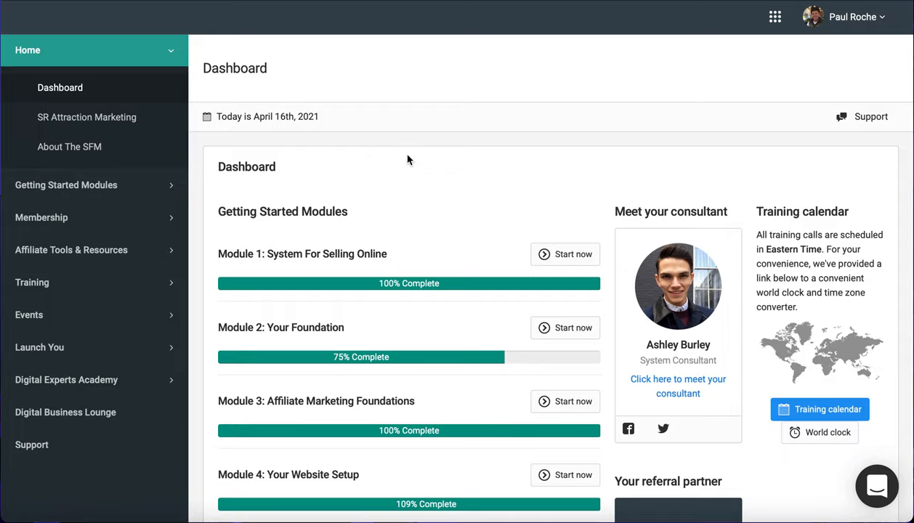
mouse_move(683, 93)
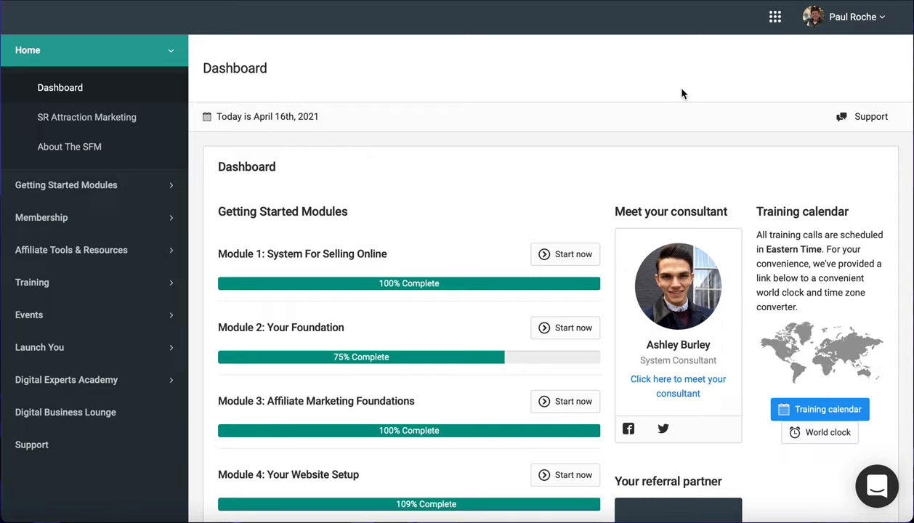
mouse_move(879, 22)
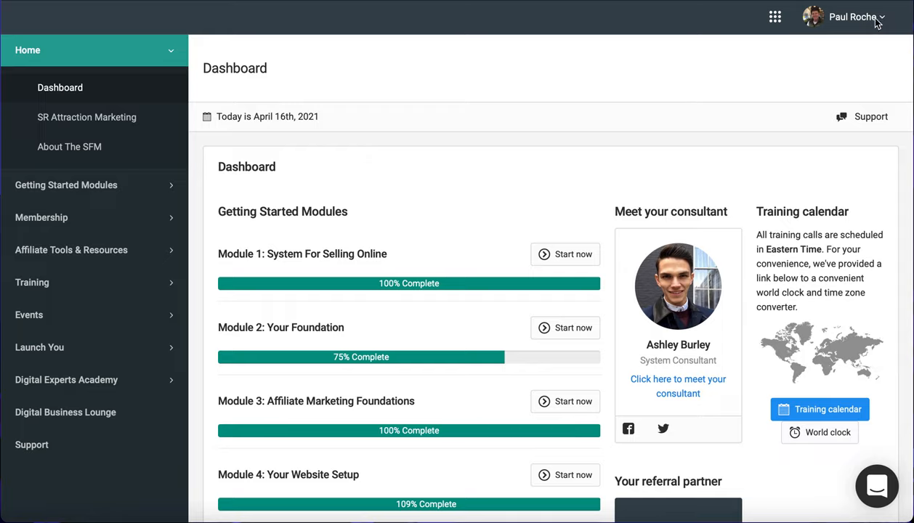
mouse_move(829, 74)
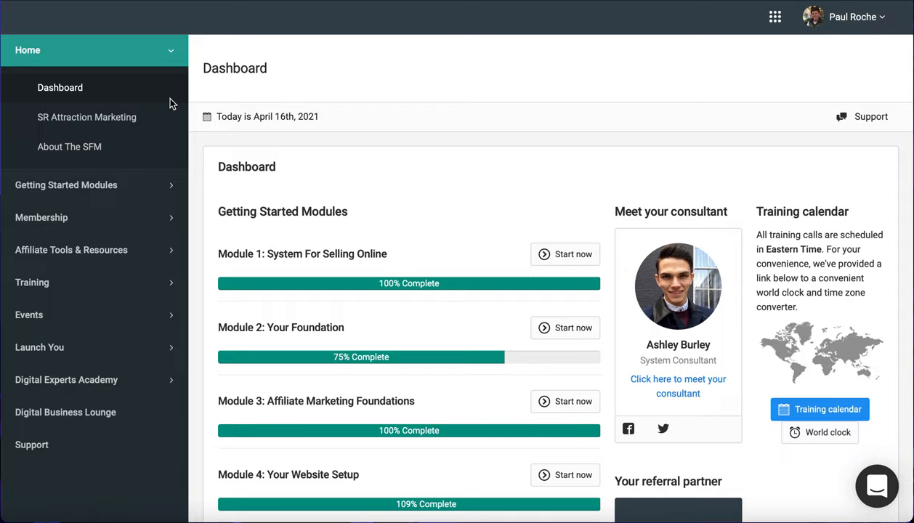
mouse_move(36, 242)
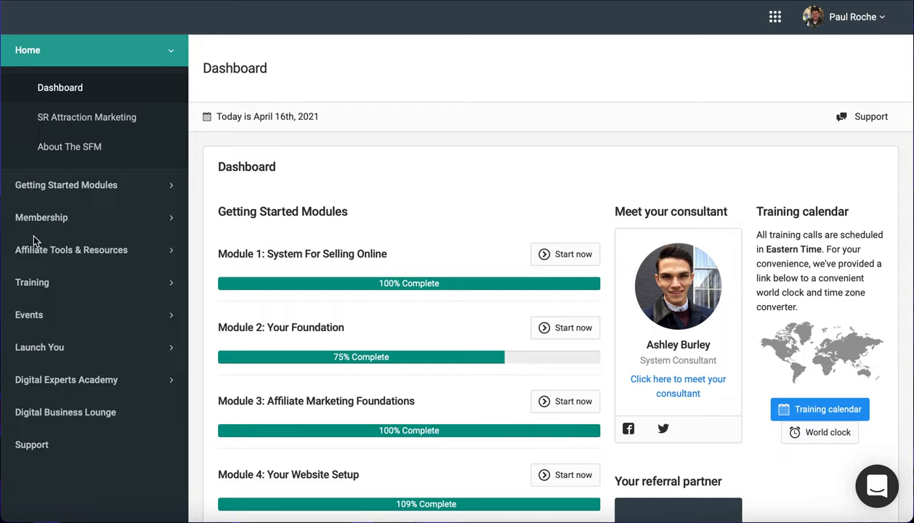
mouse_move(82, 212)
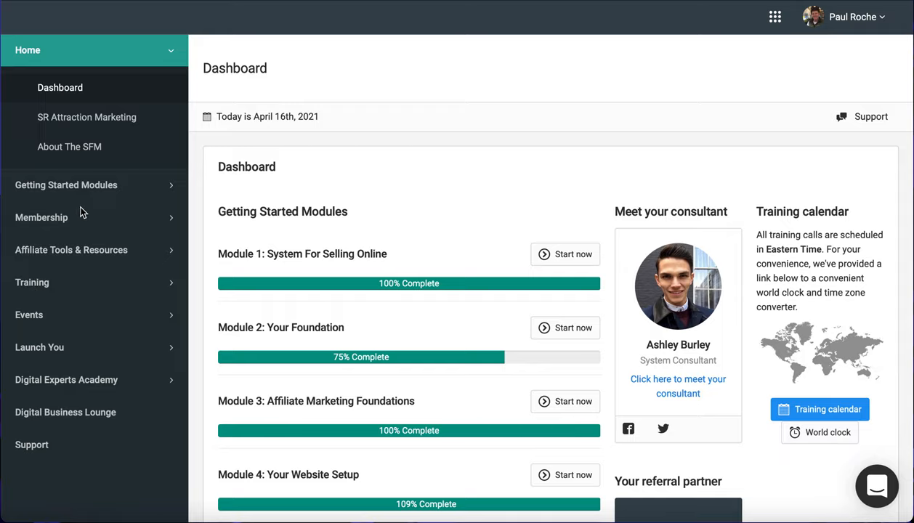
mouse_move(80, 65)
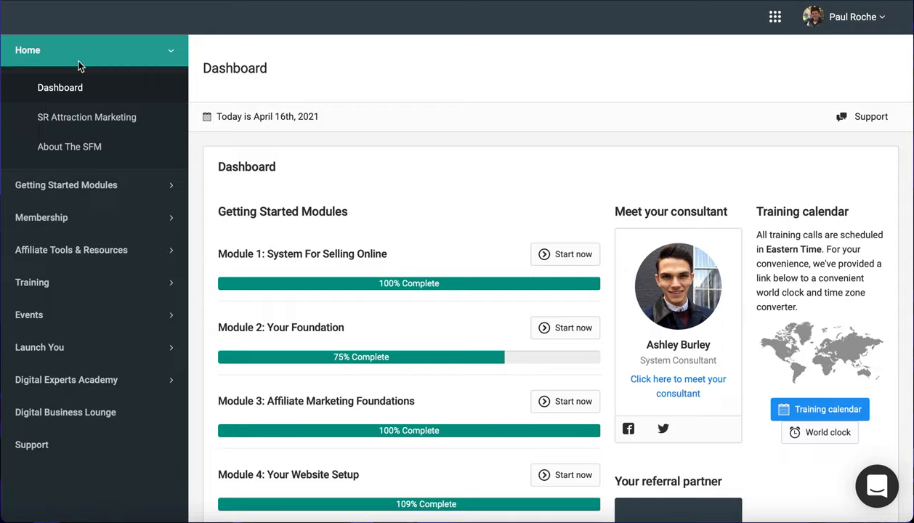
mouse_move(160, 84)
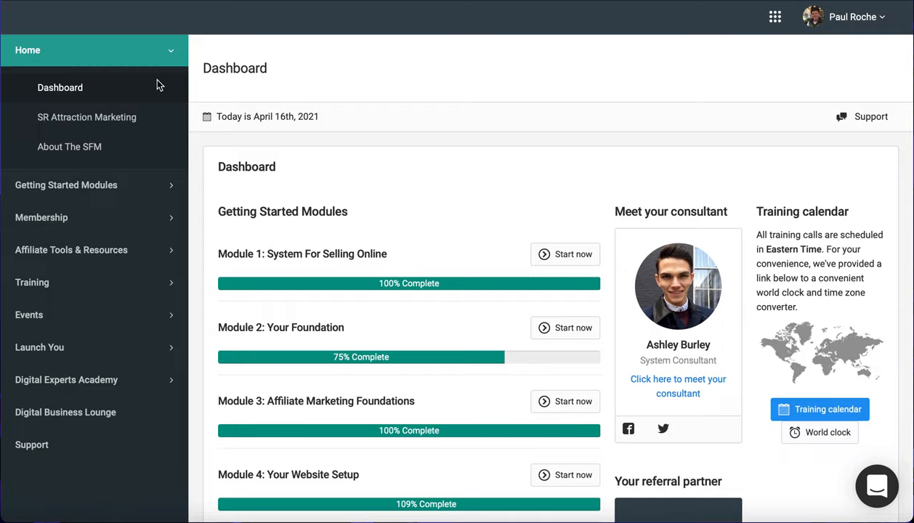
mouse_move(396, 101)
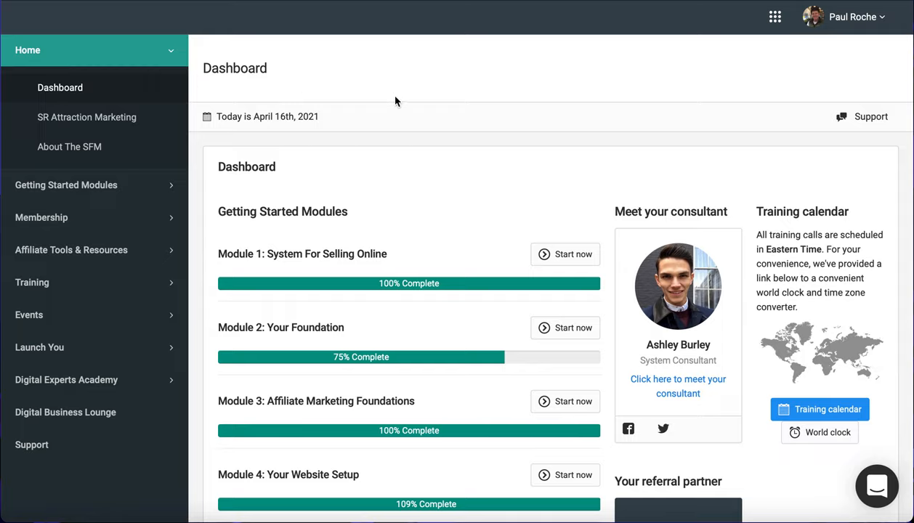
mouse_move(425, 182)
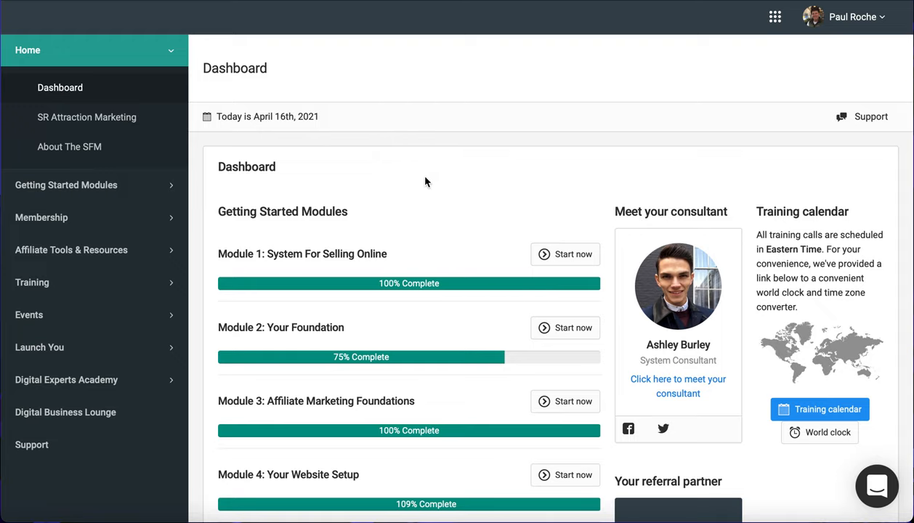
Step: Scroll the dashboard until Modules 1–7 and the Your referral partner card are visible
scroll("down", 3)
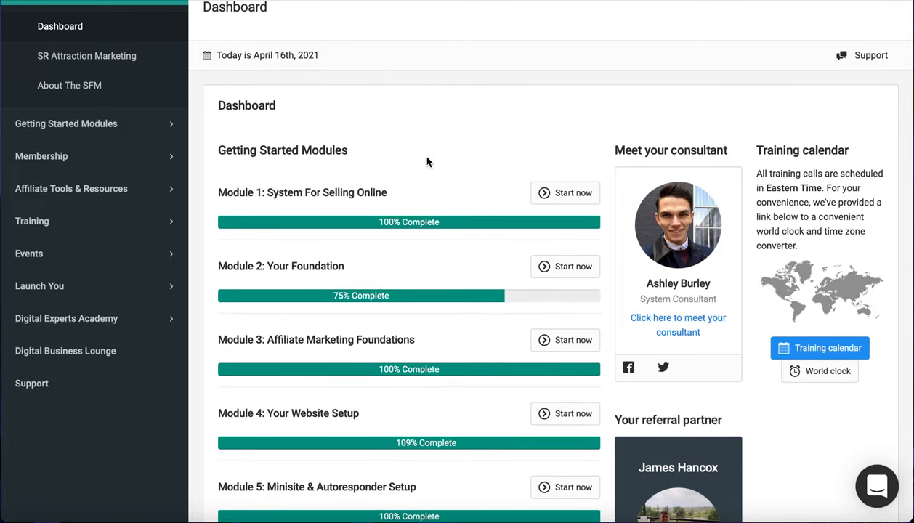
scroll("down", 3)
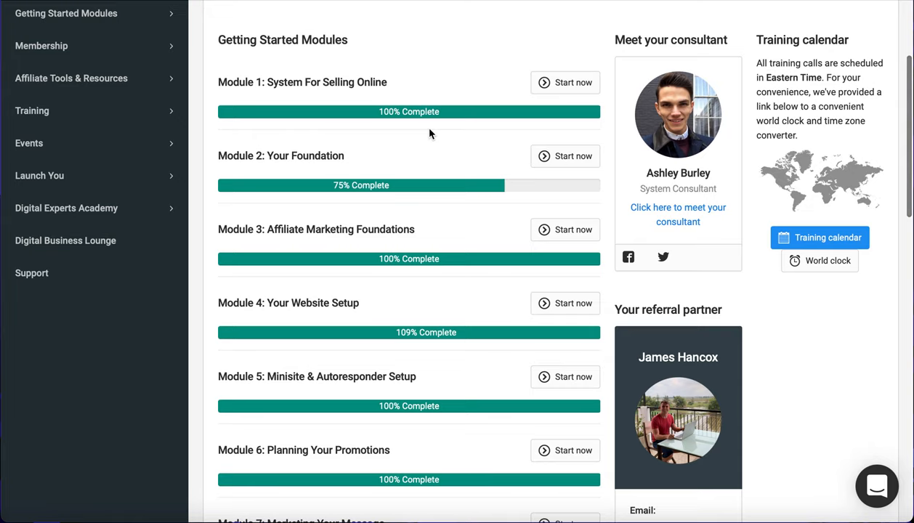
scroll("down", 3)
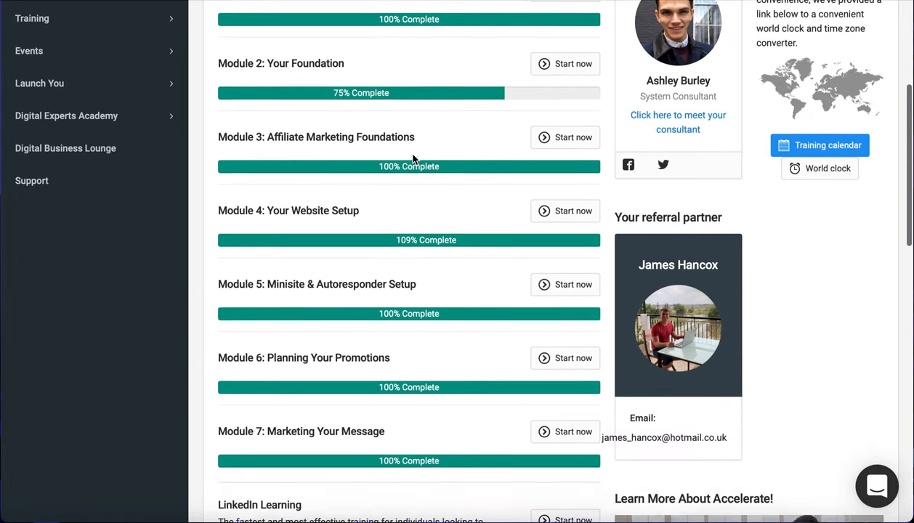
scroll("down", 3)
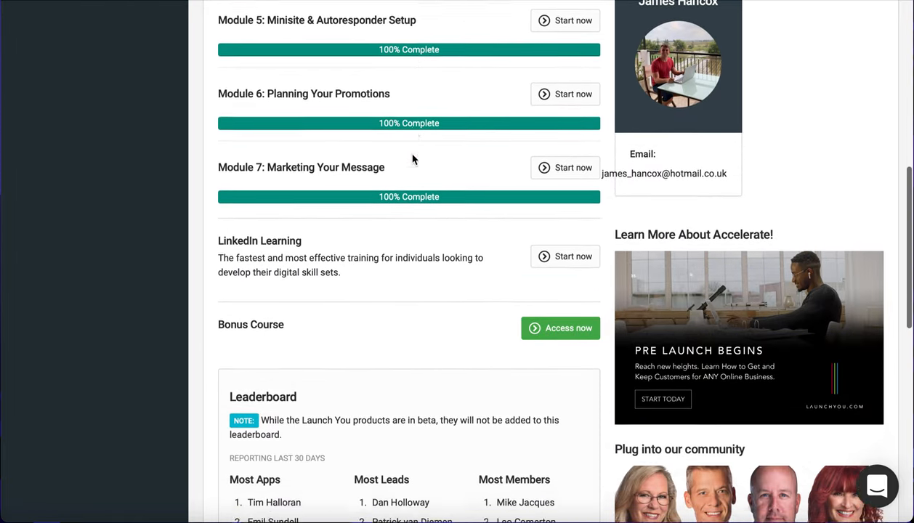
scroll("down", 3)
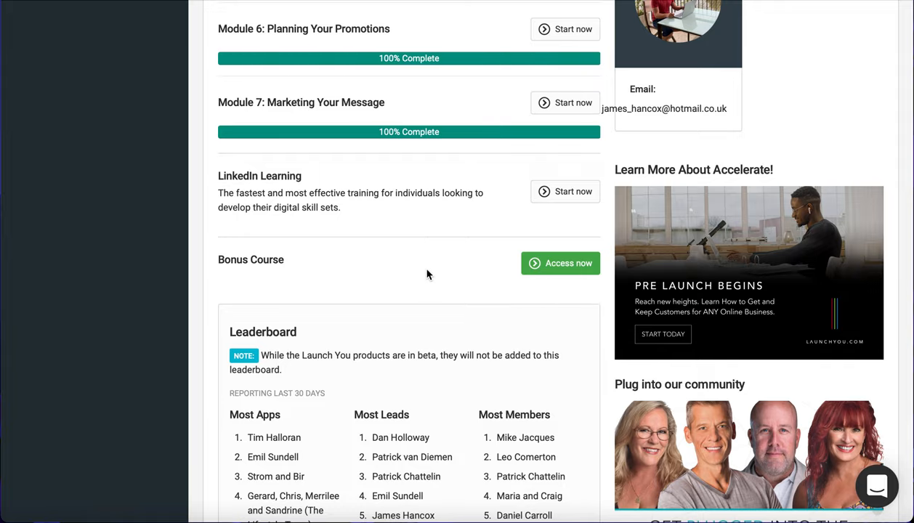
scroll("down", 3)
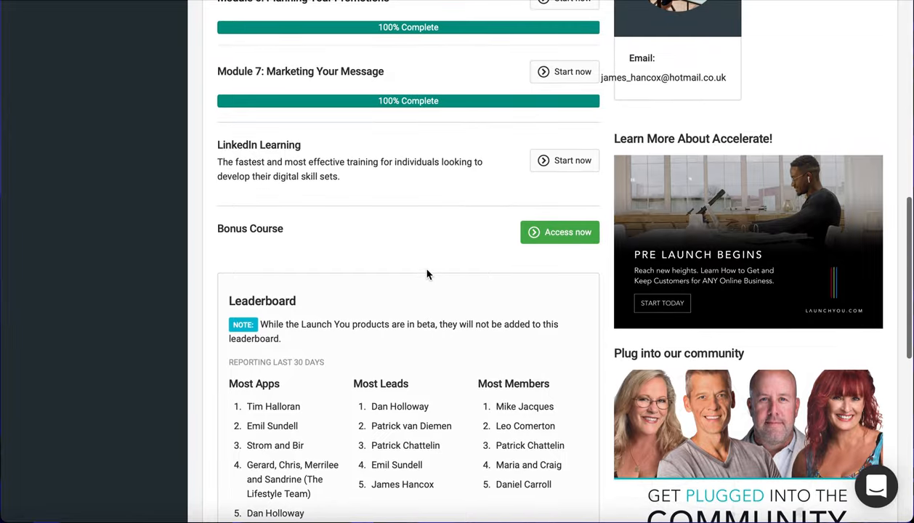
scroll("up", 3)
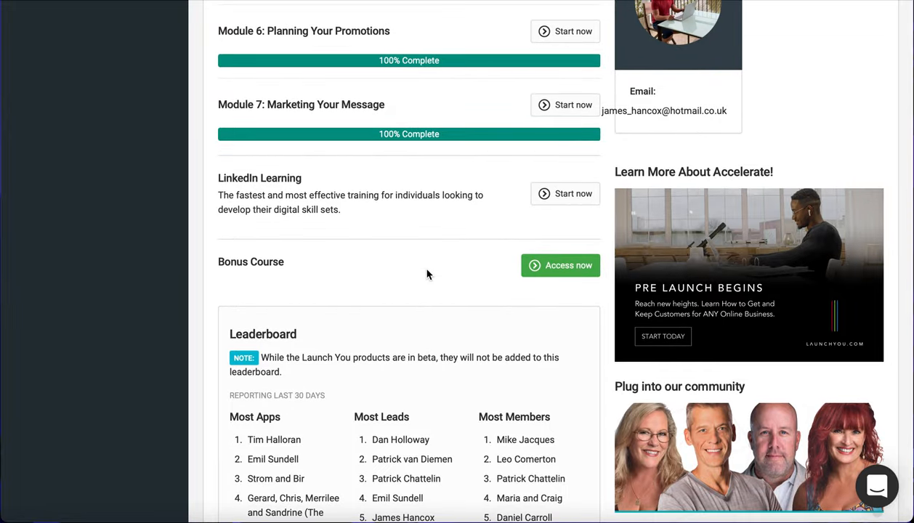
scroll("up", 3)
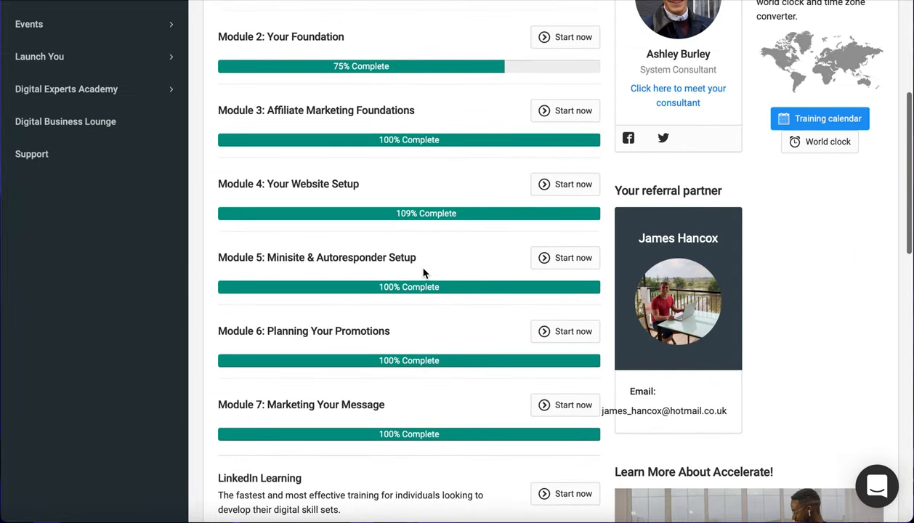
scroll("up", 3)
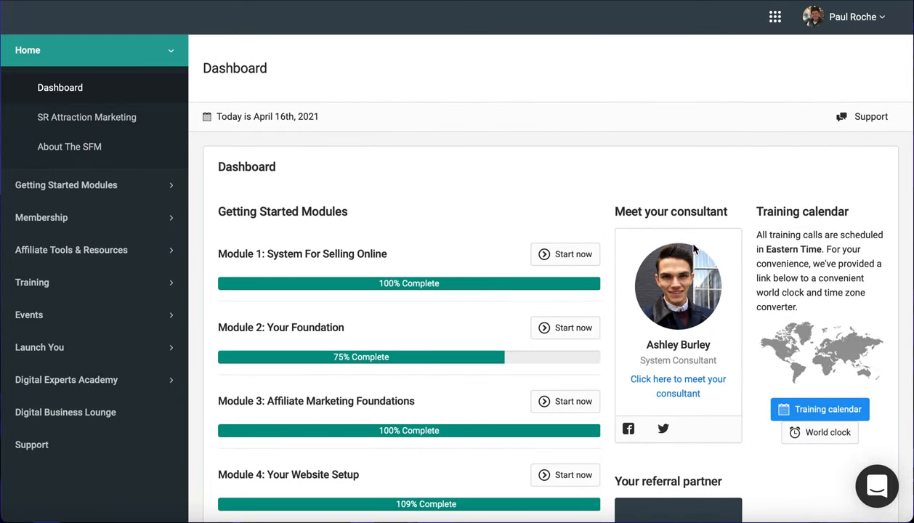
mouse_move(739, 288)
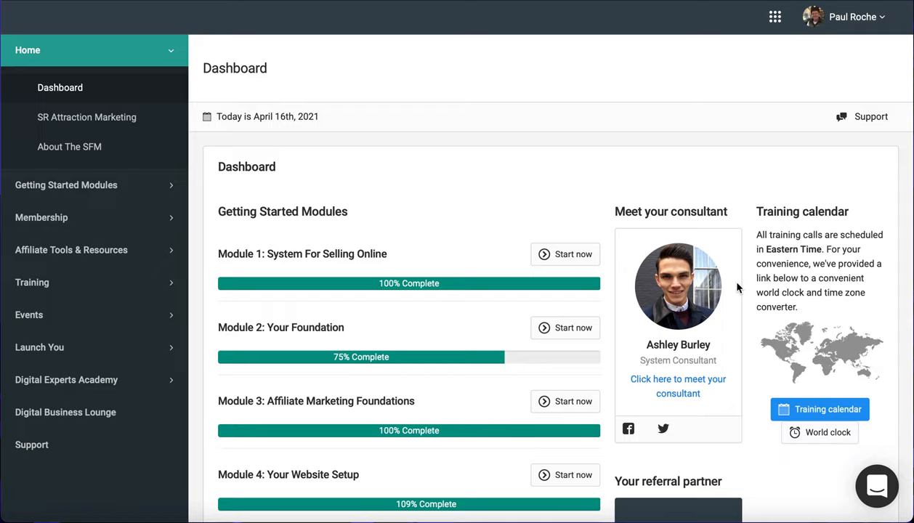
mouse_move(693, 361)
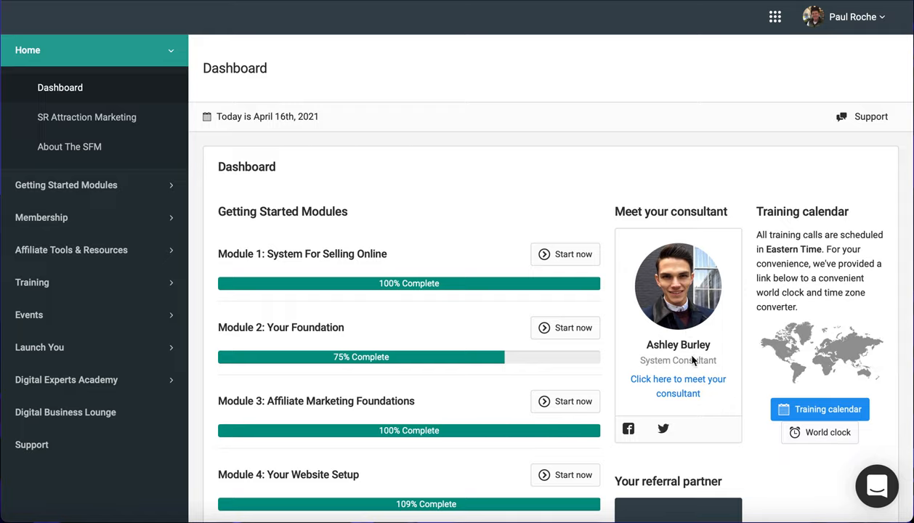
mouse_move(712, 330)
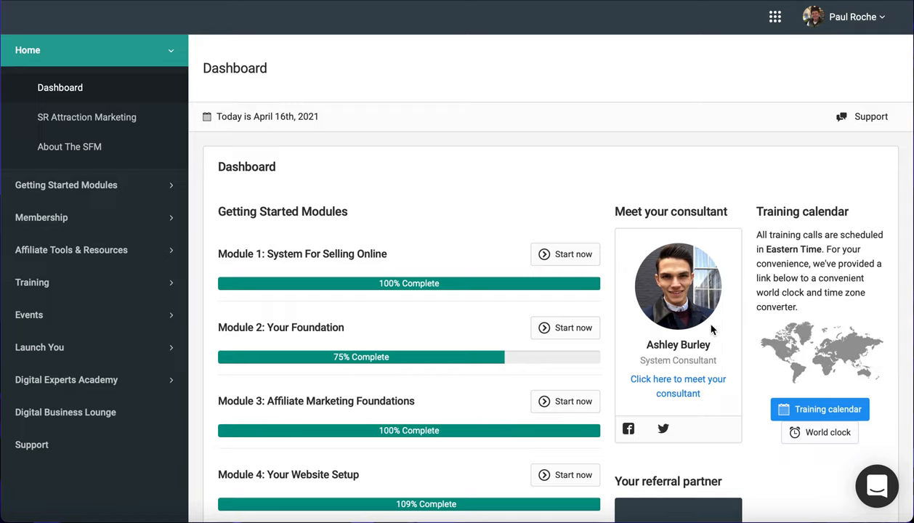
mouse_move(718, 334)
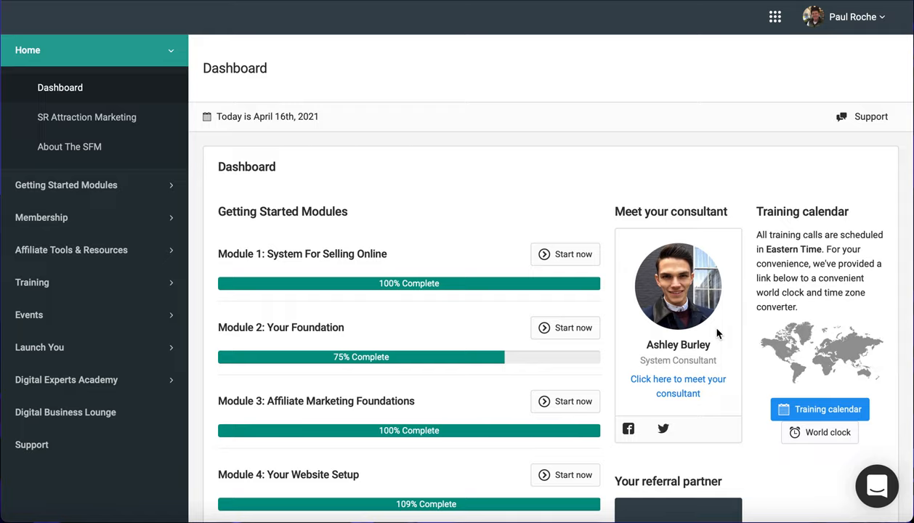
mouse_move(732, 360)
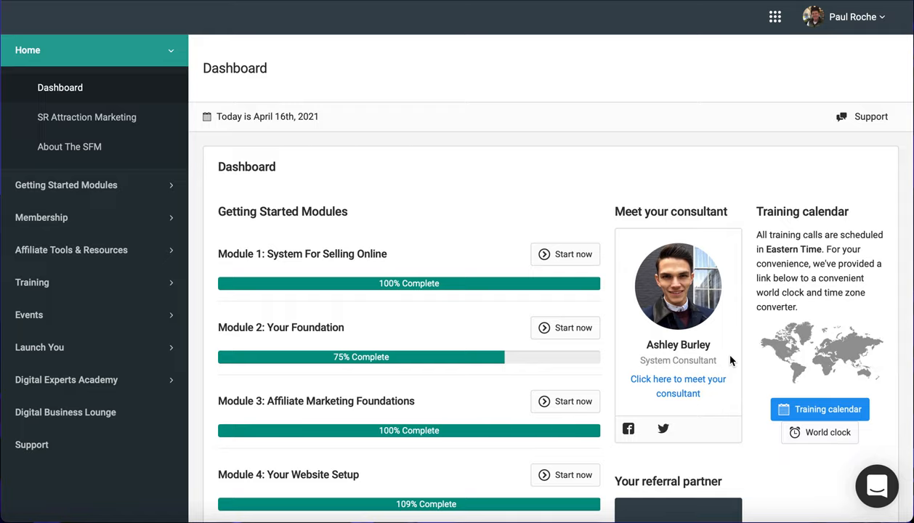
mouse_move(713, 225)
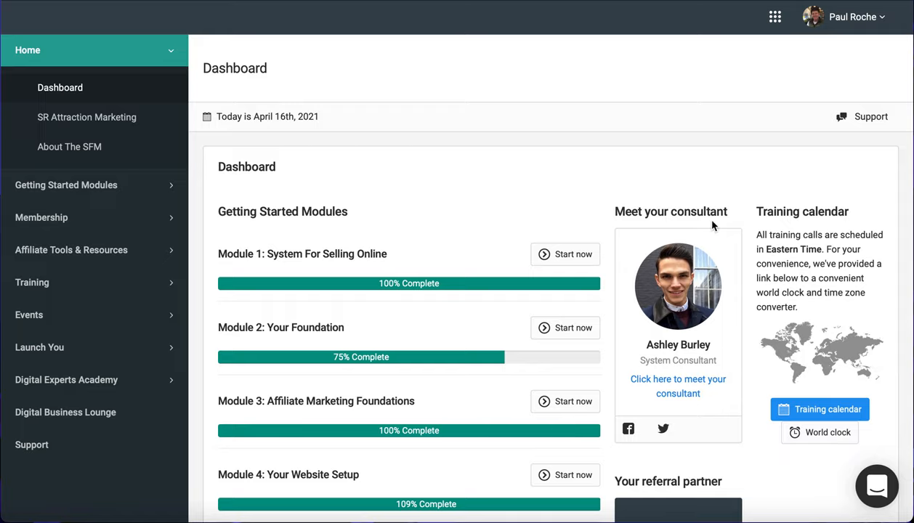
mouse_move(717, 343)
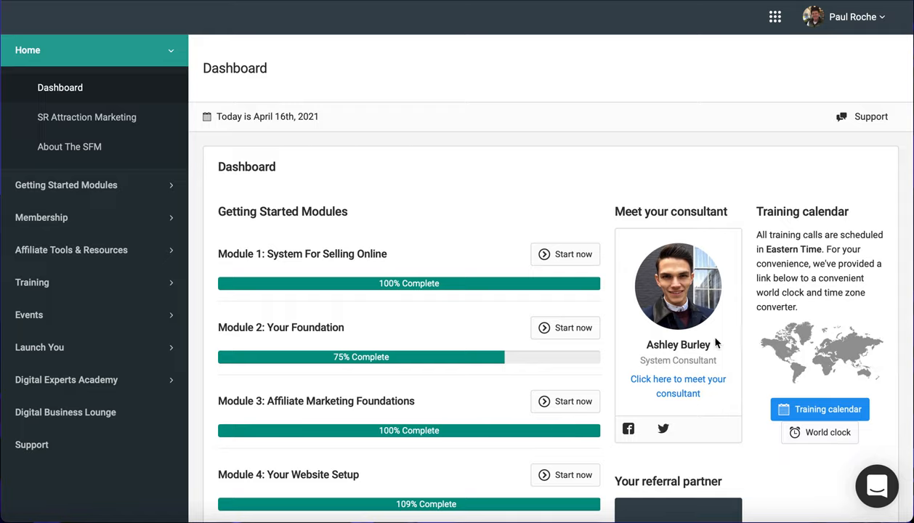
mouse_move(722, 360)
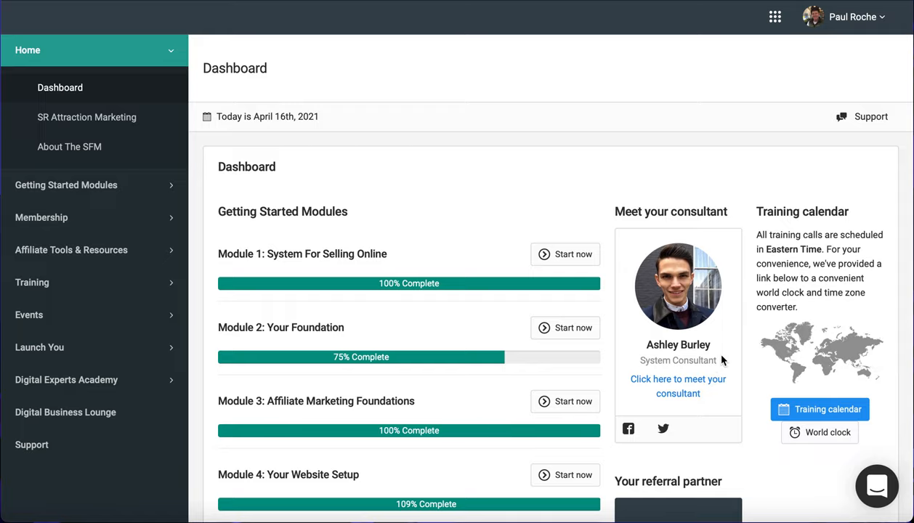
mouse_move(733, 337)
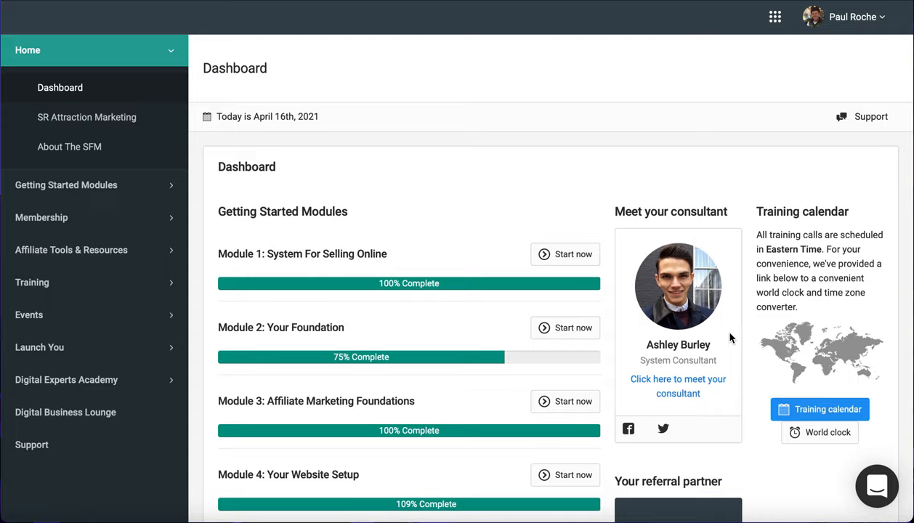
scroll("down", 3)
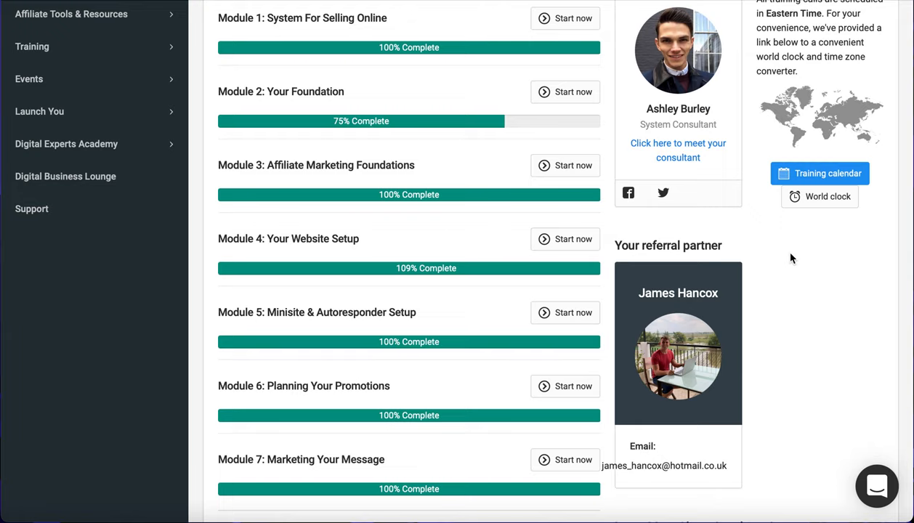
scroll("up", 3)
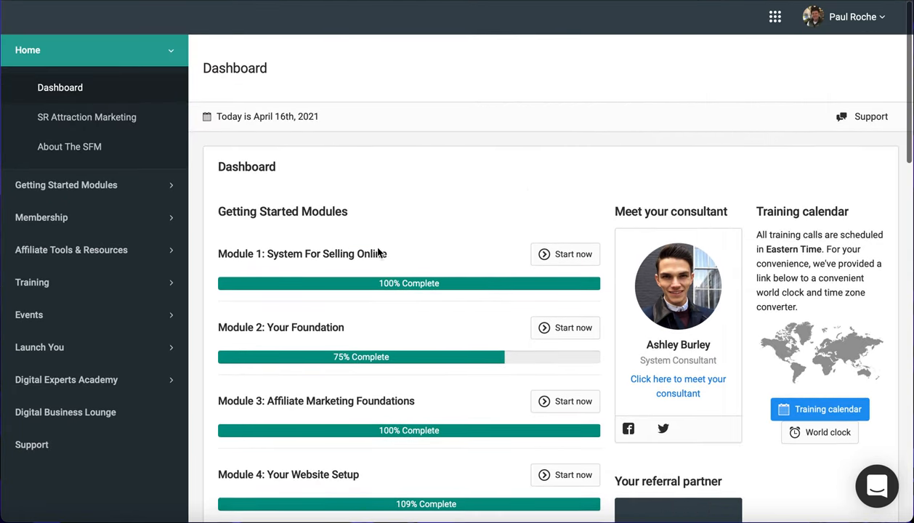
scroll("down", 3)
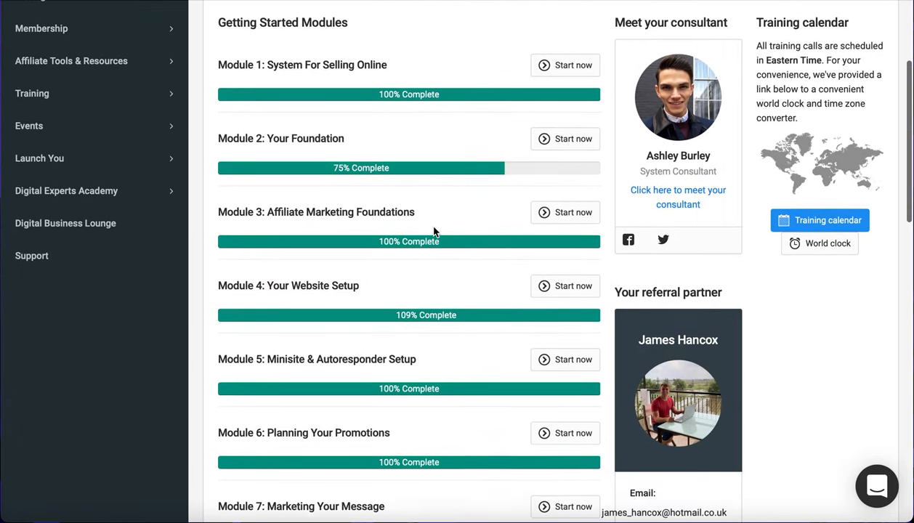
scroll("up", 3)
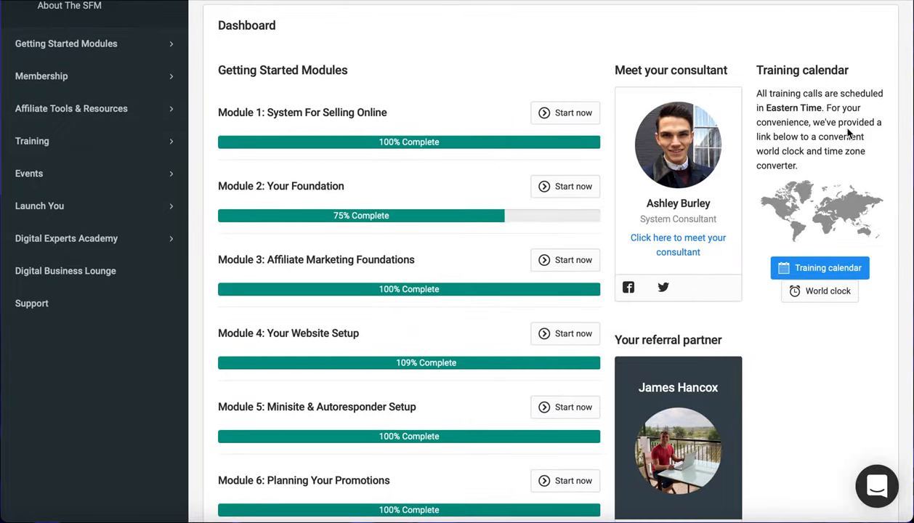
scroll("down", 3)
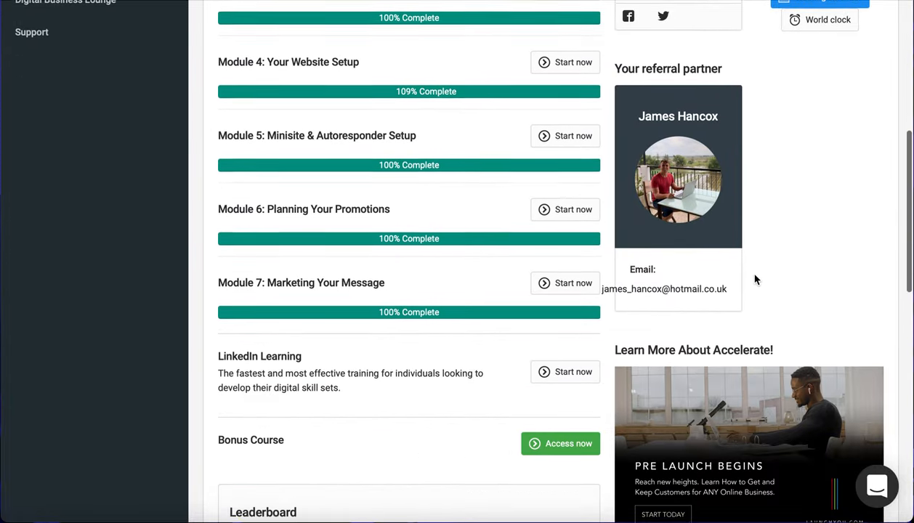
scroll("down", 3)
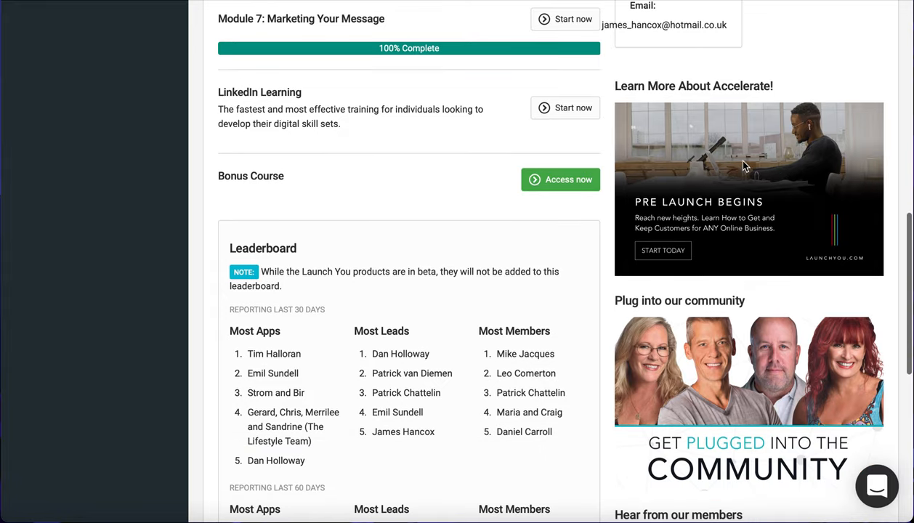
scroll("down", 3)
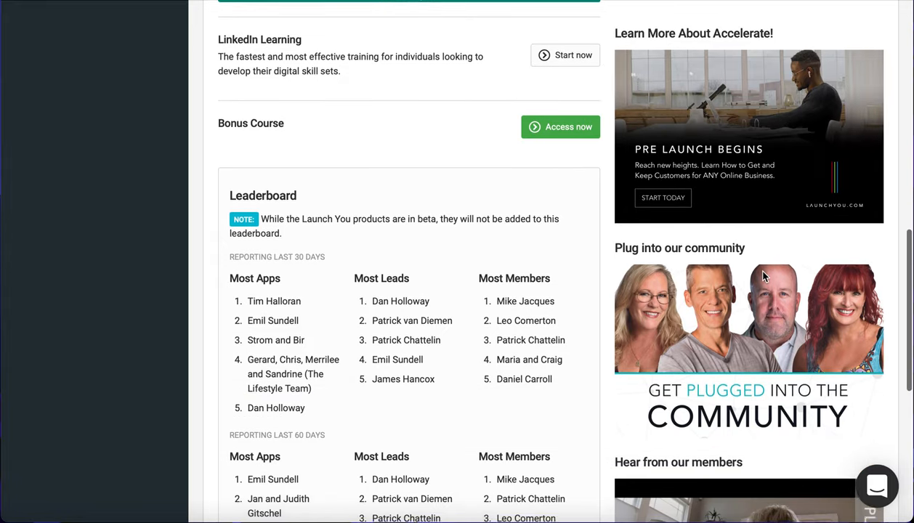
scroll("down", 3)
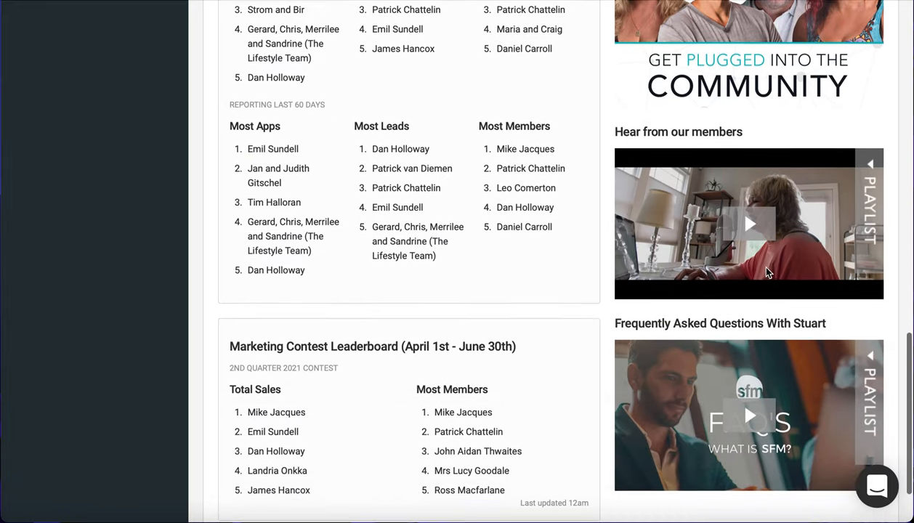
scroll("up", 3)
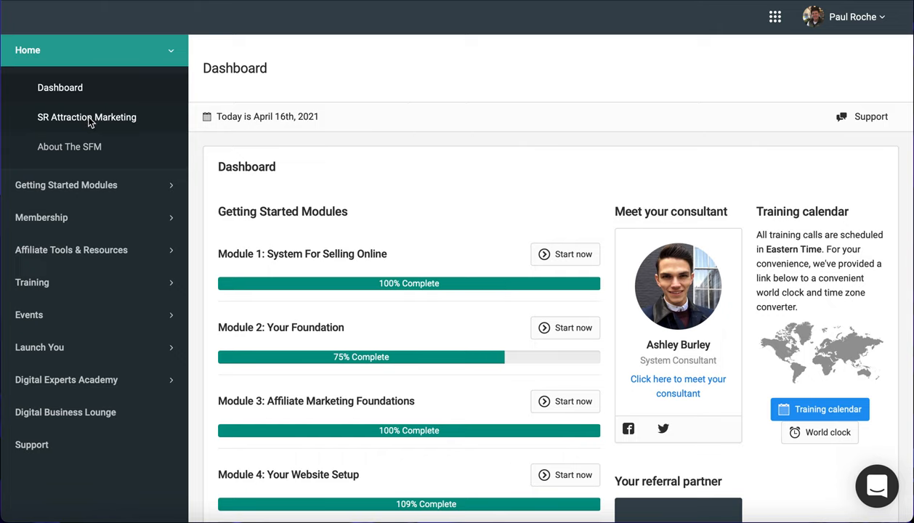
Step: Open SR Attraction Marketing under Home and scroll its community welcome letter
left_click(86, 117)
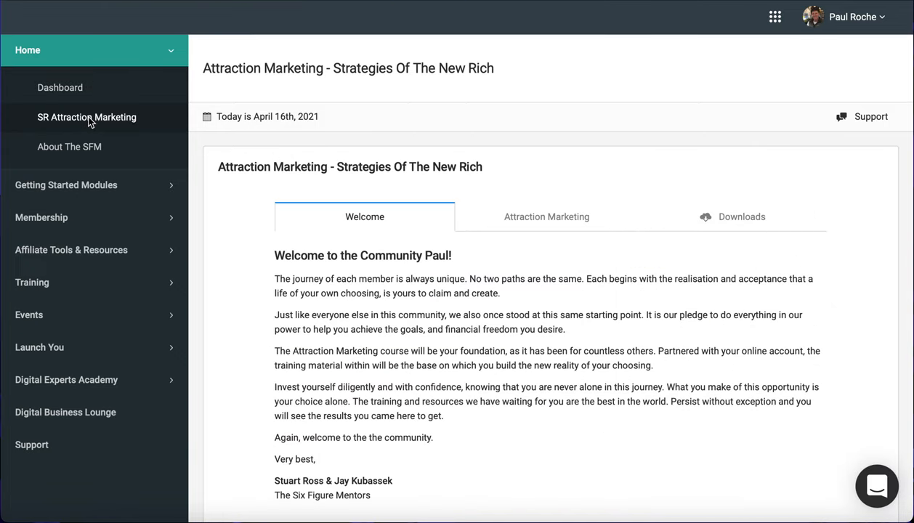
mouse_move(736, 221)
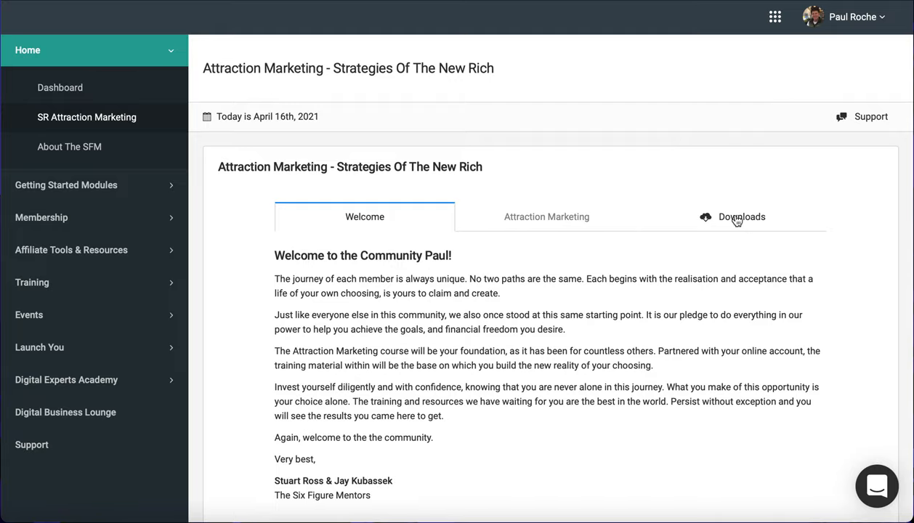
scroll("down", 3)
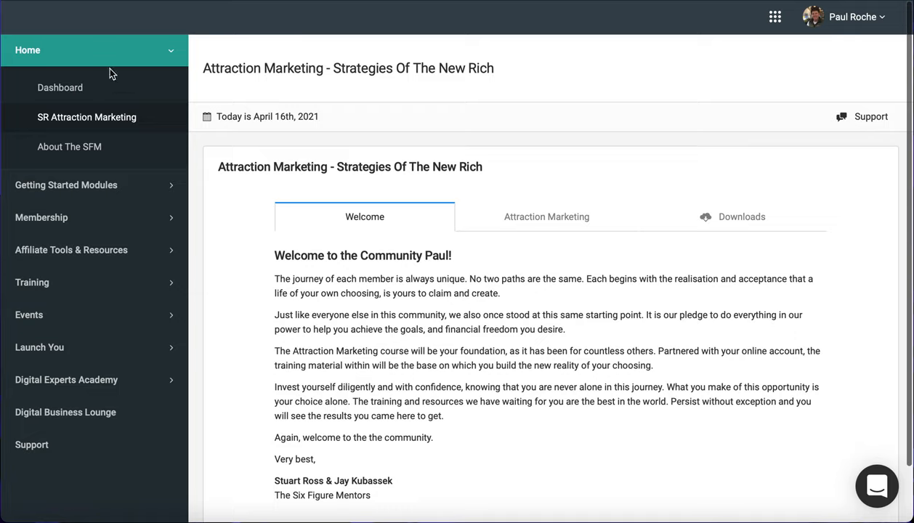
mouse_move(77, 149)
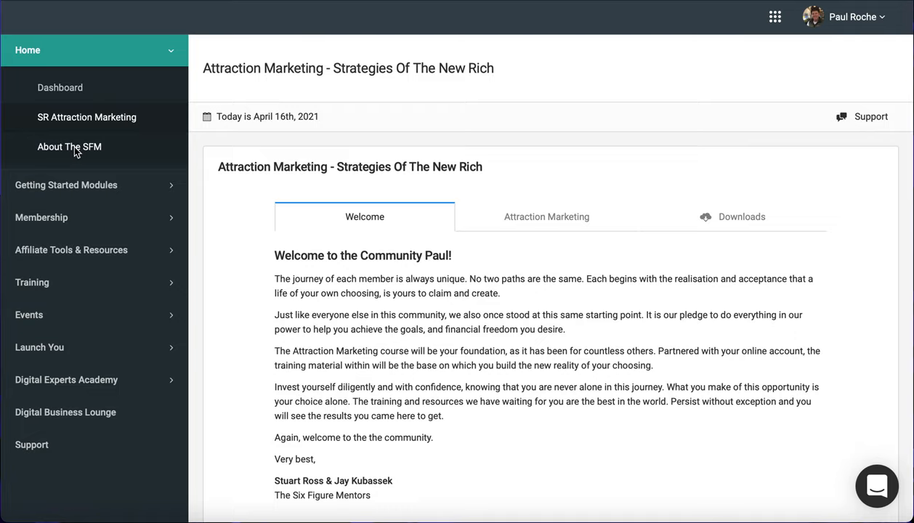
Step: Open About The SFM and look over its introductory video and Introduction welcome text
left_click(69, 146)
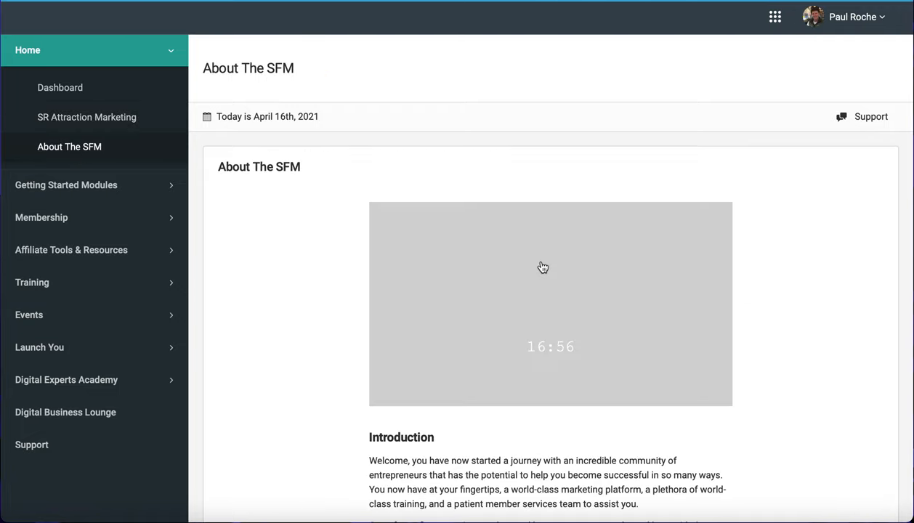
left_click(550, 304)
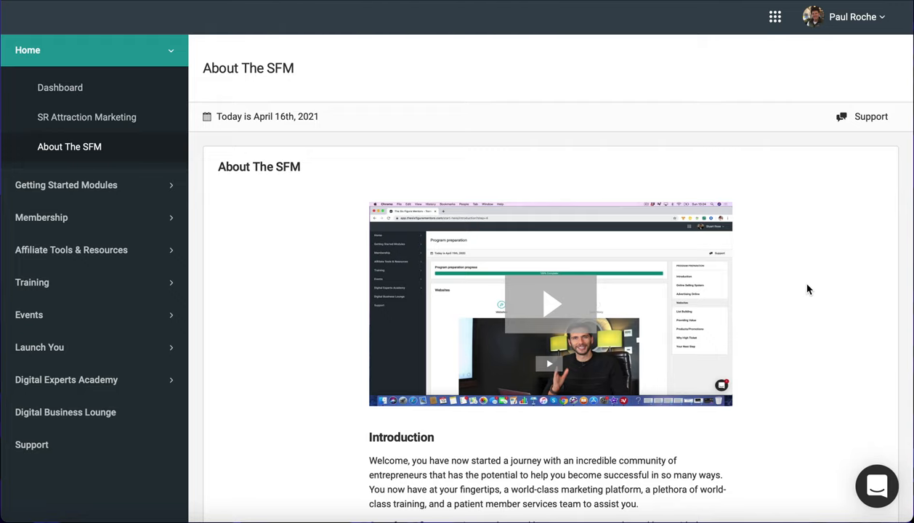
scroll("down", 3)
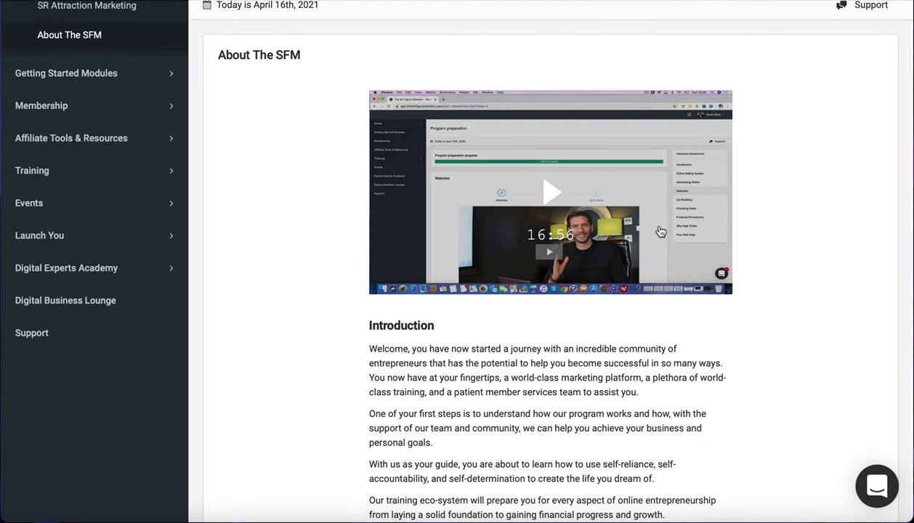
mouse_move(785, 240)
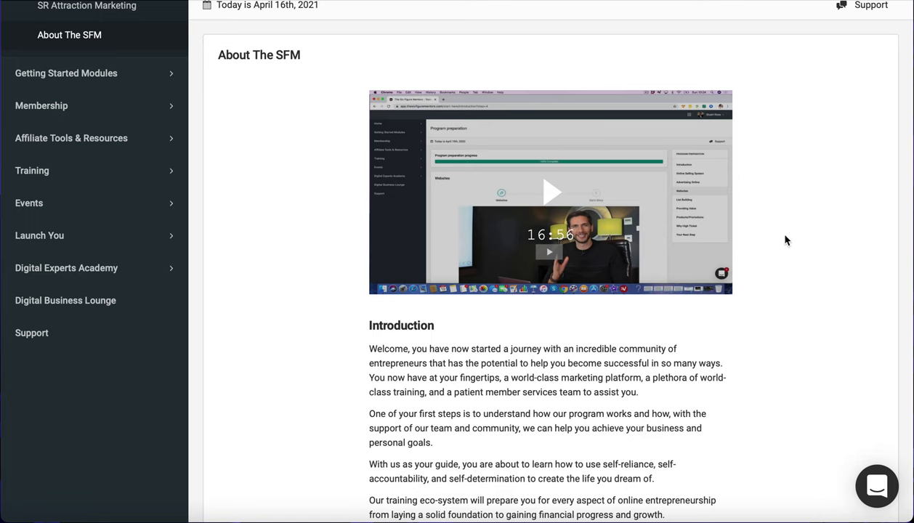
scroll("down", 3)
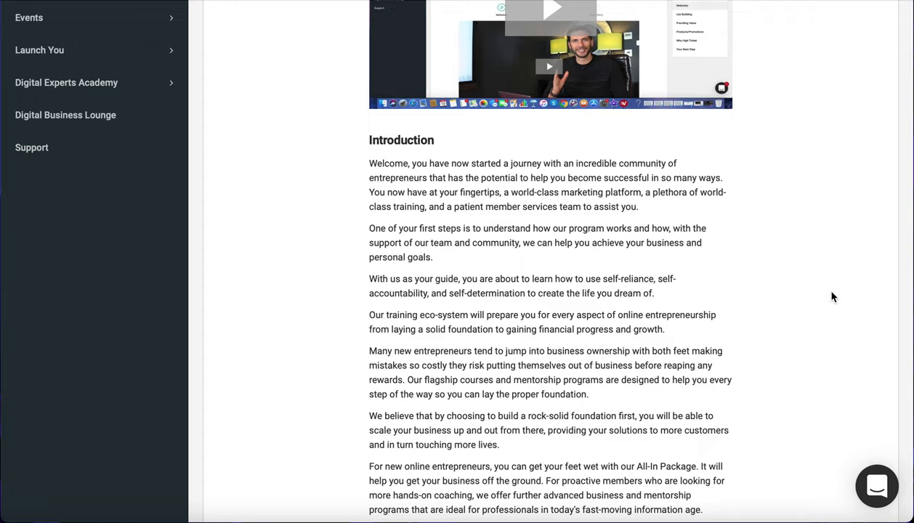
scroll("up", 3)
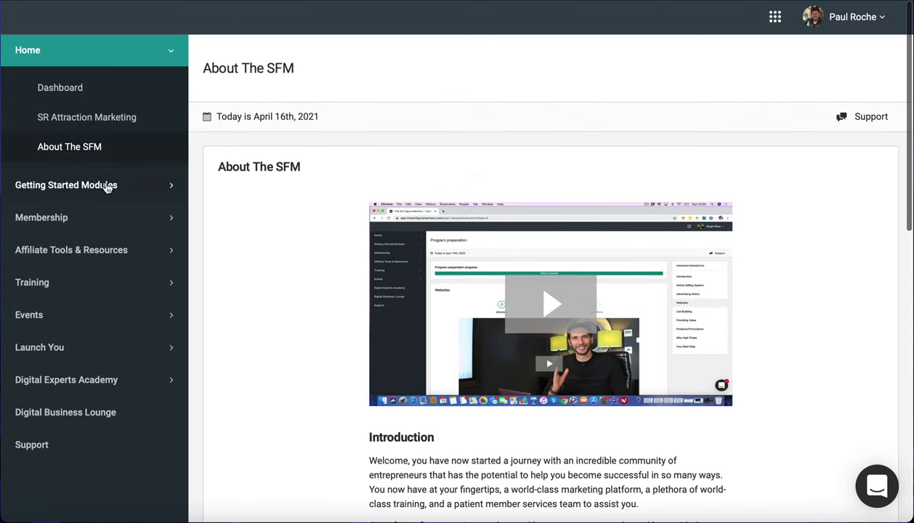
Step: Expand Getting Started Modules in the sidebar to list its seven modules
left_click(65, 184)
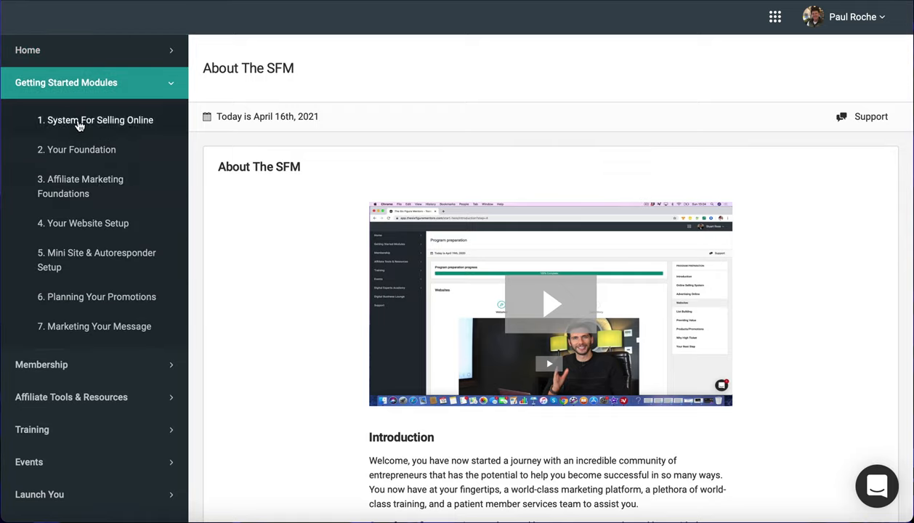
mouse_move(80, 186)
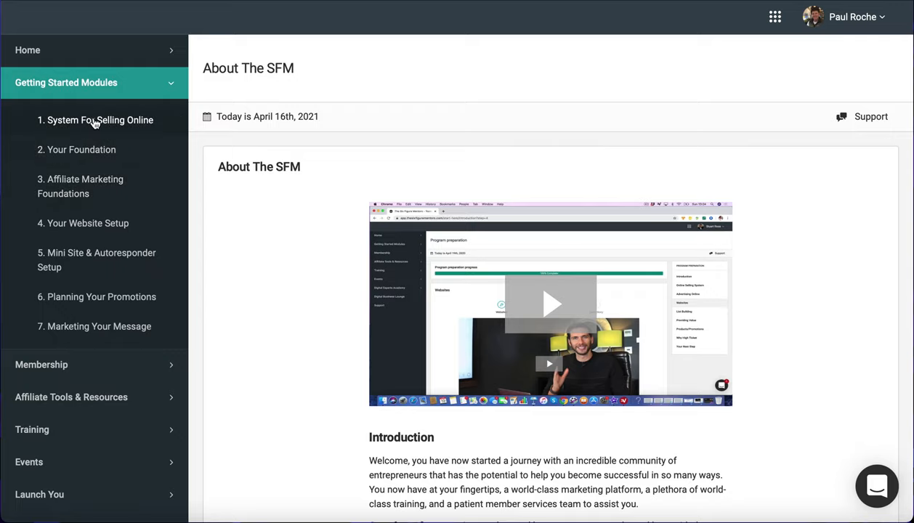
mouse_move(95, 155)
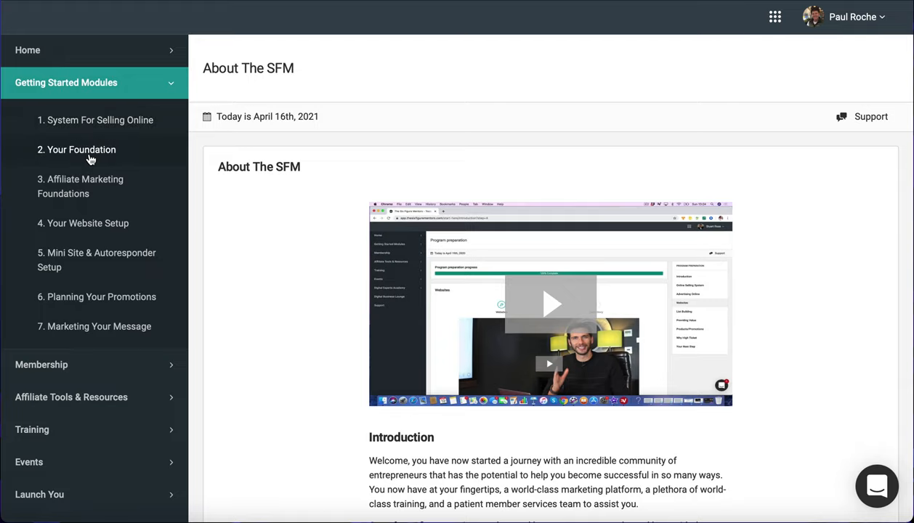
mouse_move(95, 120)
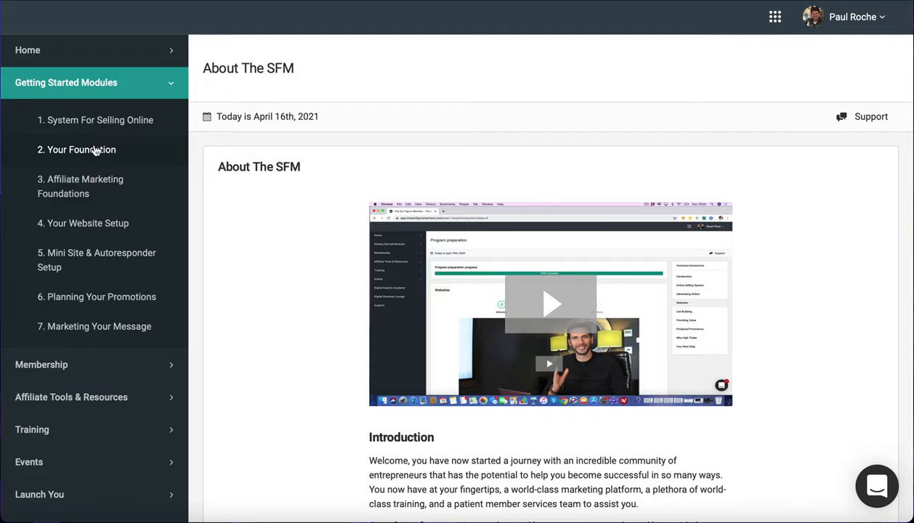
mouse_move(76, 186)
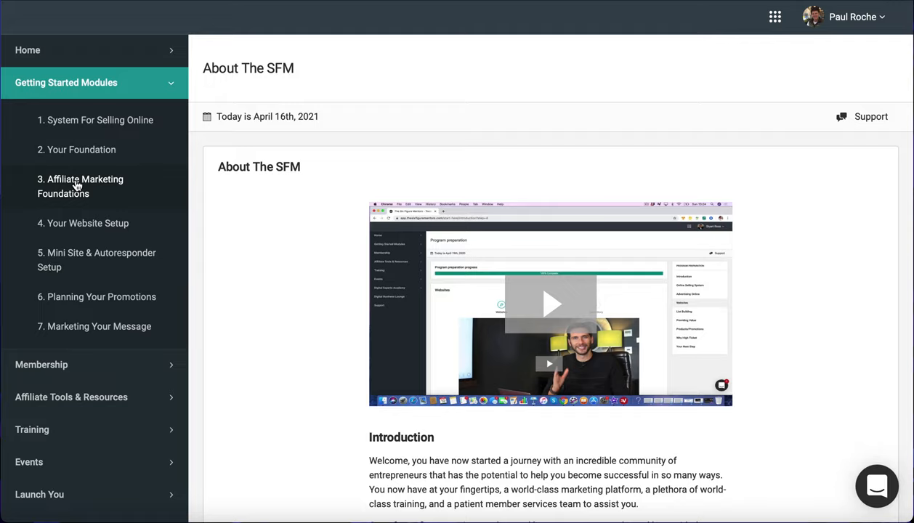
mouse_move(78, 223)
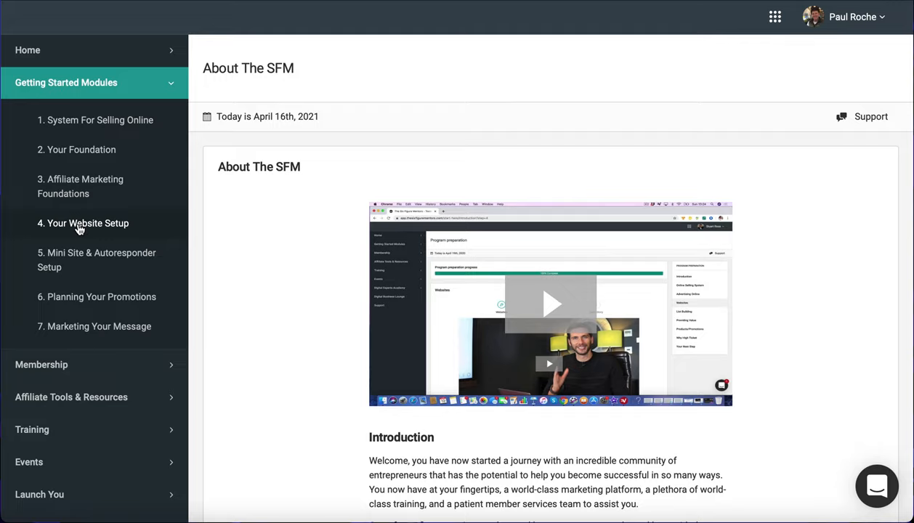
mouse_move(73, 260)
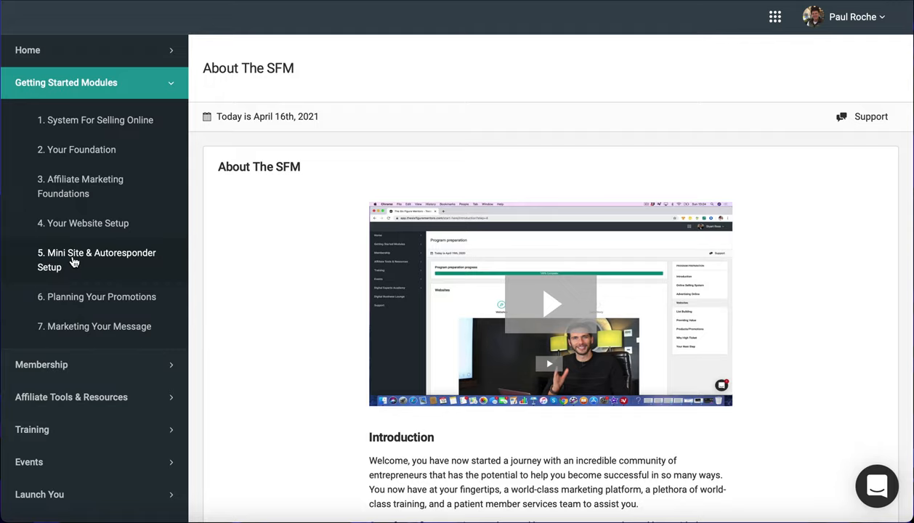
mouse_move(82, 300)
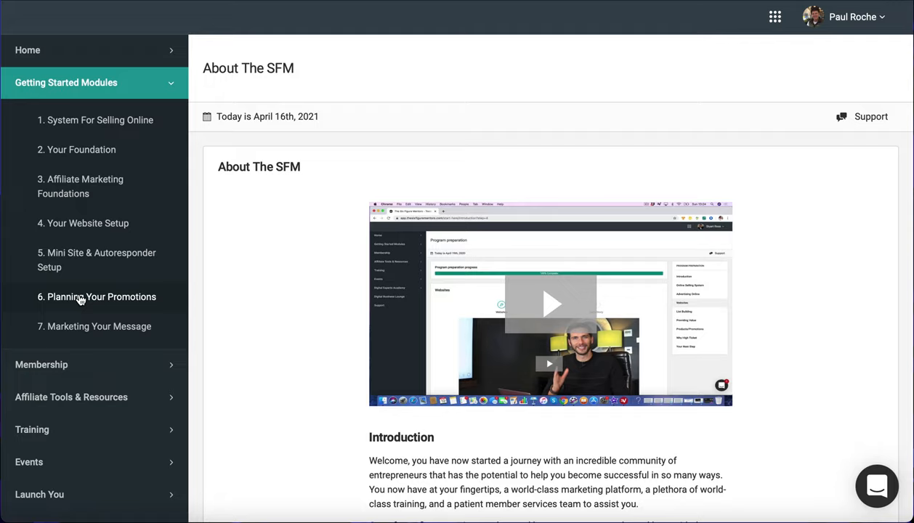
mouse_move(72, 325)
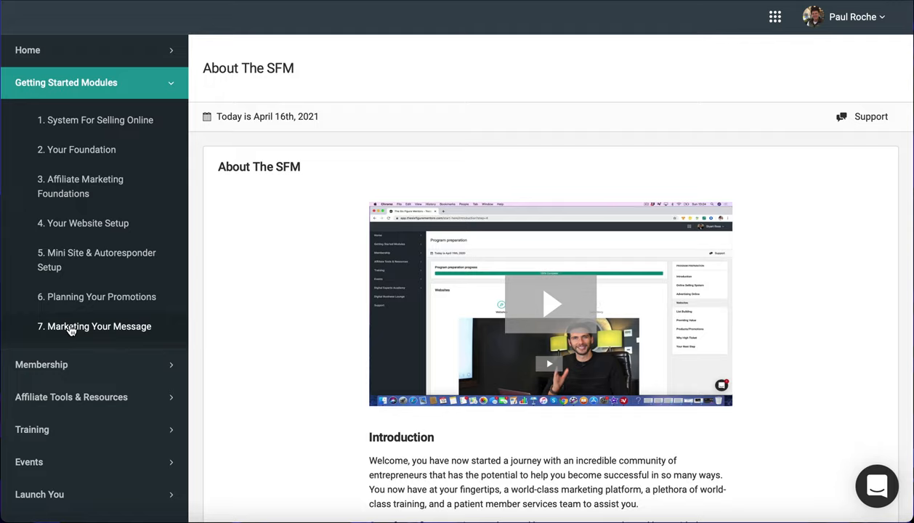
scroll("down", 3)
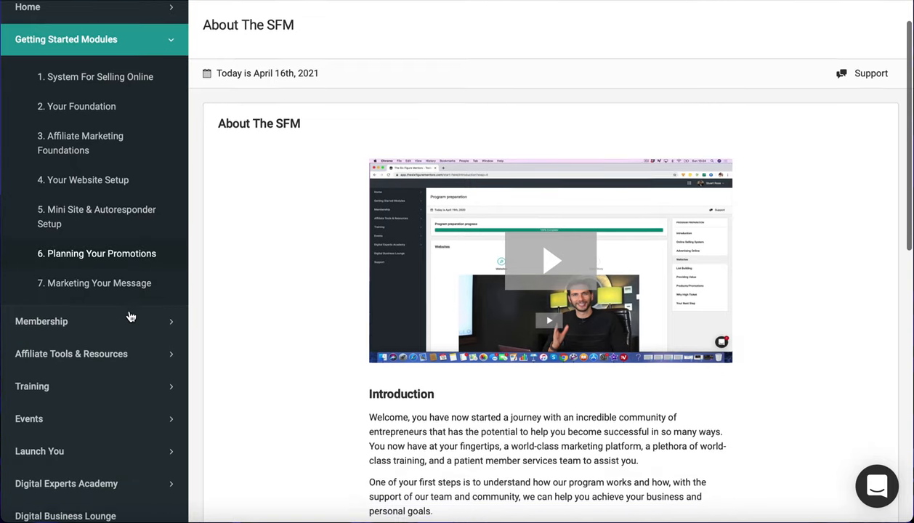
scroll("down", 3)
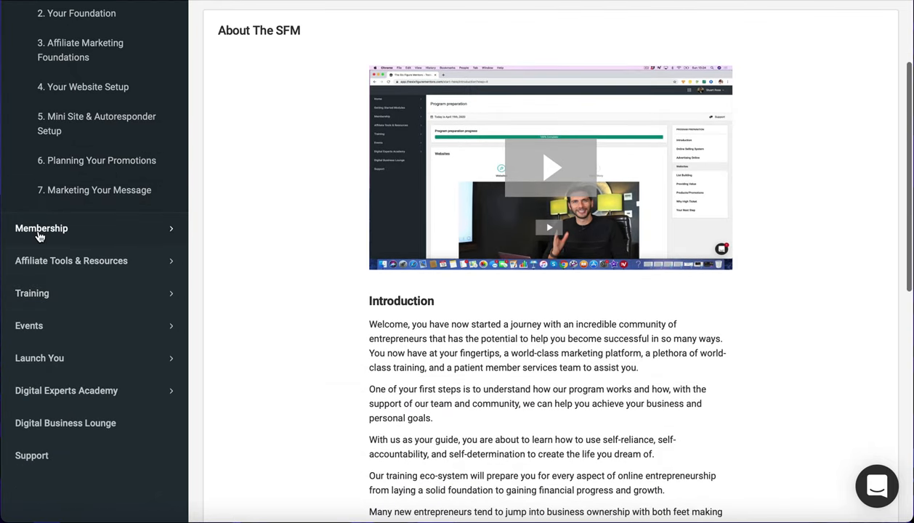
mouse_move(107, 265)
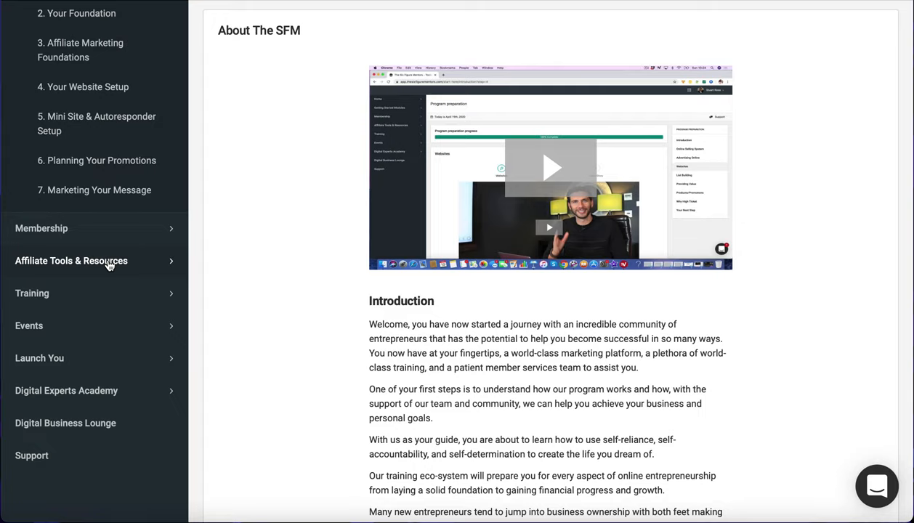
left_click(71, 260)
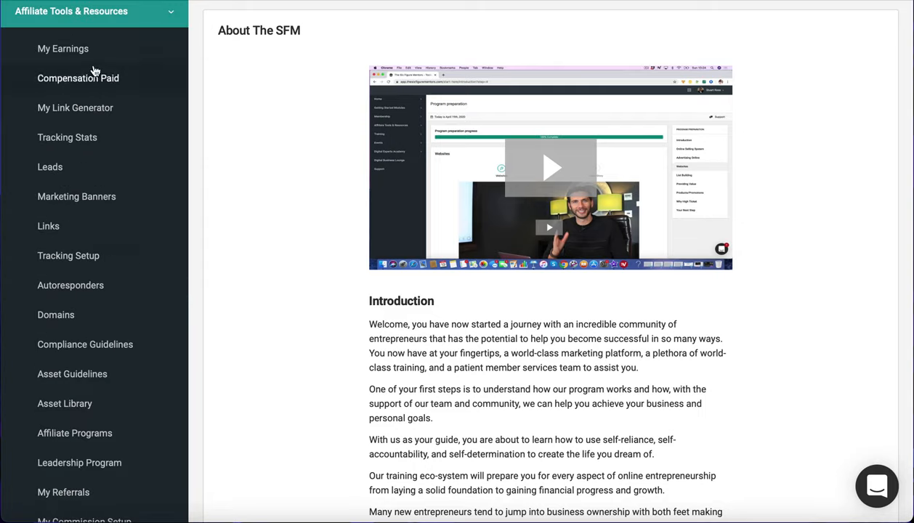
mouse_move(72, 143)
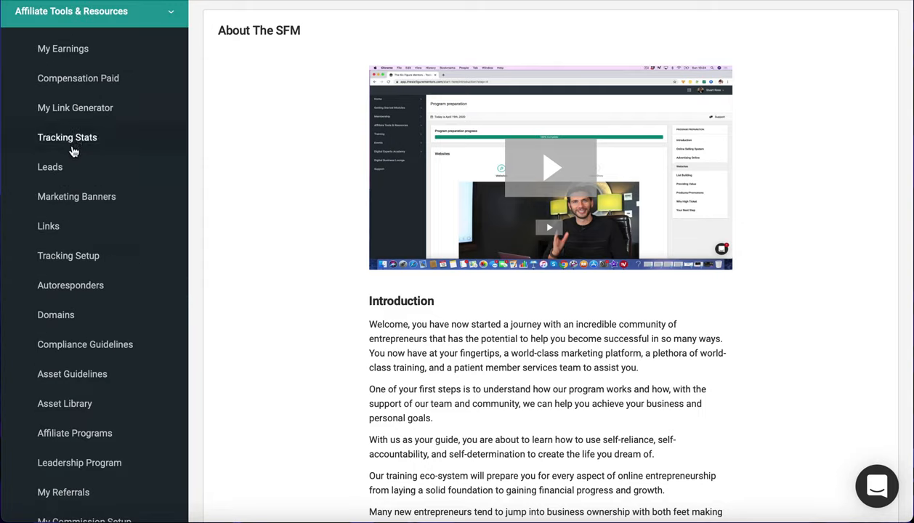
mouse_move(68, 256)
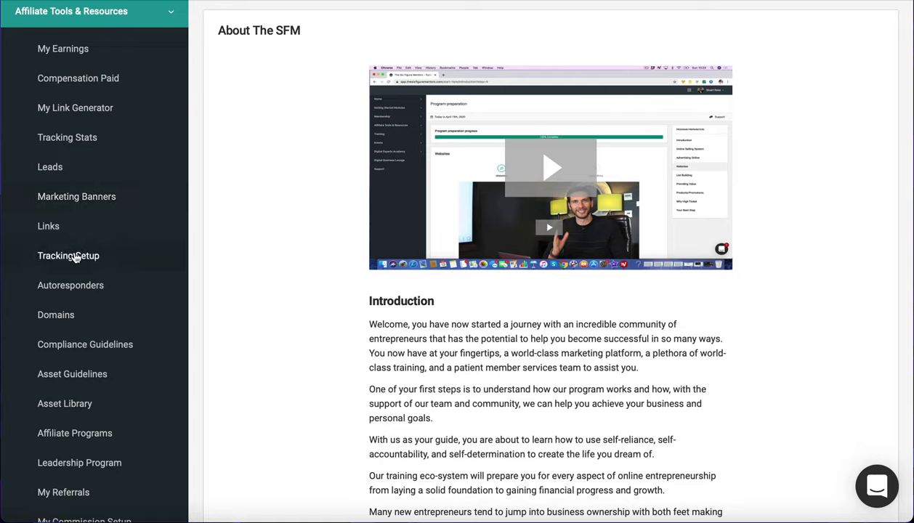
mouse_move(76, 196)
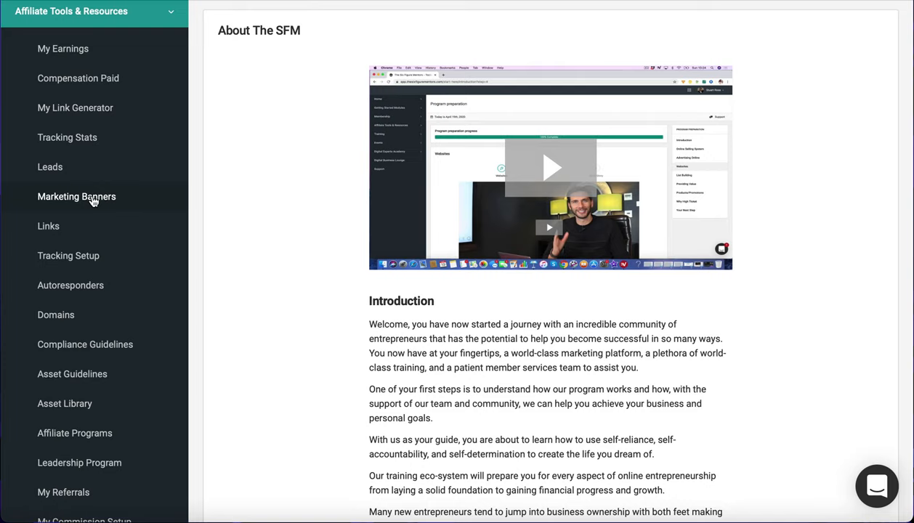
scroll("down", 3)
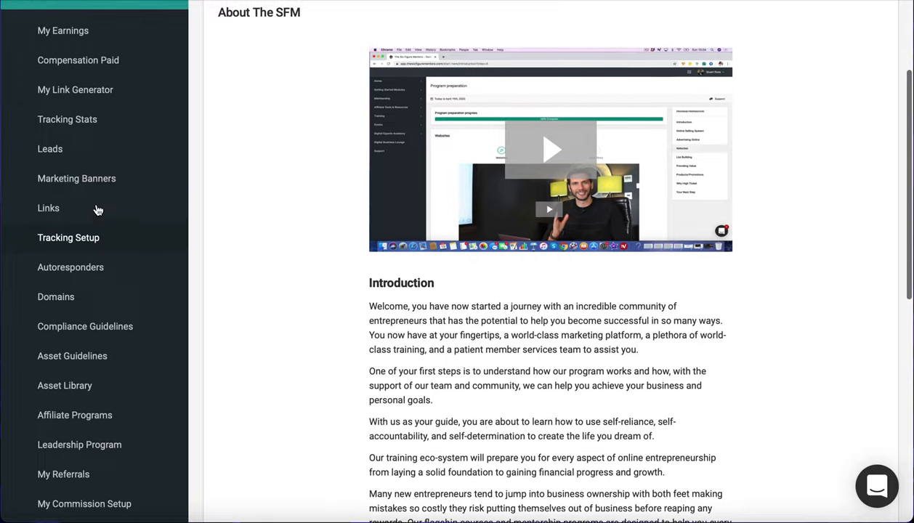
scroll("down", 3)
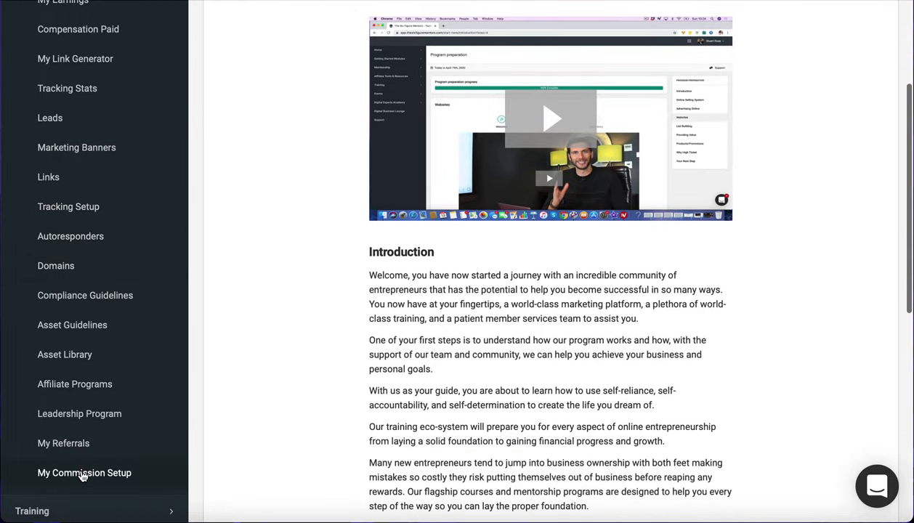
mouse_move(75, 384)
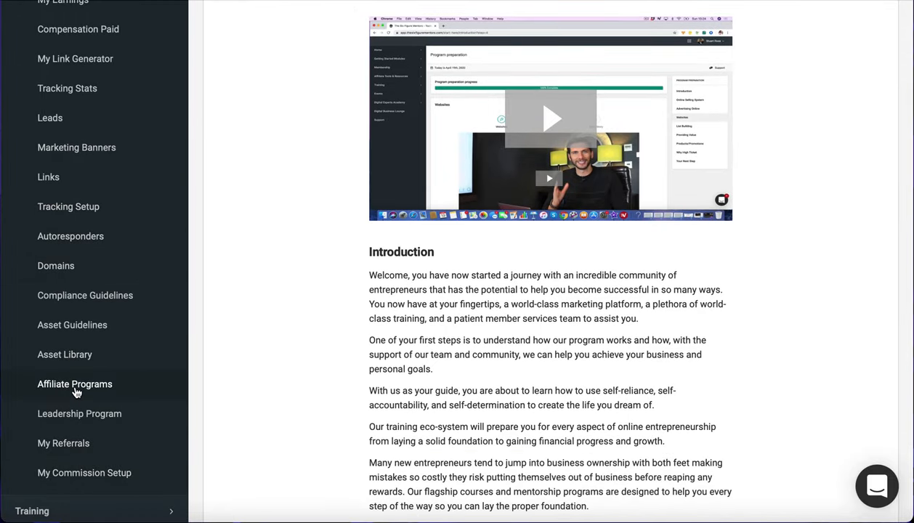
mouse_move(75, 295)
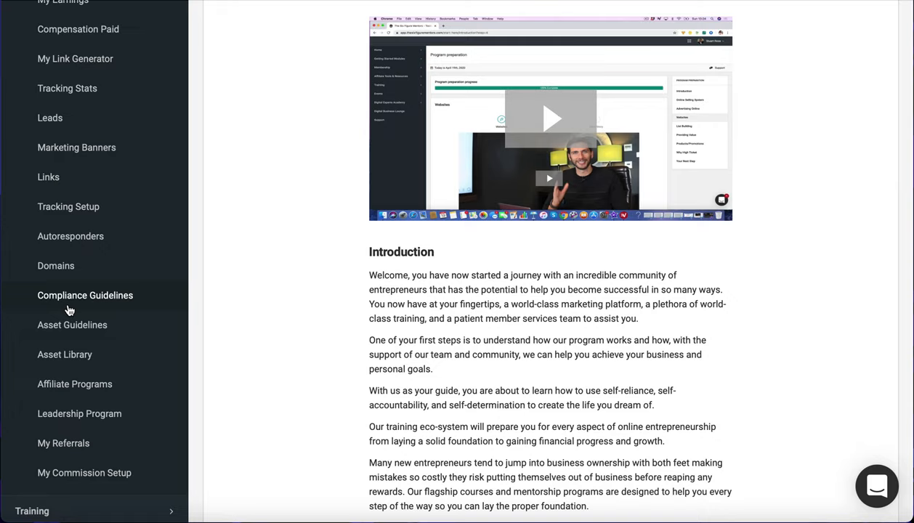
scroll("down", 3)
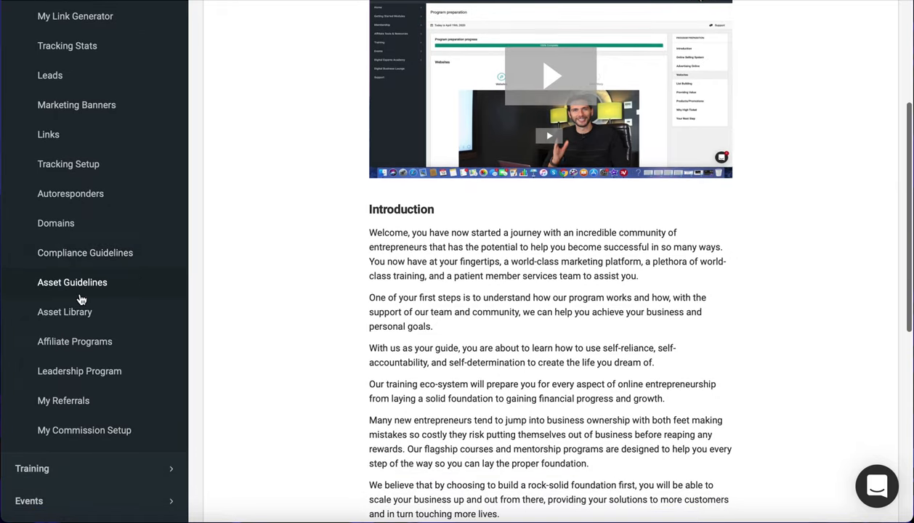
scroll("down", 3)
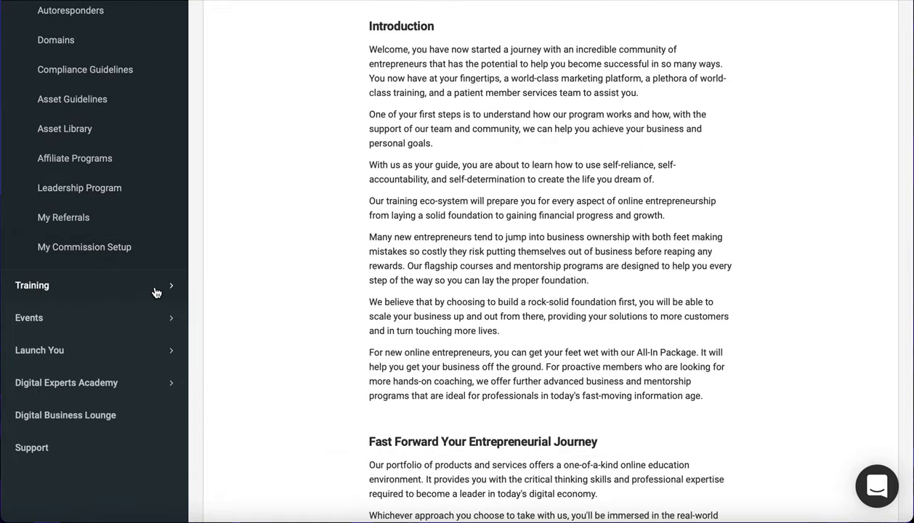
Step: Open Training Calendar under Training and scroll down to the SFM Training Schedule
left_click(32, 285)
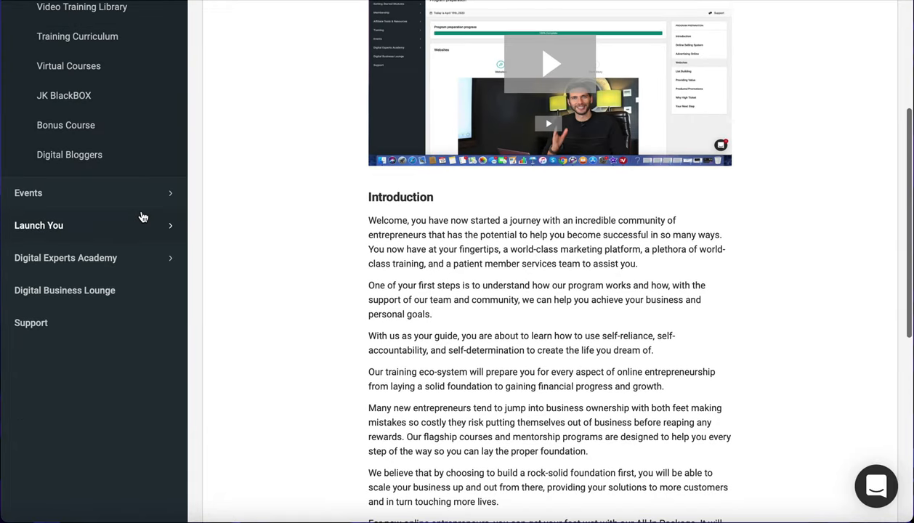
scroll("up", 3)
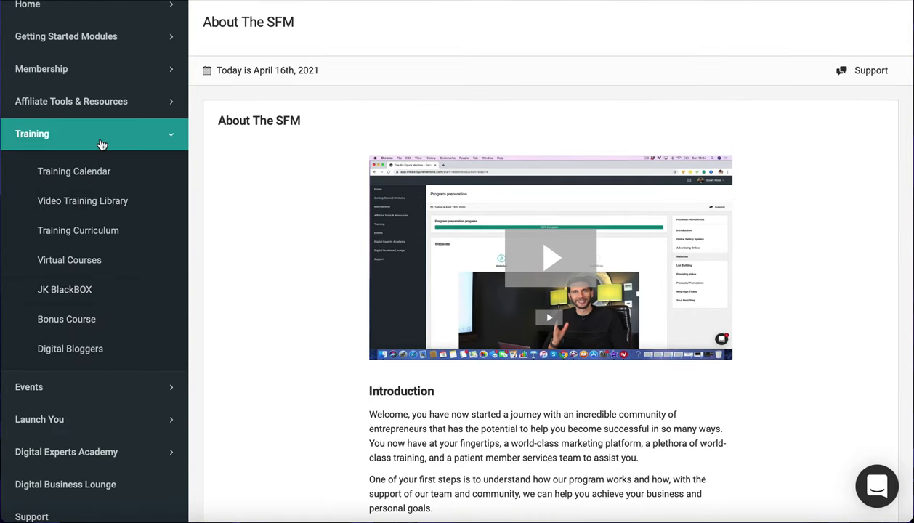
mouse_move(84, 155)
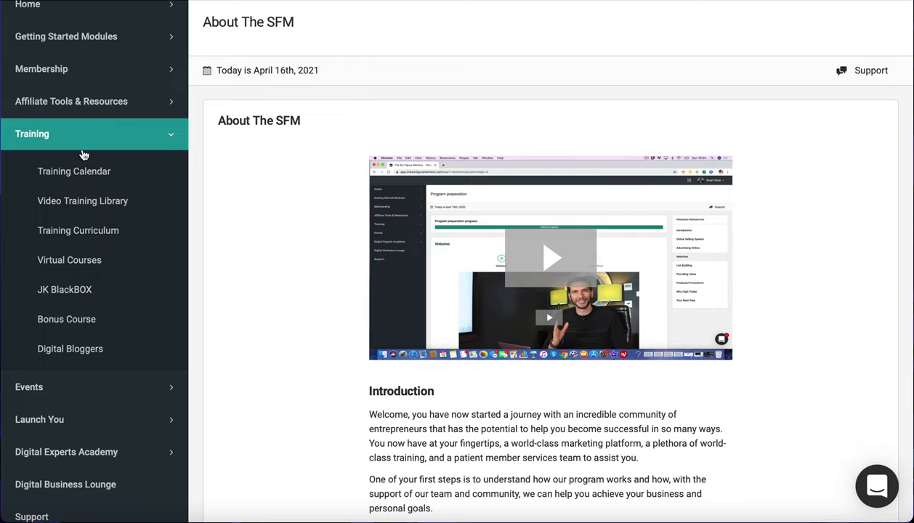
left_click(74, 171)
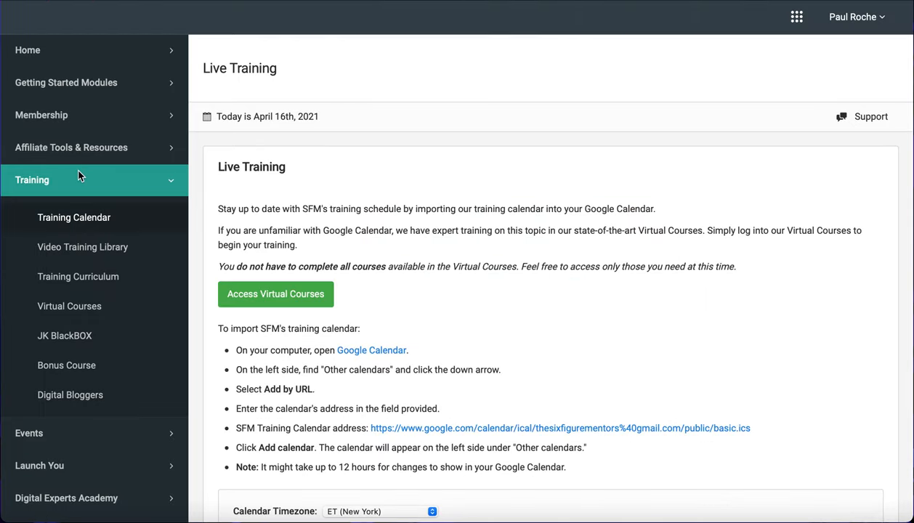
scroll("down", 3)
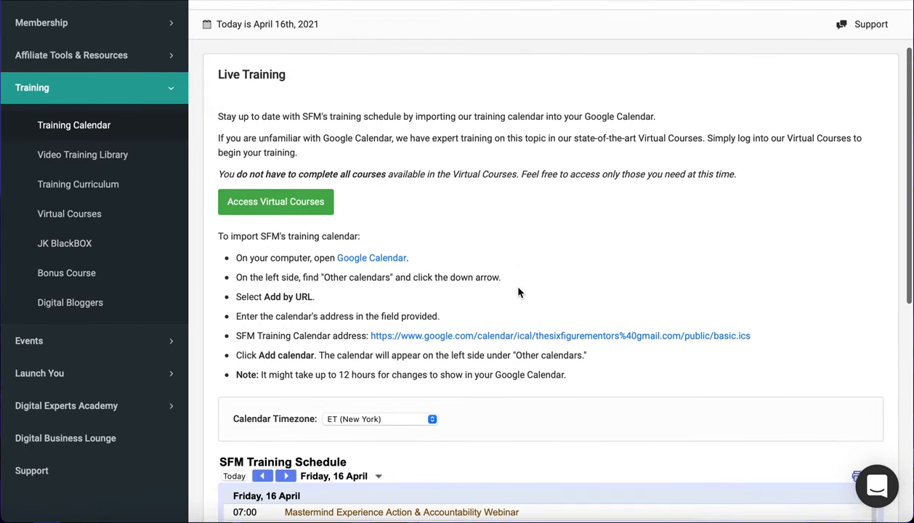
scroll("down", 3)
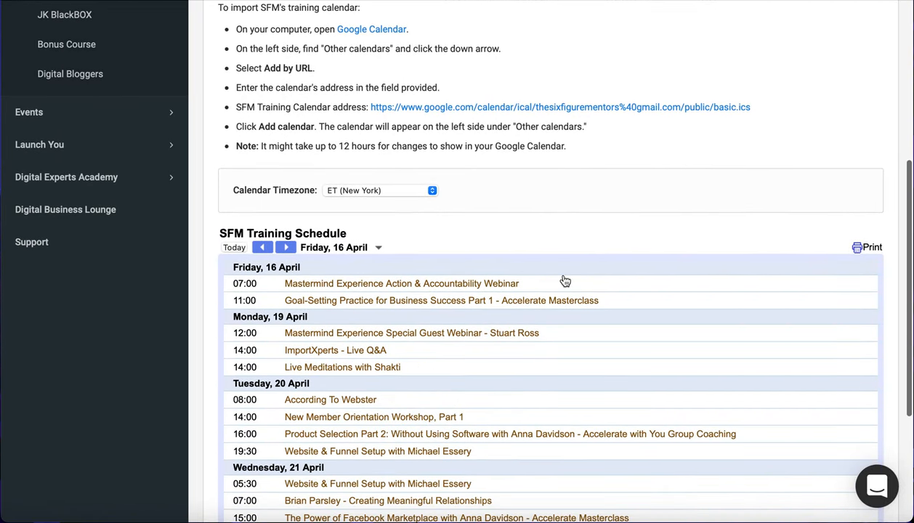
mouse_move(423, 292)
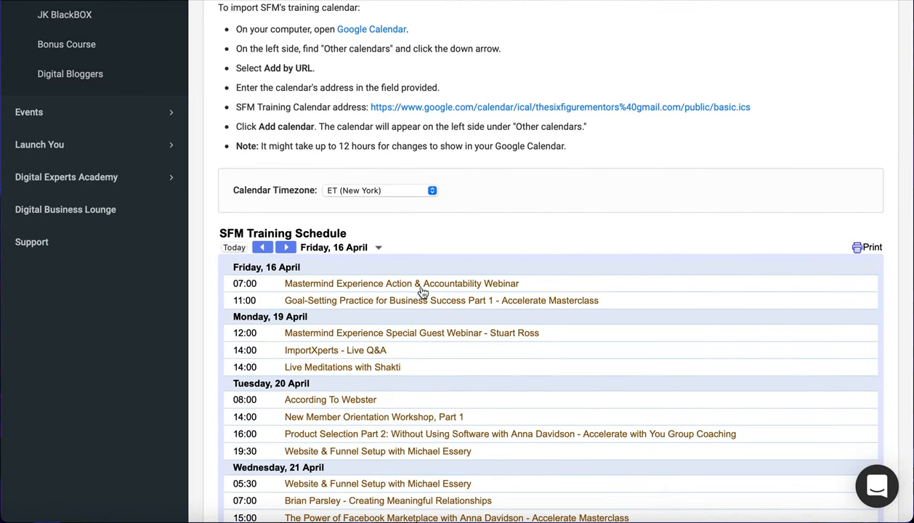
mouse_move(560, 295)
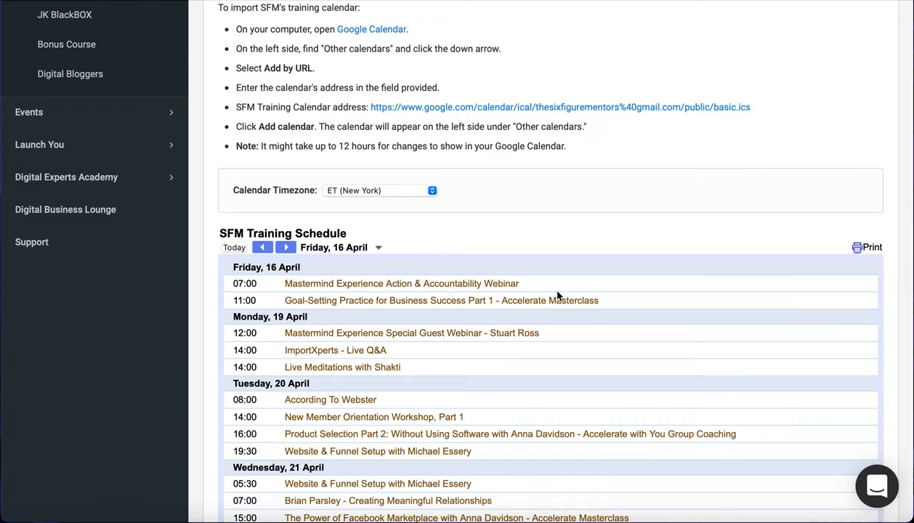
mouse_move(617, 315)
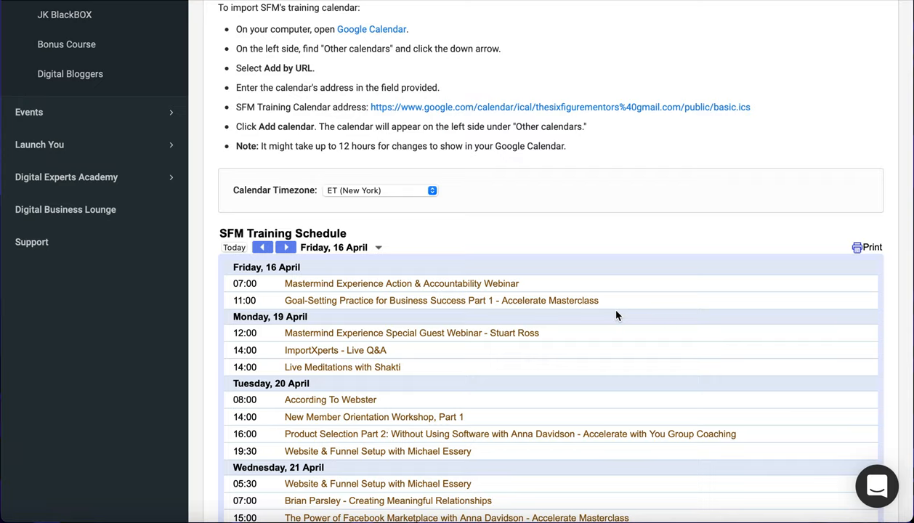
mouse_move(420, 193)
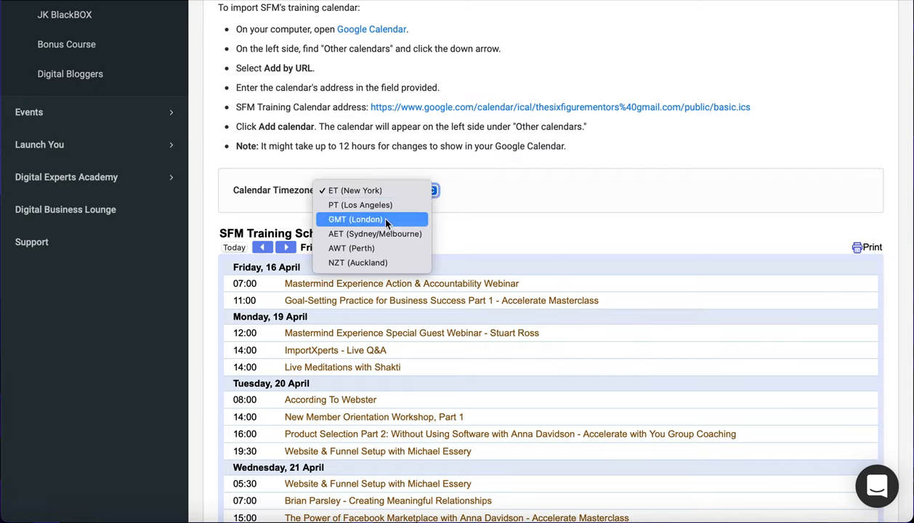
Step: Show schedule times in GMT (London) and advance the schedule to Thursday 22 April onward
left_click(355, 219)
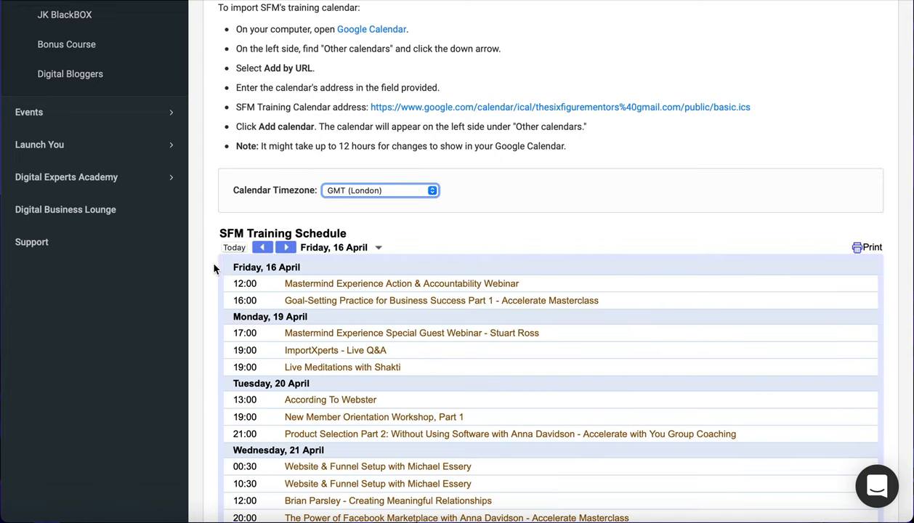
scroll("down", 3)
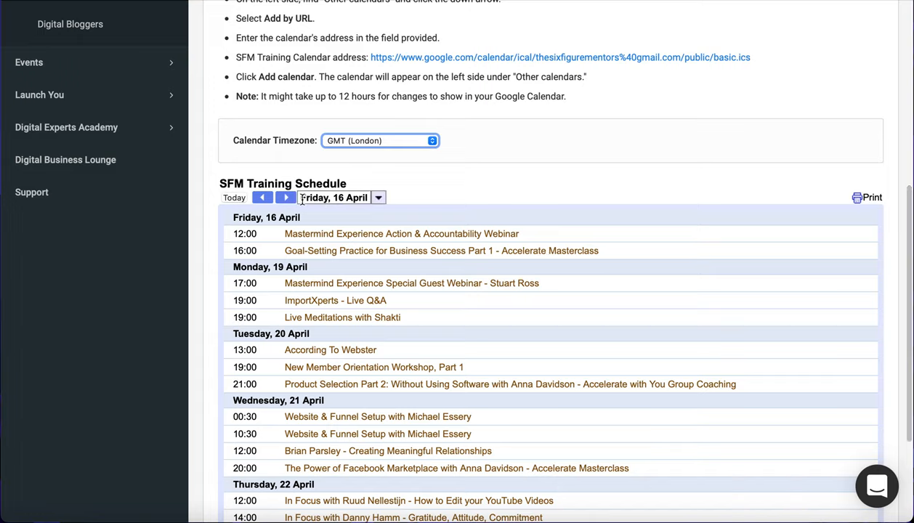
mouse_move(360, 255)
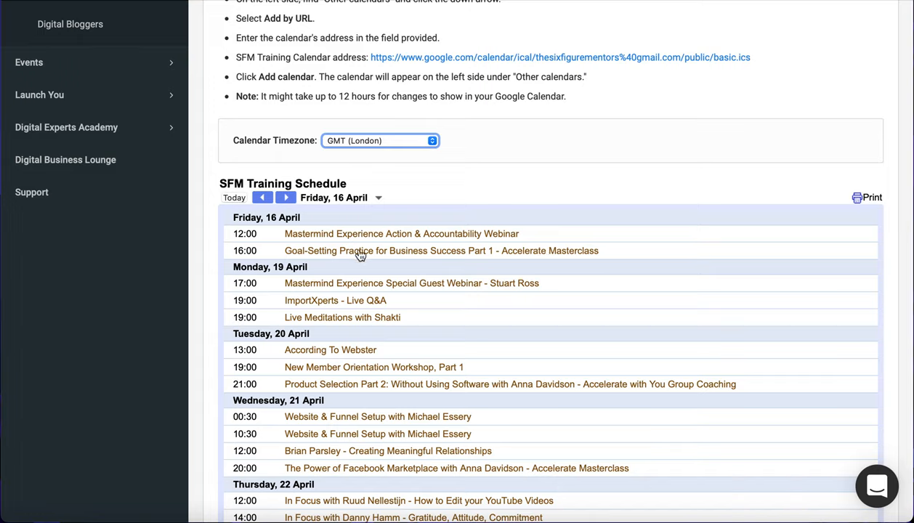
mouse_move(504, 237)
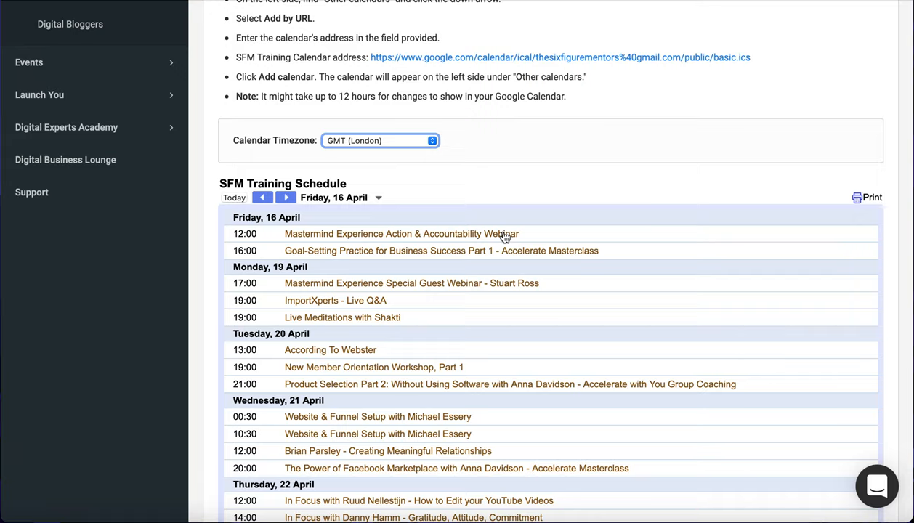
mouse_move(414, 232)
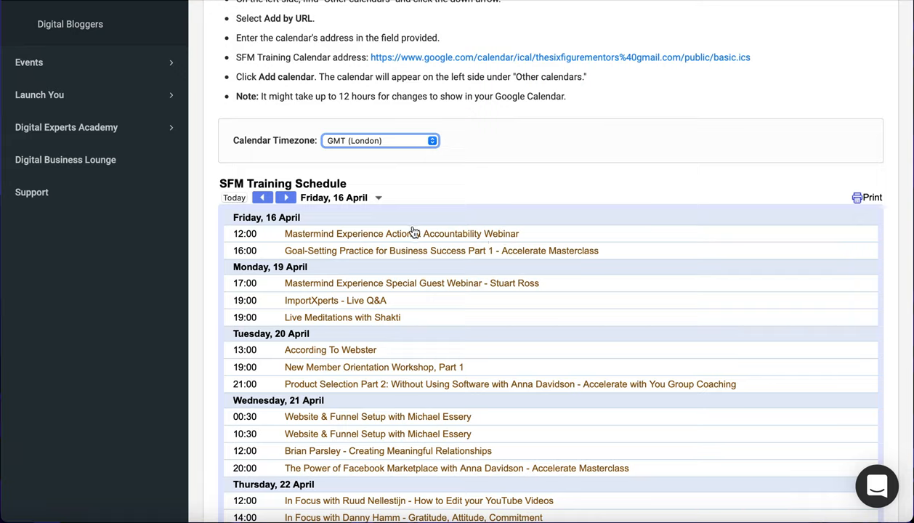
mouse_move(302, 233)
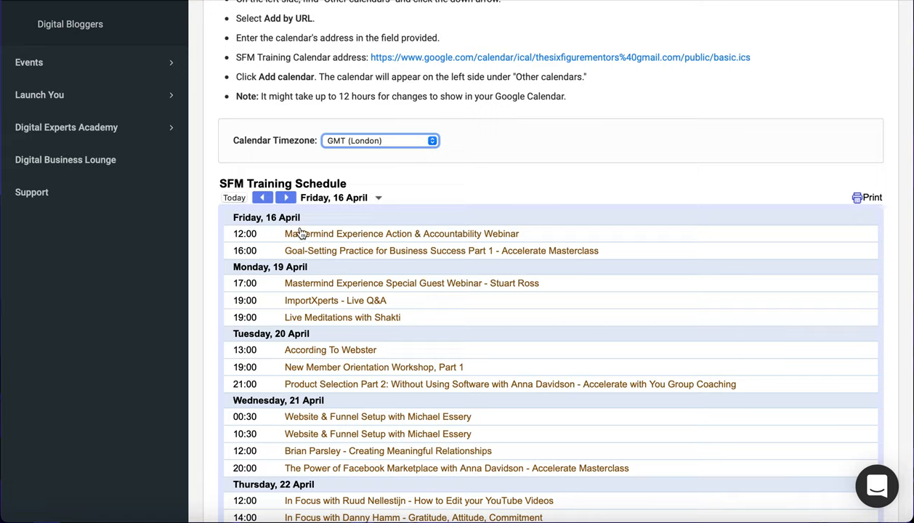
mouse_move(313, 304)
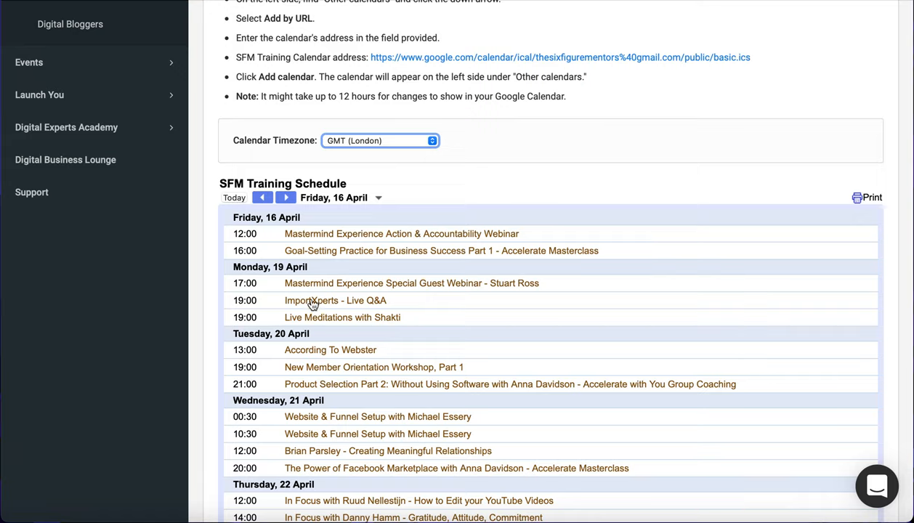
mouse_move(479, 298)
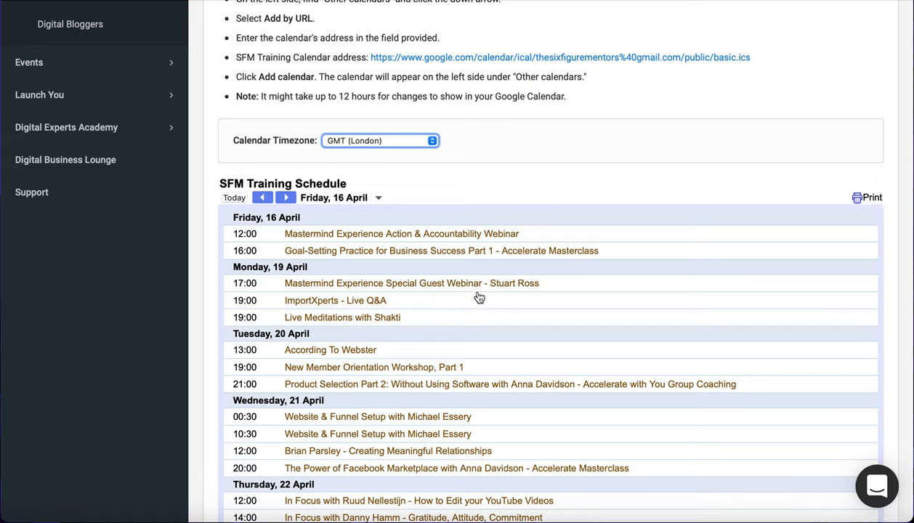
mouse_move(502, 296)
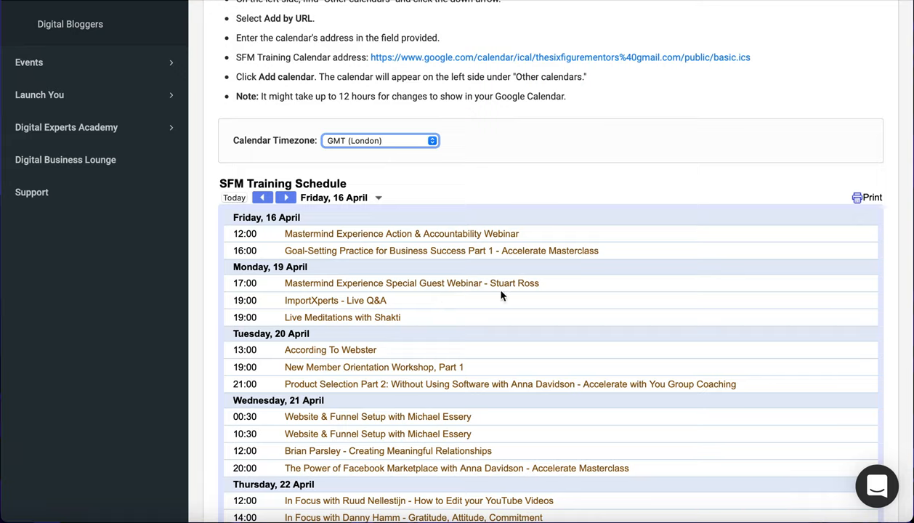
mouse_move(502, 298)
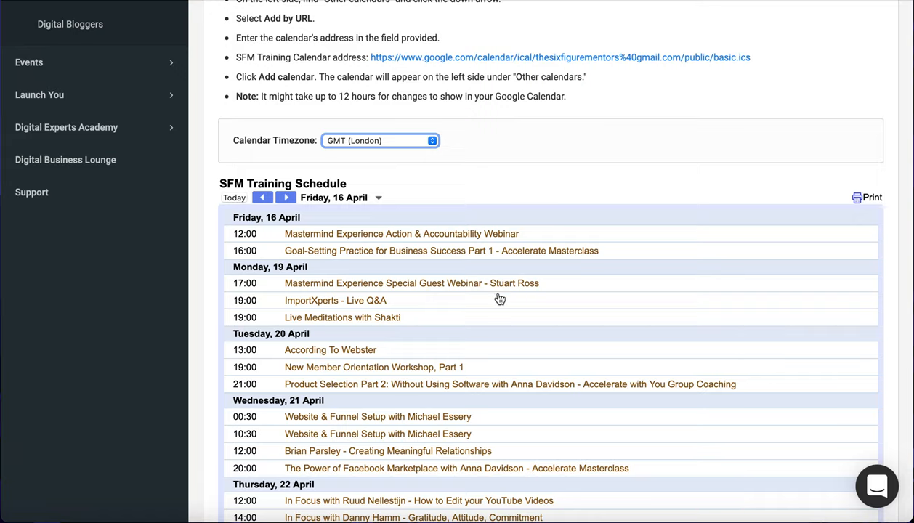
mouse_move(359, 322)
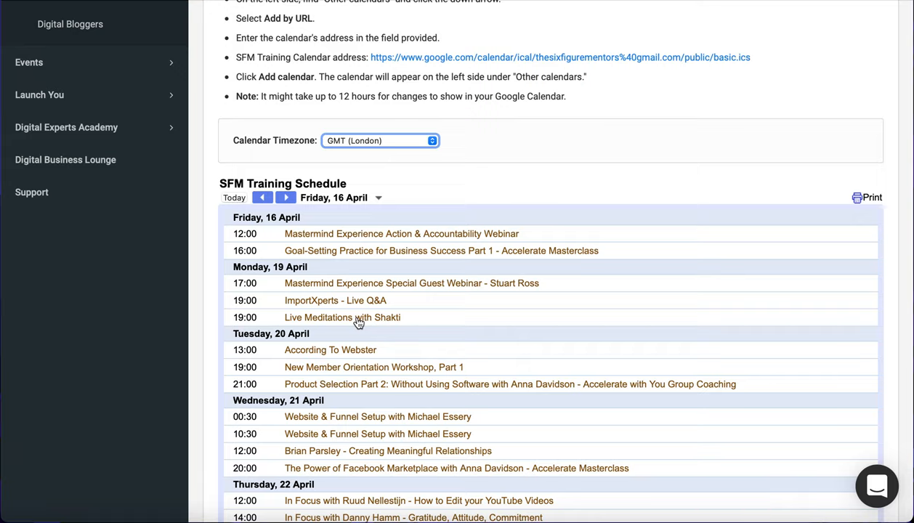
mouse_move(398, 317)
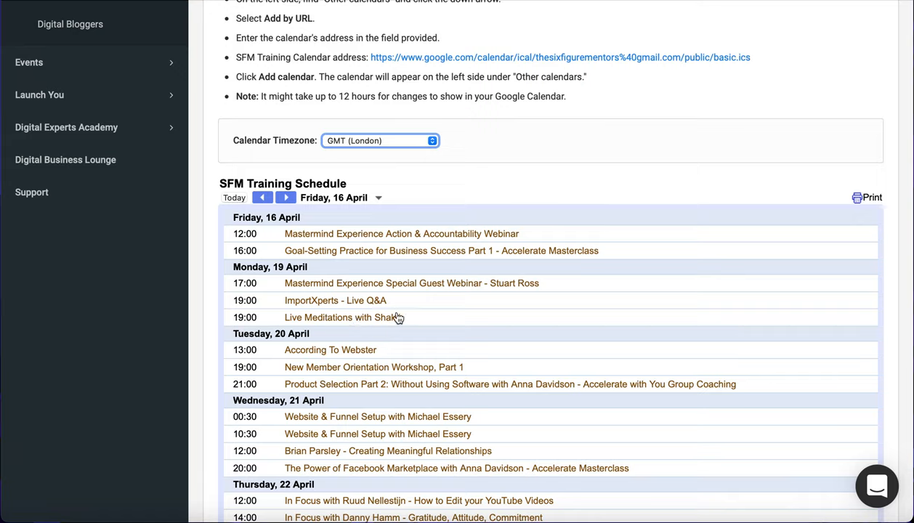
mouse_move(470, 321)
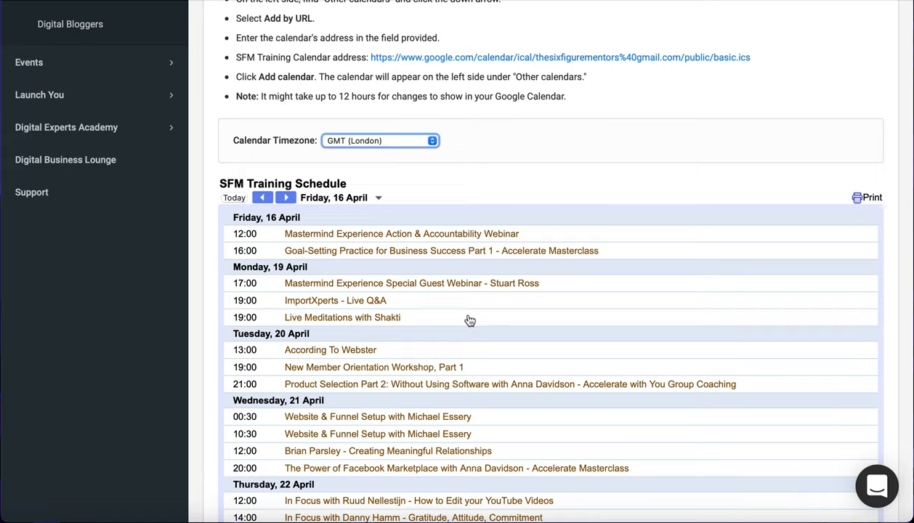
mouse_move(454, 287)
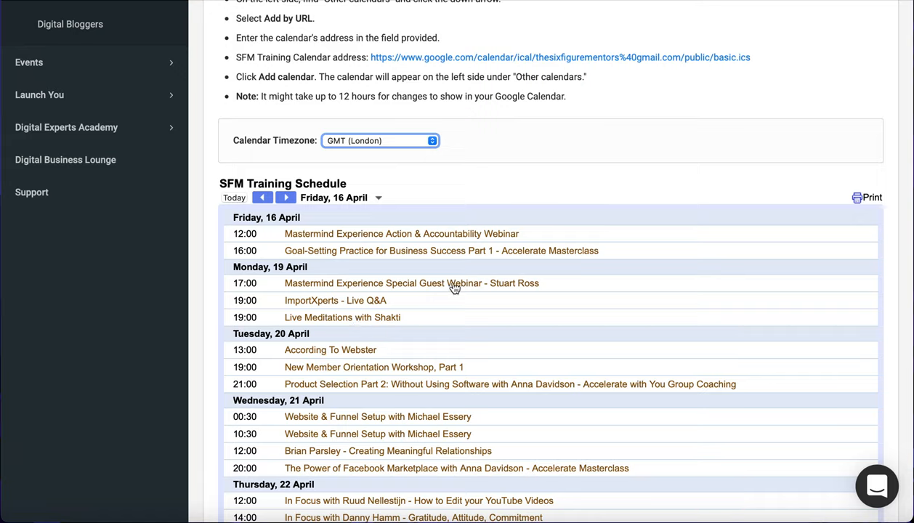
mouse_move(357, 344)
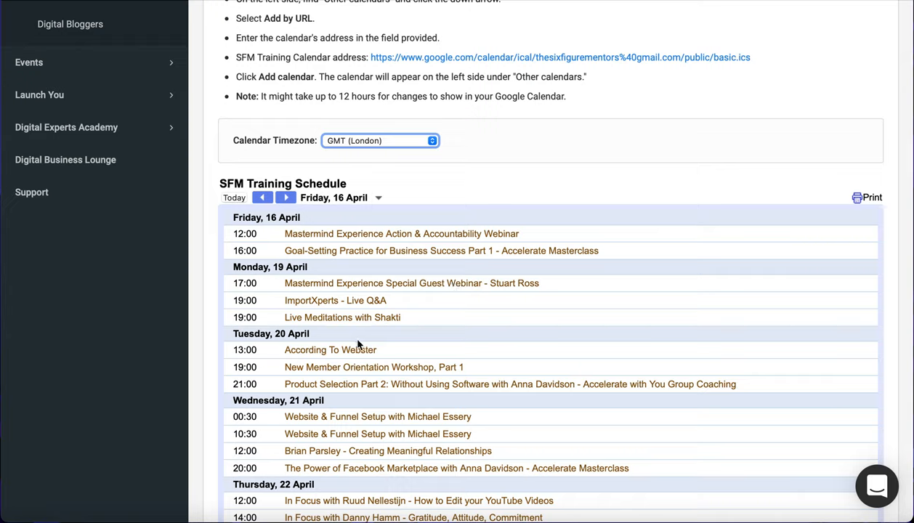
mouse_move(401, 371)
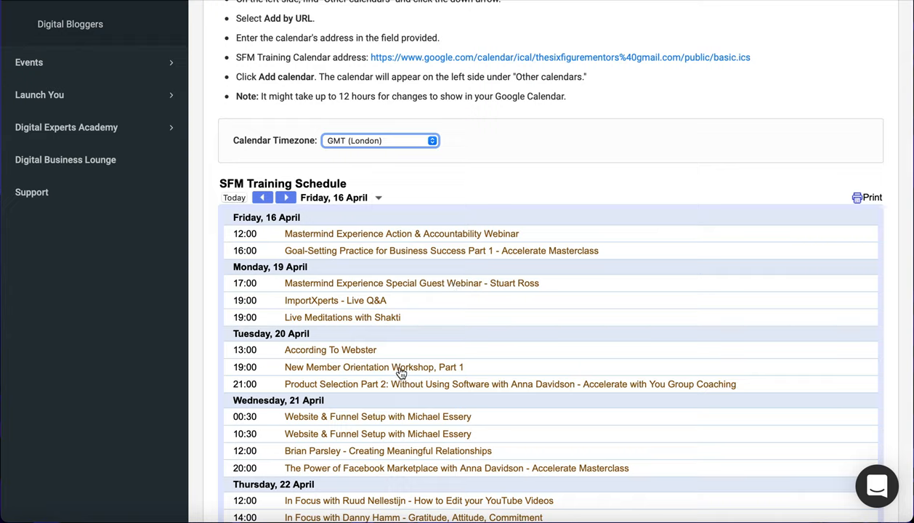
mouse_move(449, 381)
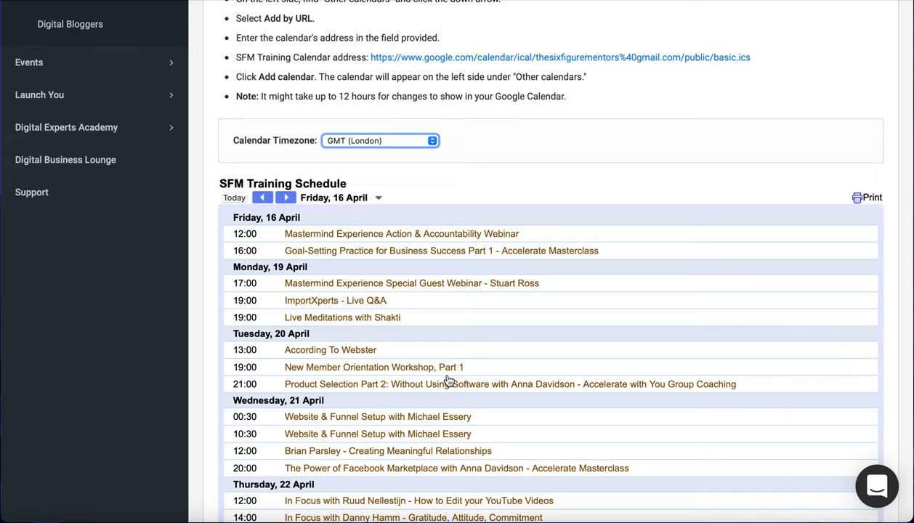
mouse_move(469, 387)
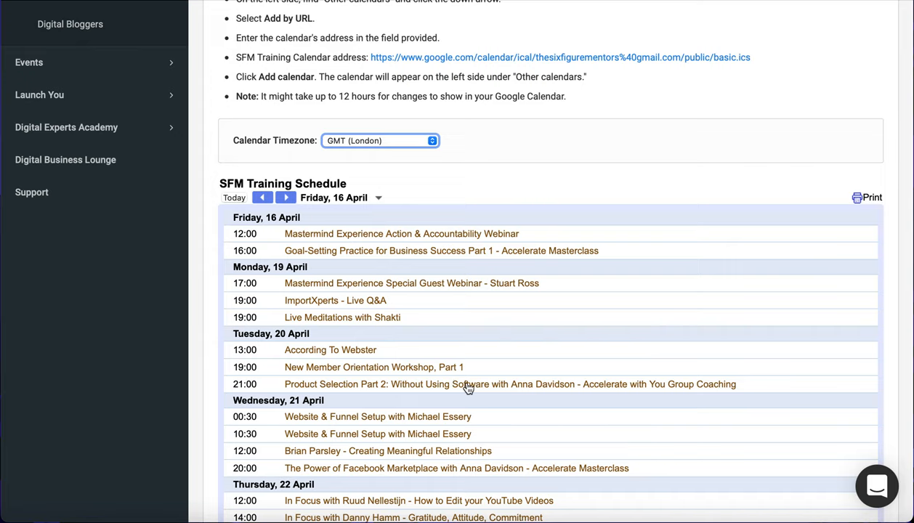
left_click(286, 197)
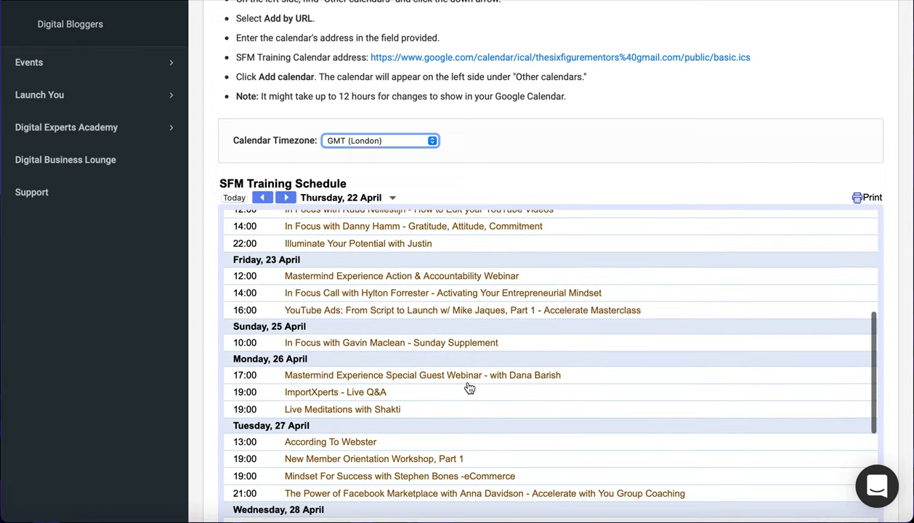
mouse_move(468, 394)
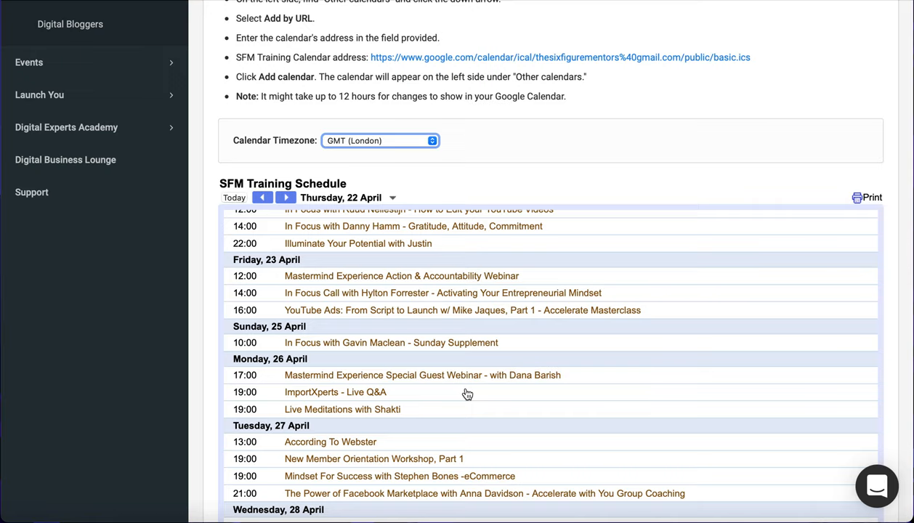
left_click(286, 197)
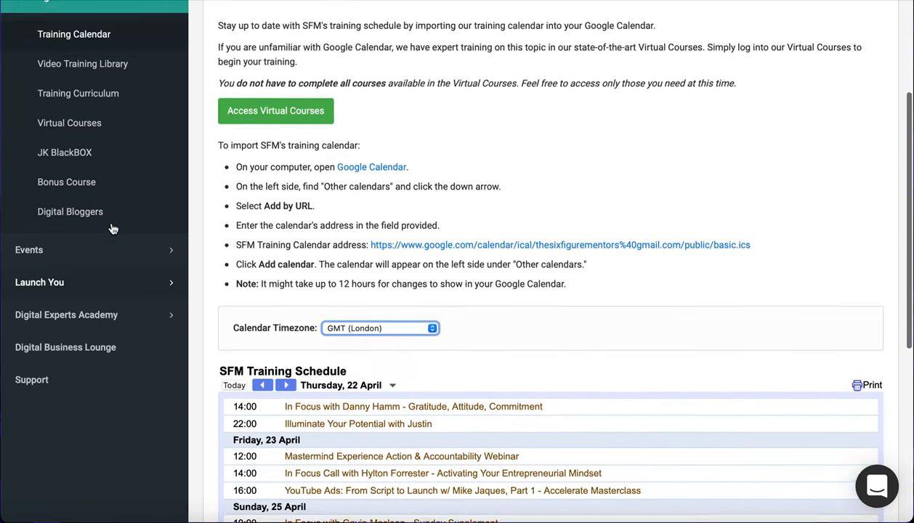
Step: Open the Video Training Library and browse Key Workshops like Visionary Call and WAKEUP calls
scroll("up", 3)
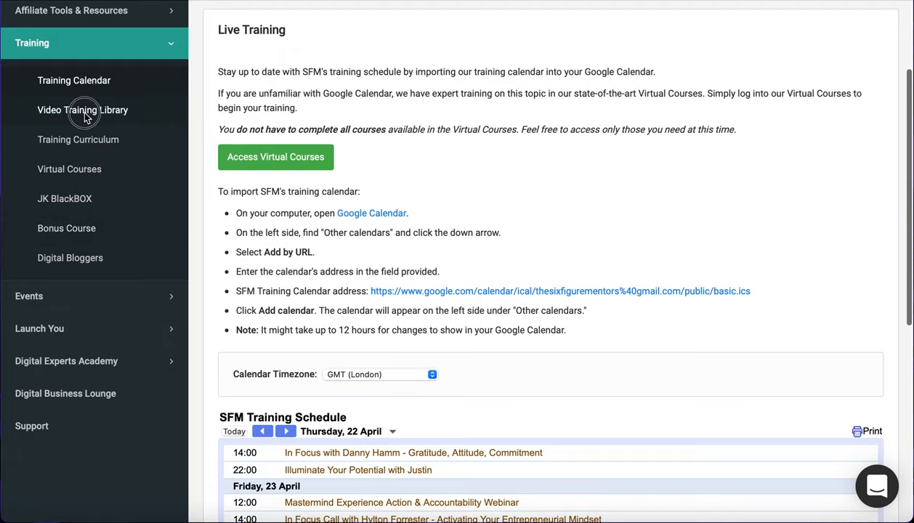
left_click(83, 110)
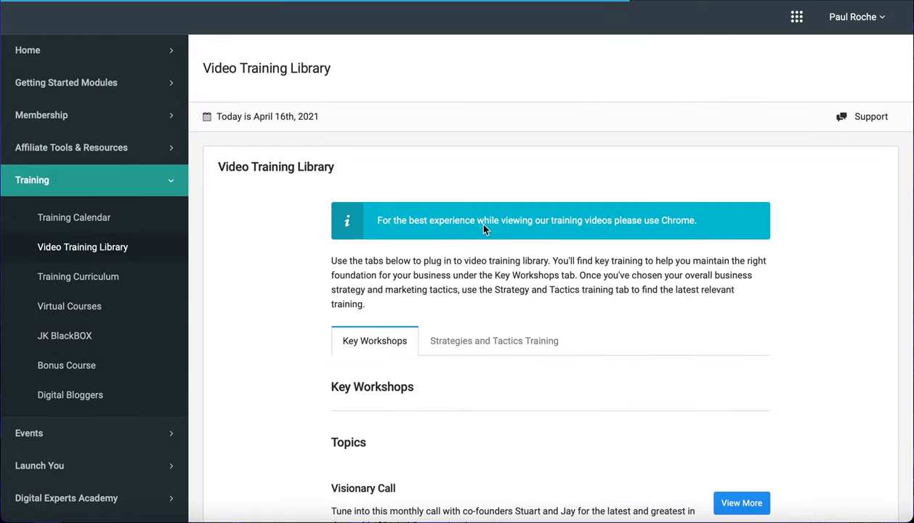
scroll("down", 3)
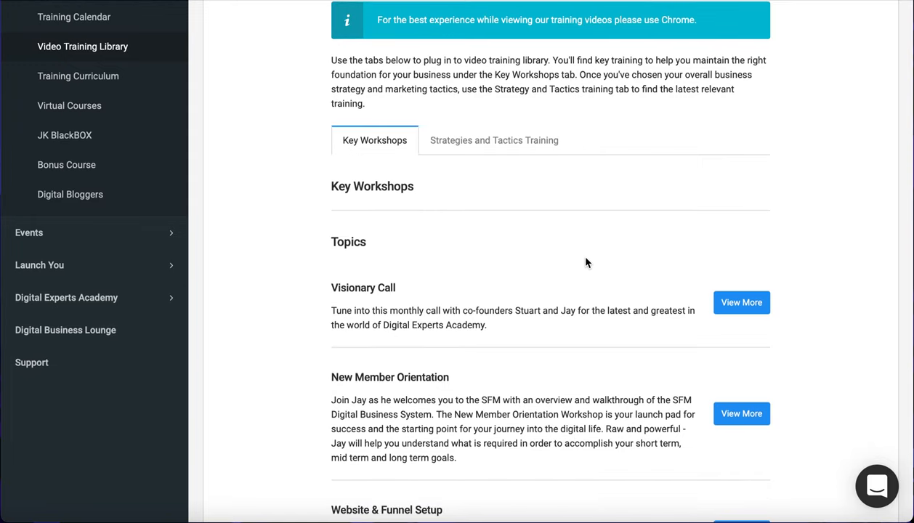
scroll("down", 3)
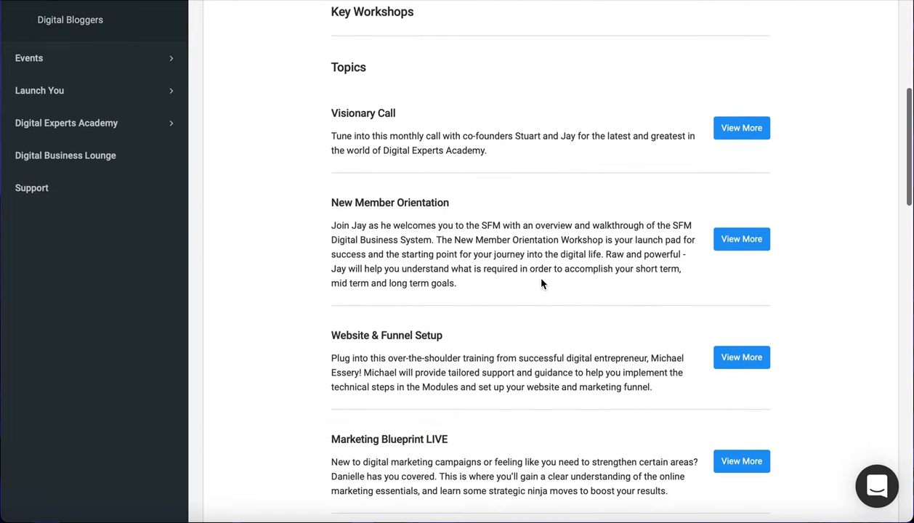
scroll("down", 3)
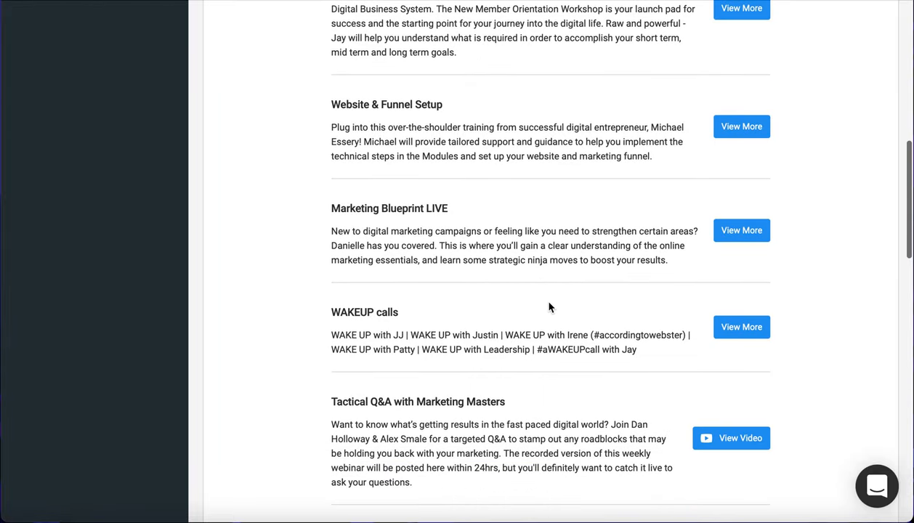
scroll("down", 3)
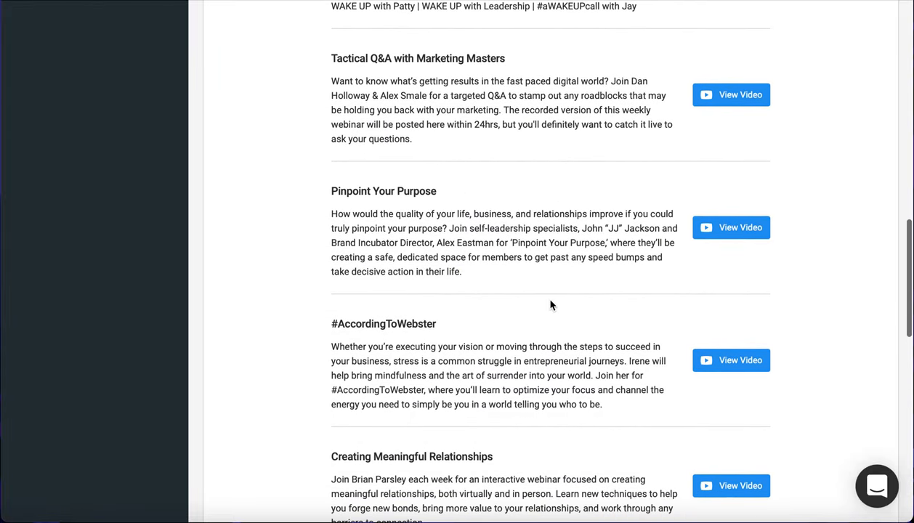
scroll("down", 3)
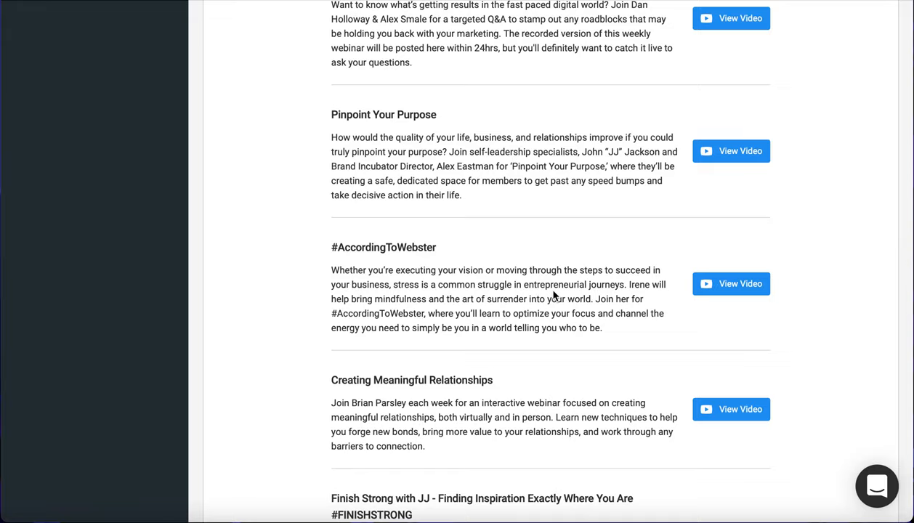
scroll("up", 3)
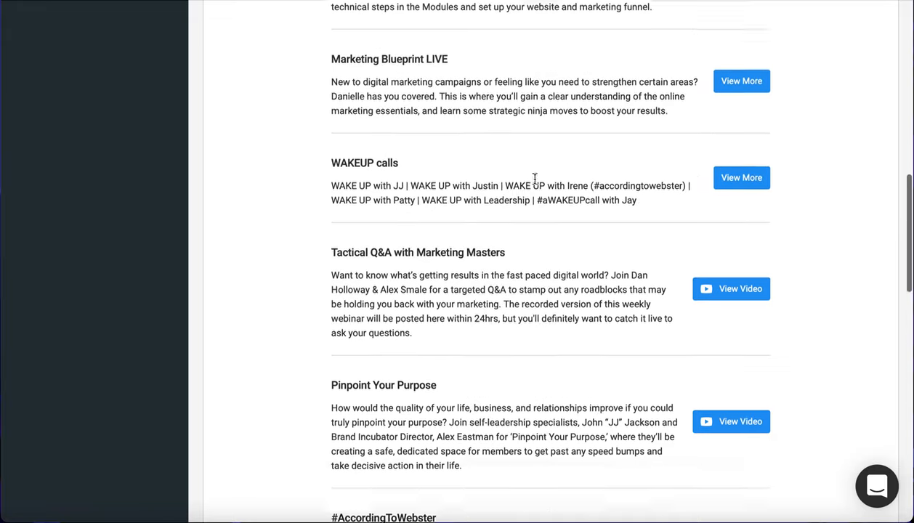
scroll("up", 3)
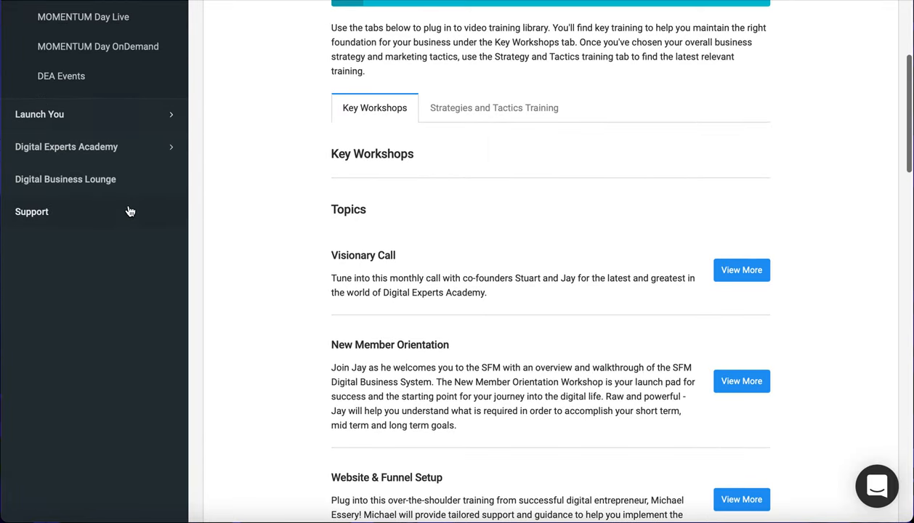
scroll("up", 3)
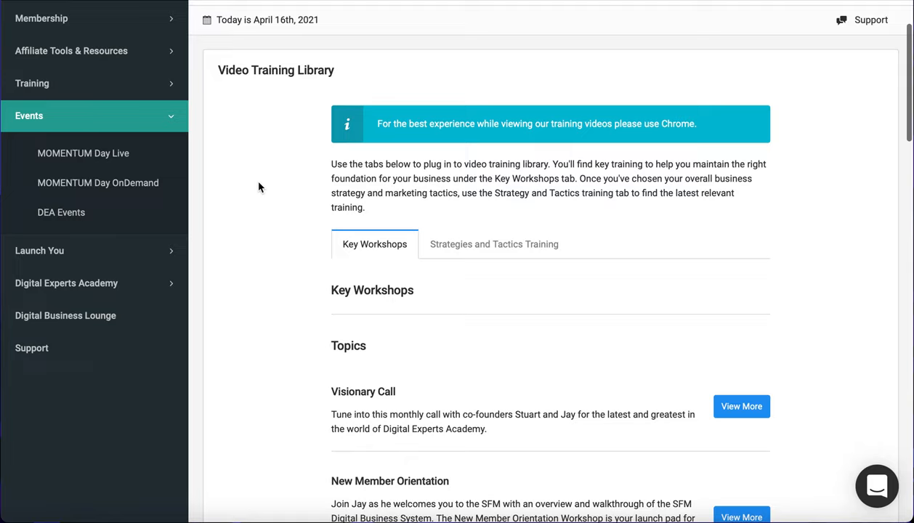
mouse_move(187, 156)
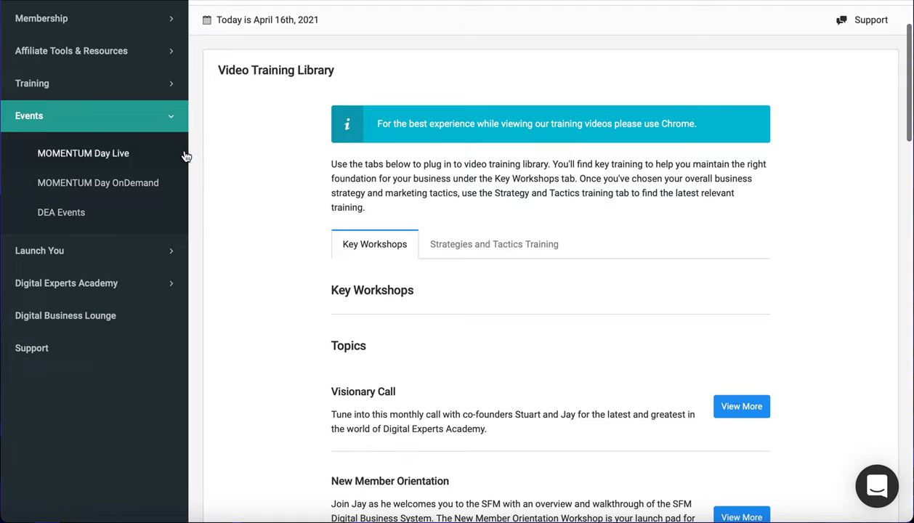
mouse_move(153, 176)
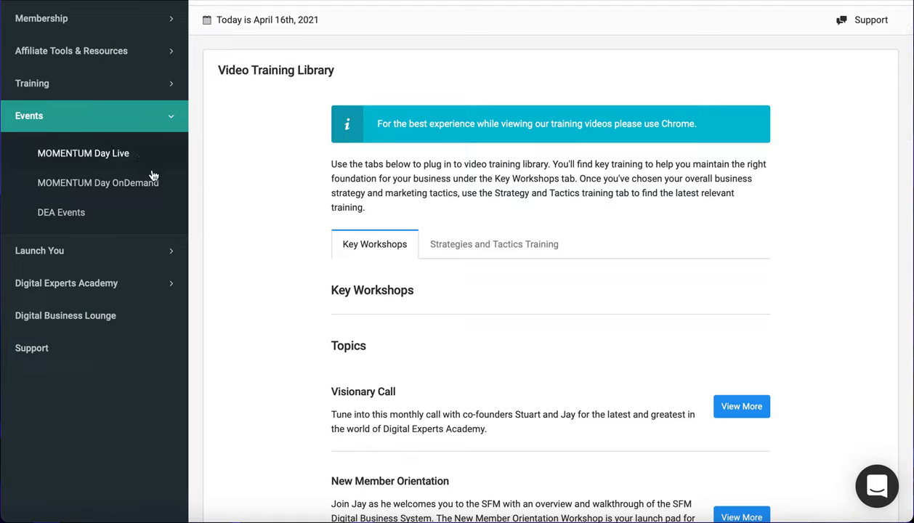
mouse_move(78, 217)
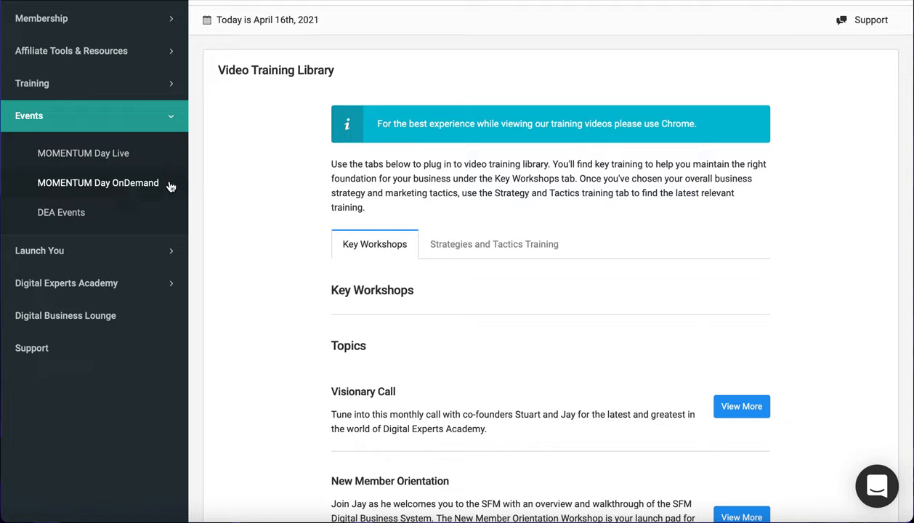
mouse_move(58, 357)
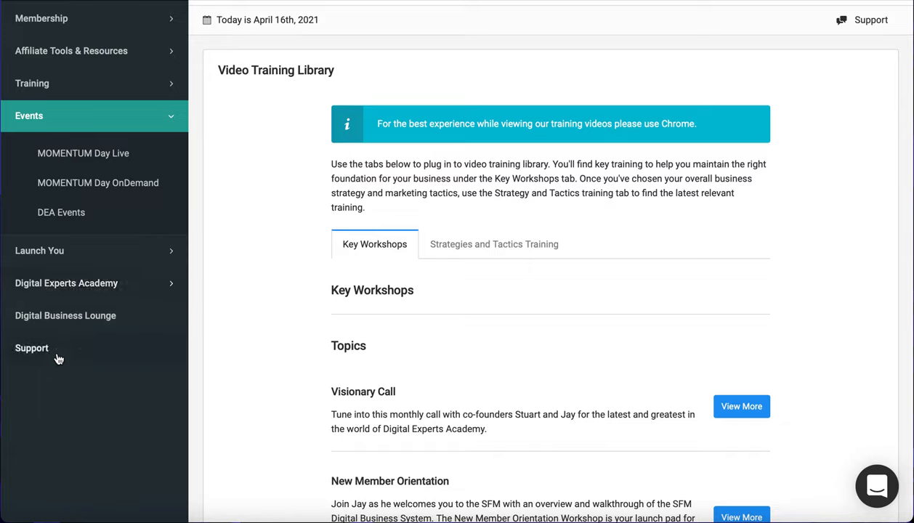
left_click(39, 250)
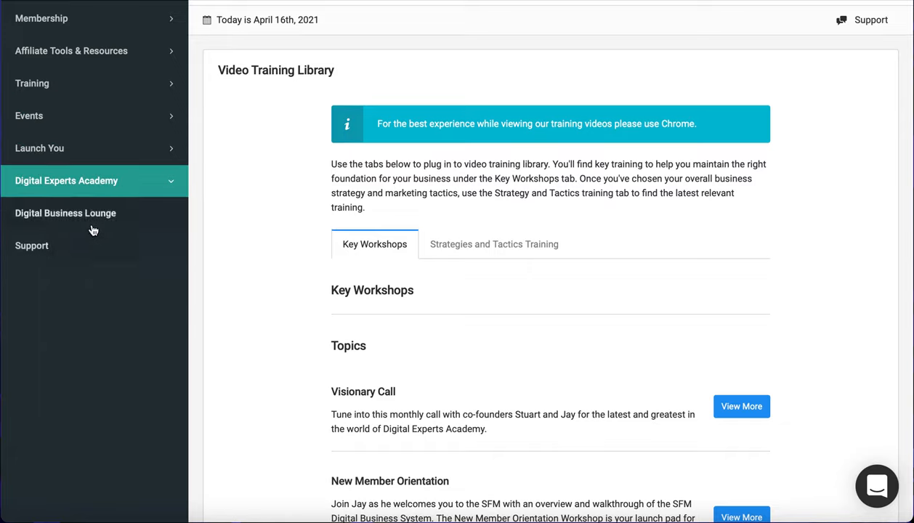
scroll("up", 3)
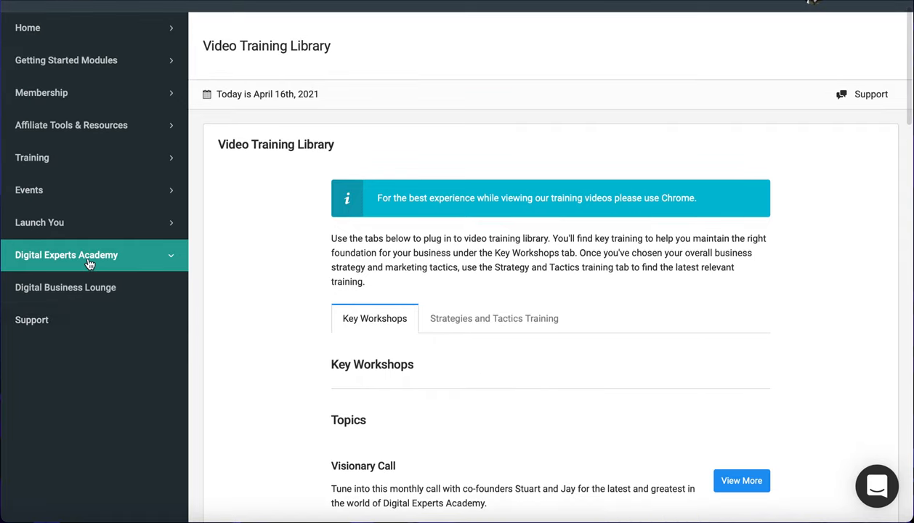
mouse_move(135, 222)
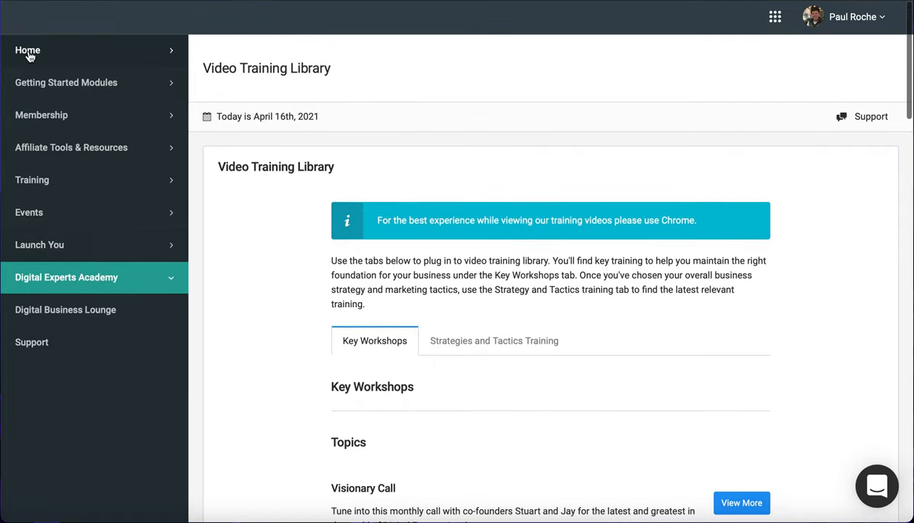
Step: Expand Home, open Dashboard, and scroll down to the LinkedIn Learning Start now button
left_click(28, 49)
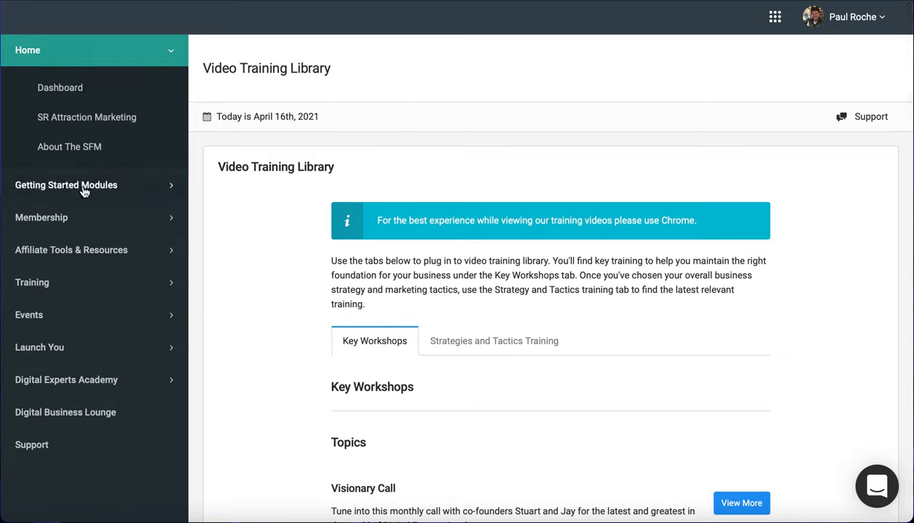
mouse_move(62, 88)
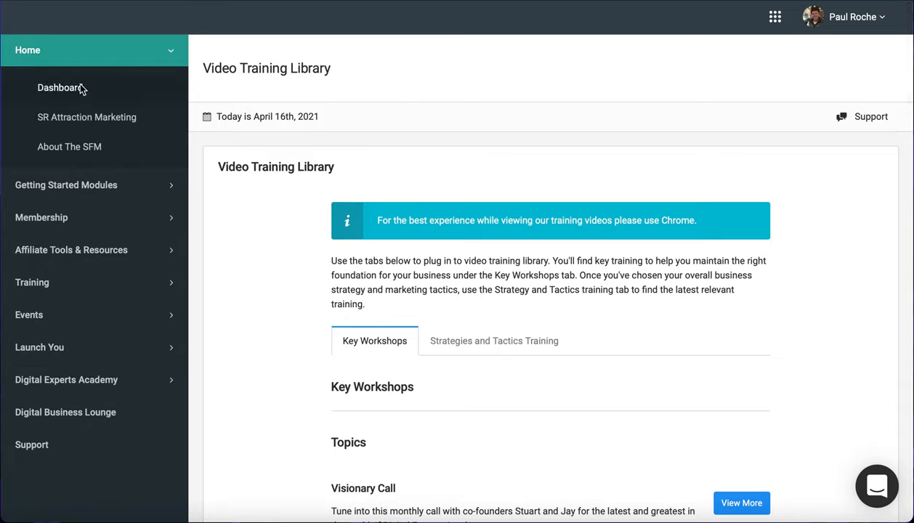
left_click(61, 87)
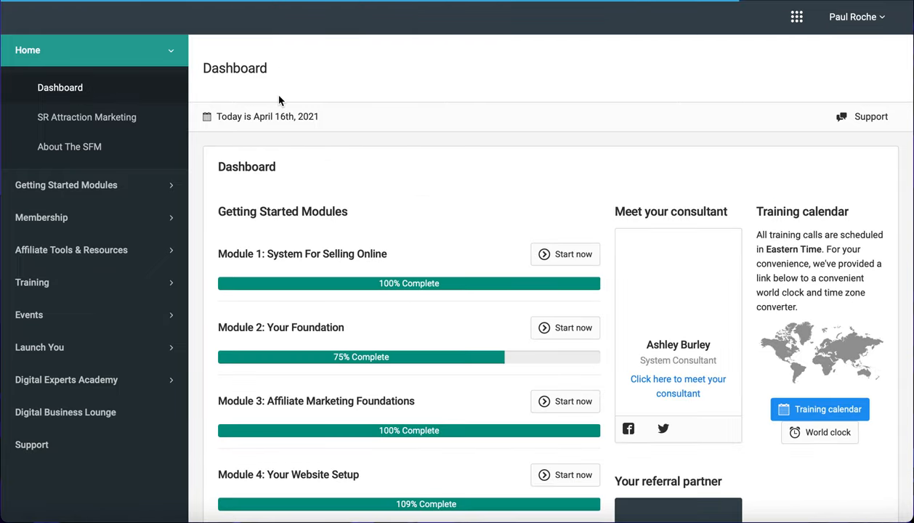
scroll("down", 3)
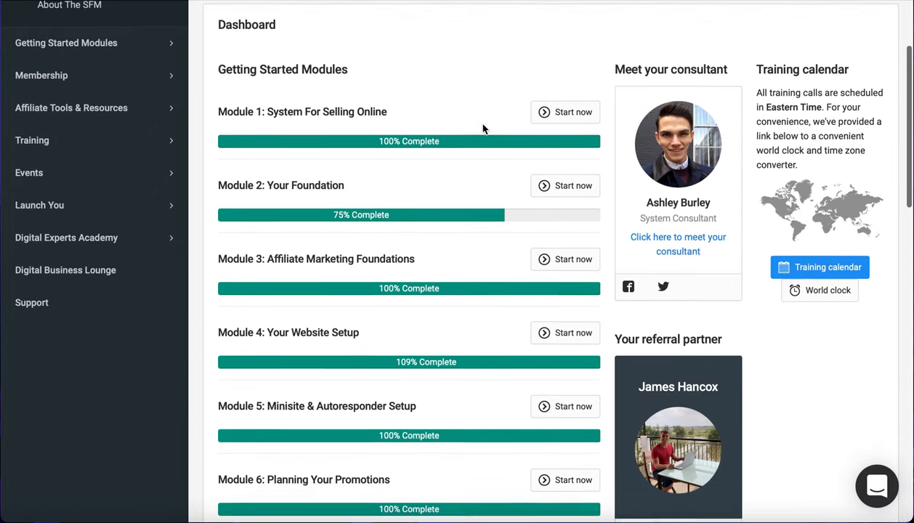
scroll("down", 3)
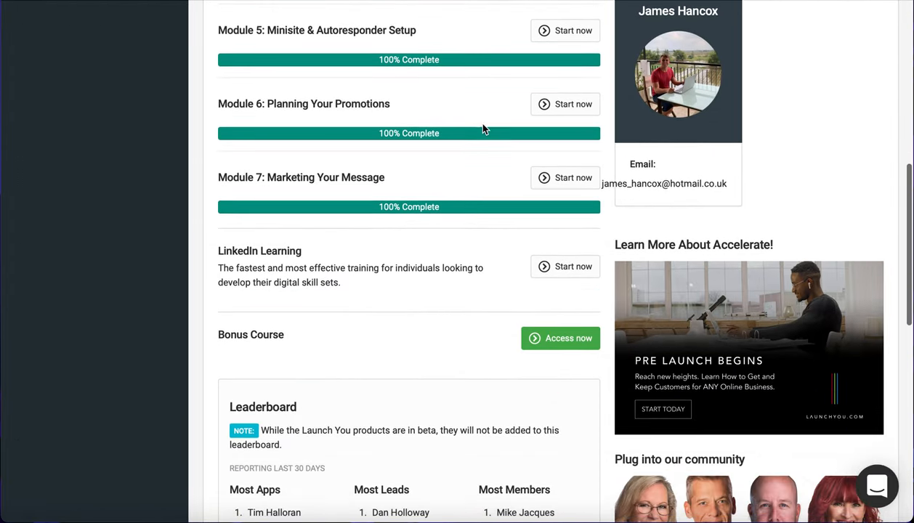
mouse_move(549, 278)
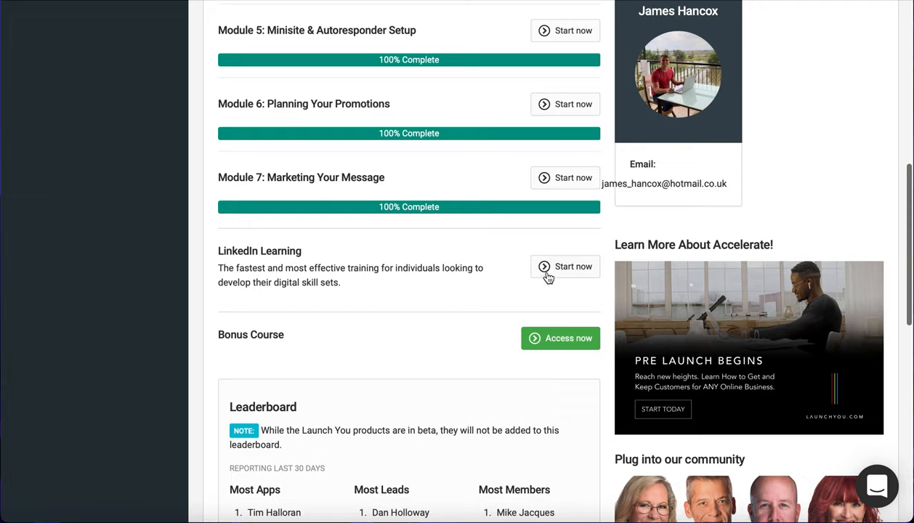
mouse_move(559, 271)
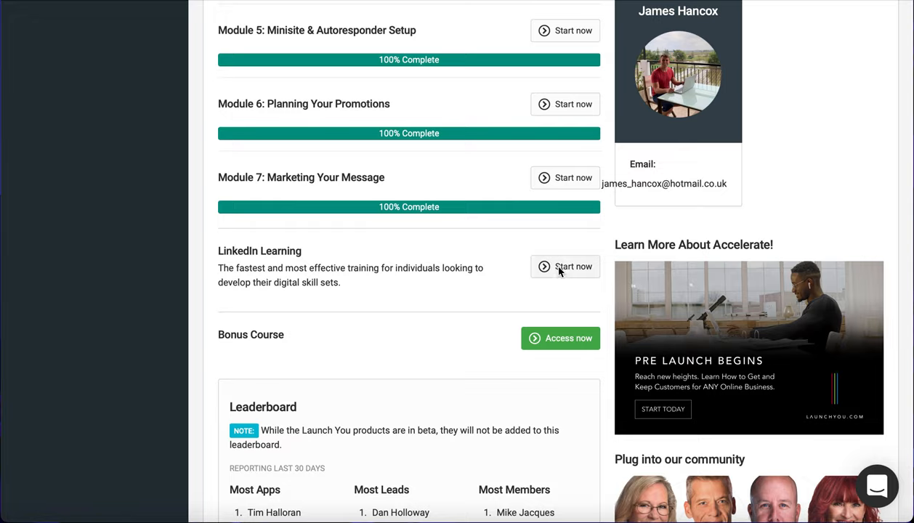
Step: Start the LinkedIn Learning virtual courses and scroll through the Virtual Courses page
left_click(573, 267)
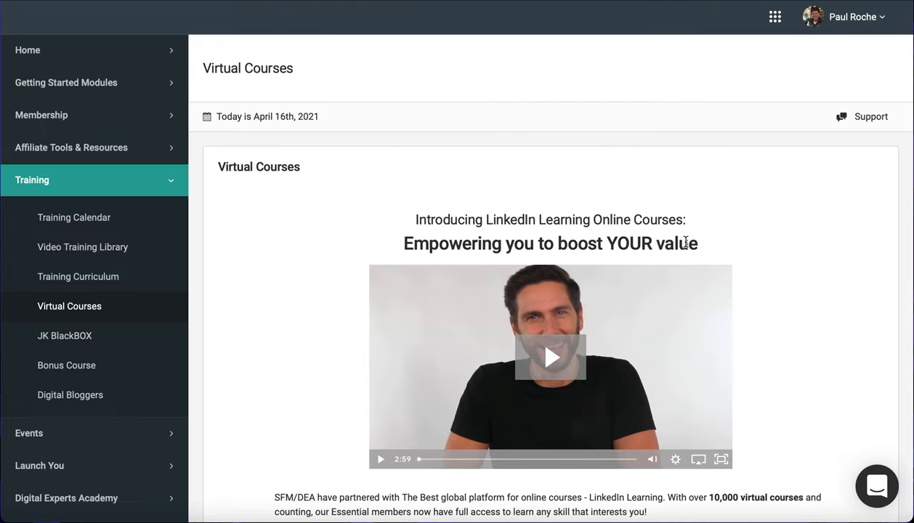
scroll("down", 3)
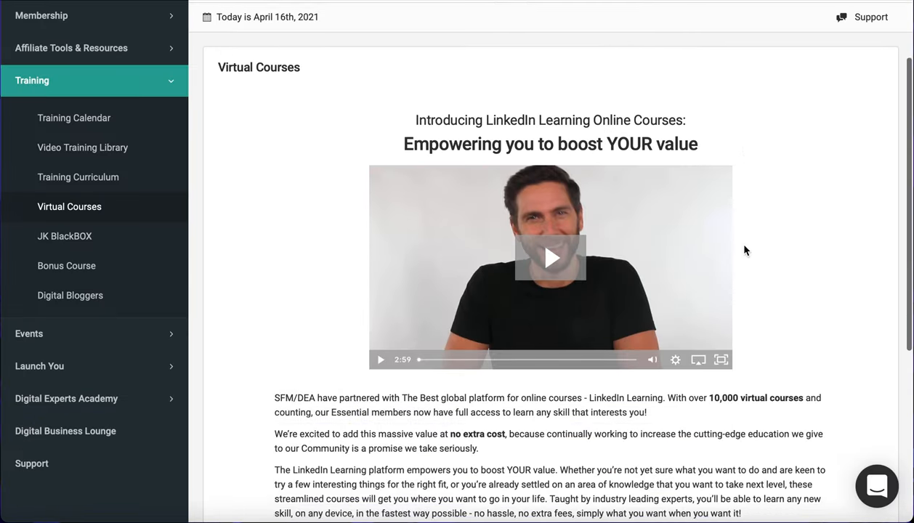
scroll("down", 3)
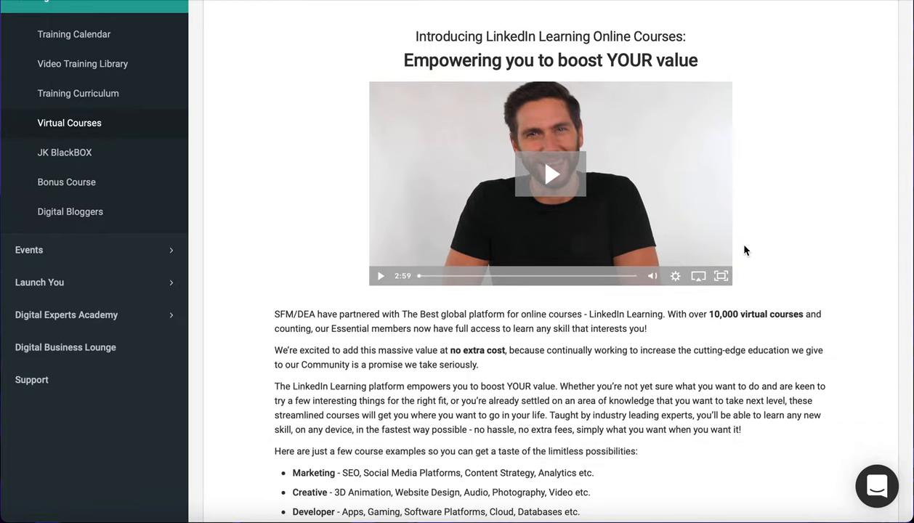
scroll("down", 3)
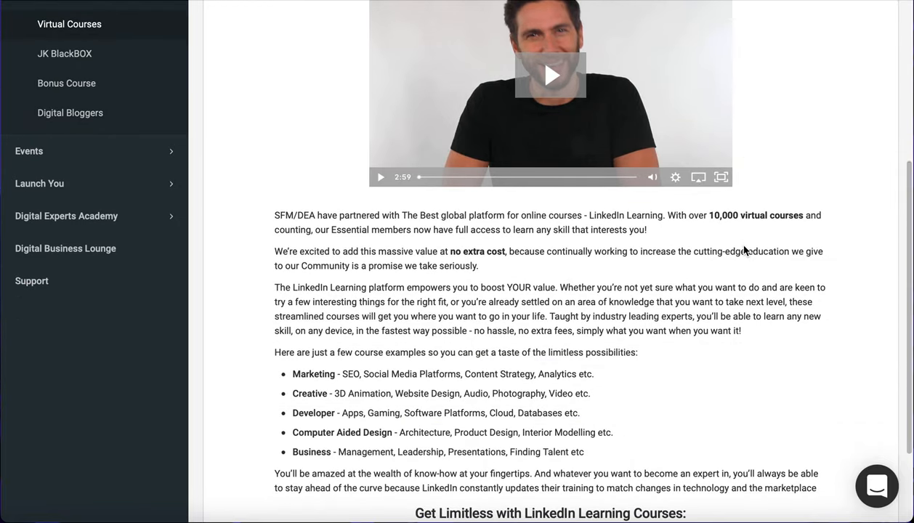
scroll("up", 3)
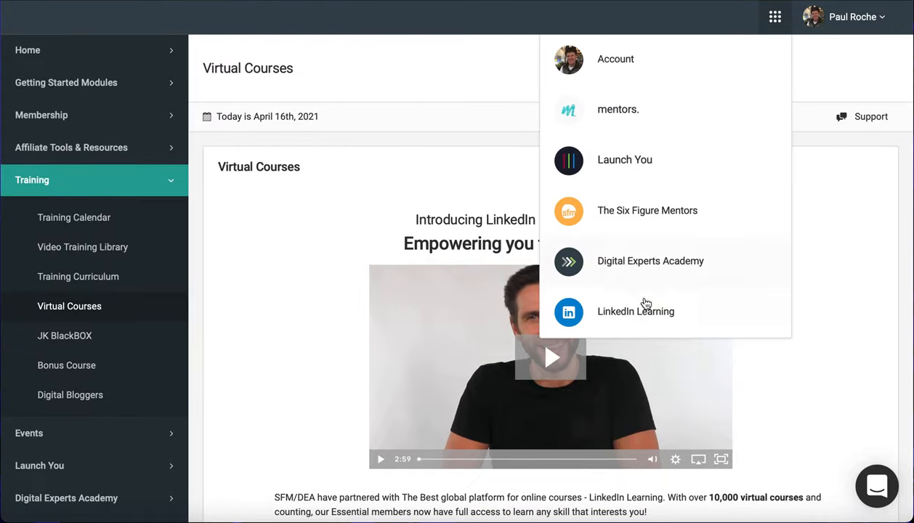
Step: Open LinkedIn Learning and browse top picks and YouTube recommendations, closing one course preview
left_click(635, 311)
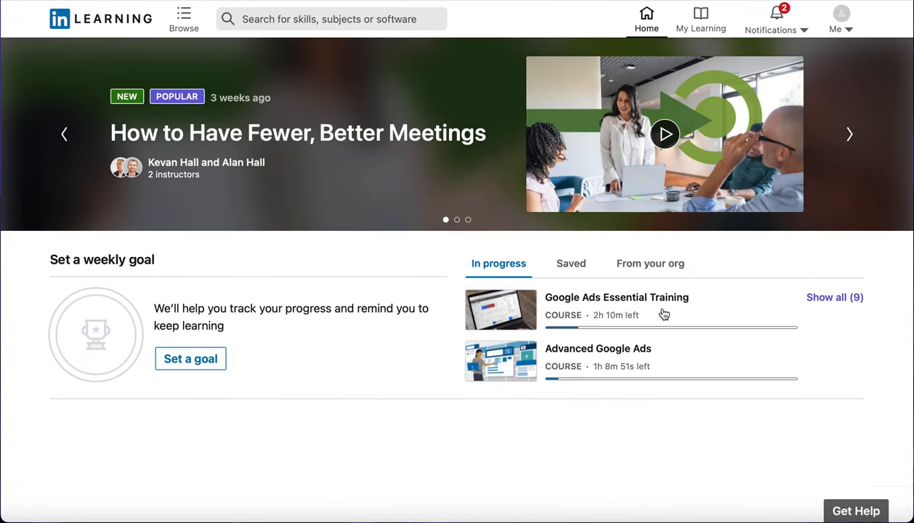
scroll("down", 3)
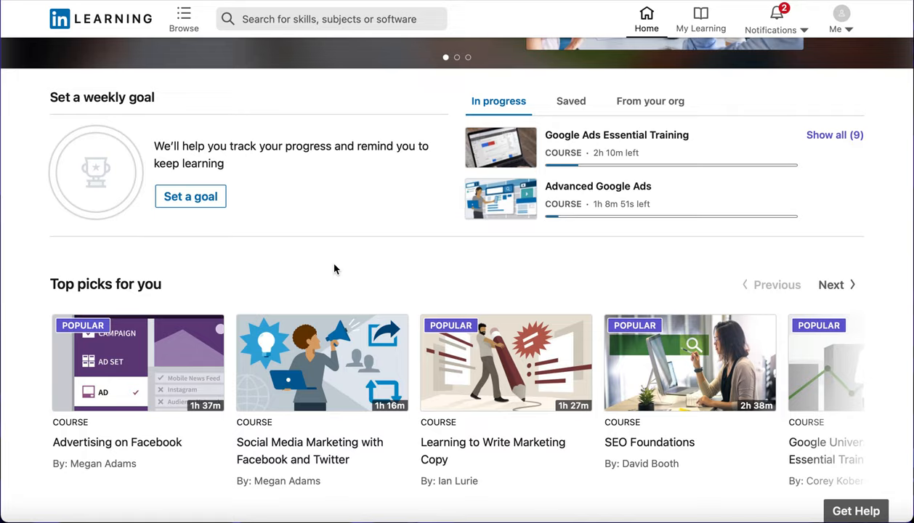
mouse_move(341, 269)
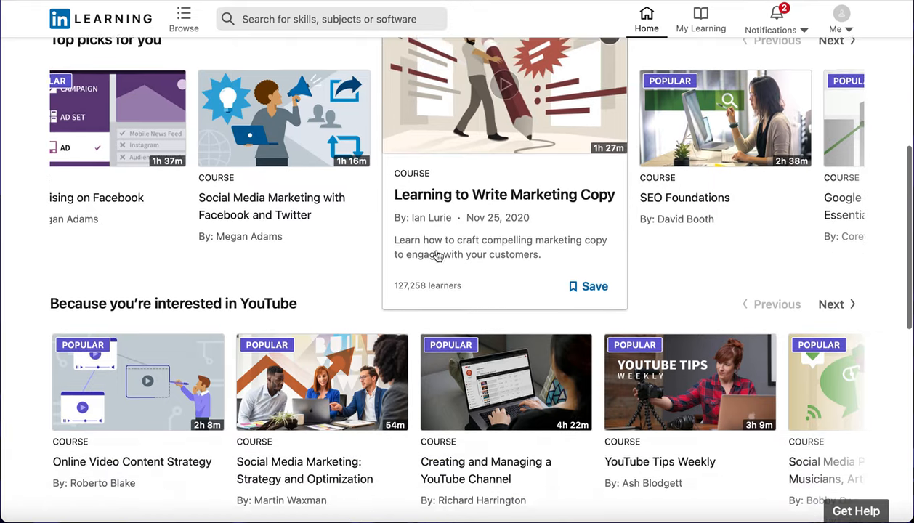
scroll("down", 3)
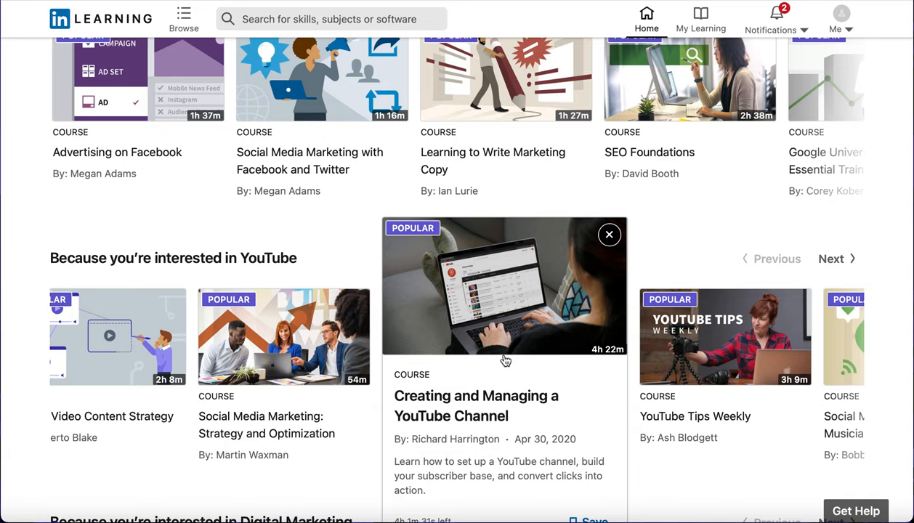
left_click(609, 234)
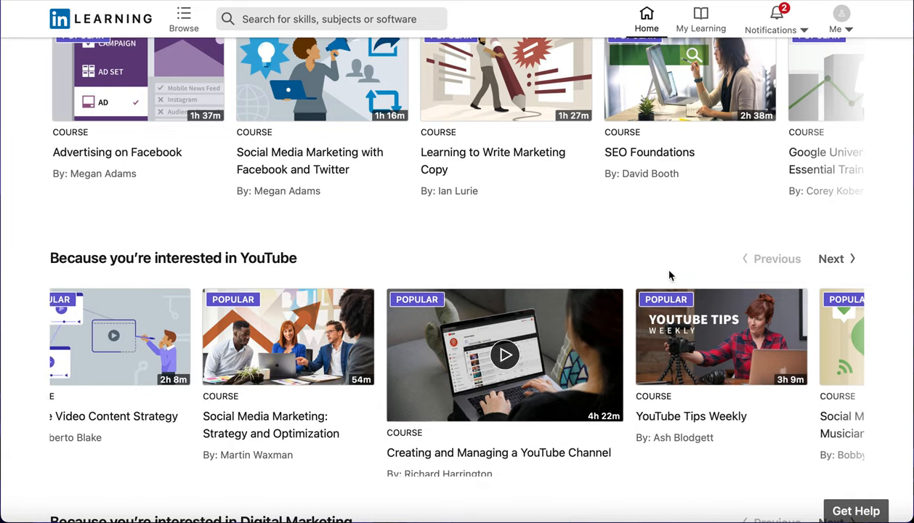
scroll("up", 3)
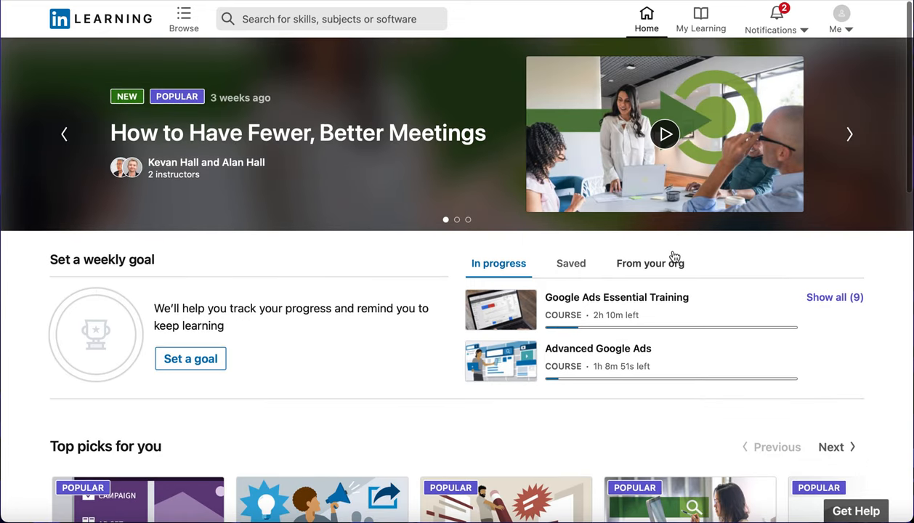
mouse_move(551, 332)
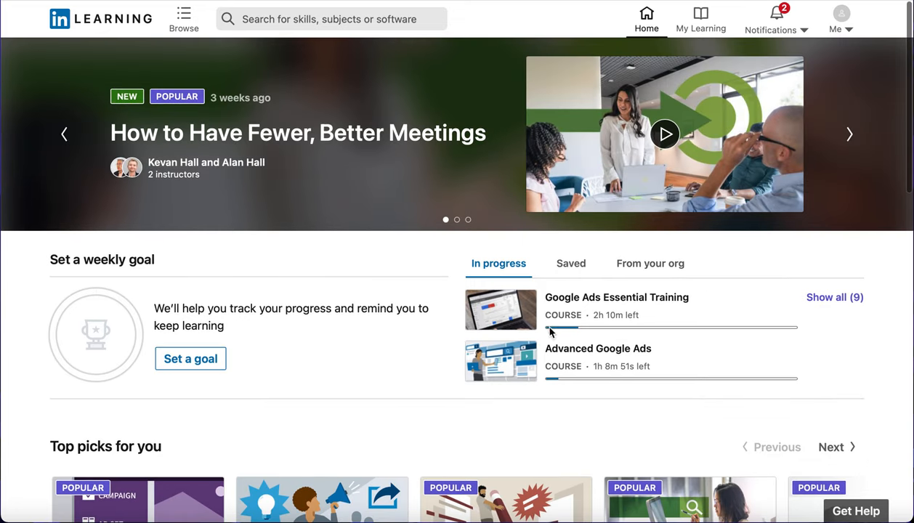
mouse_move(598, 349)
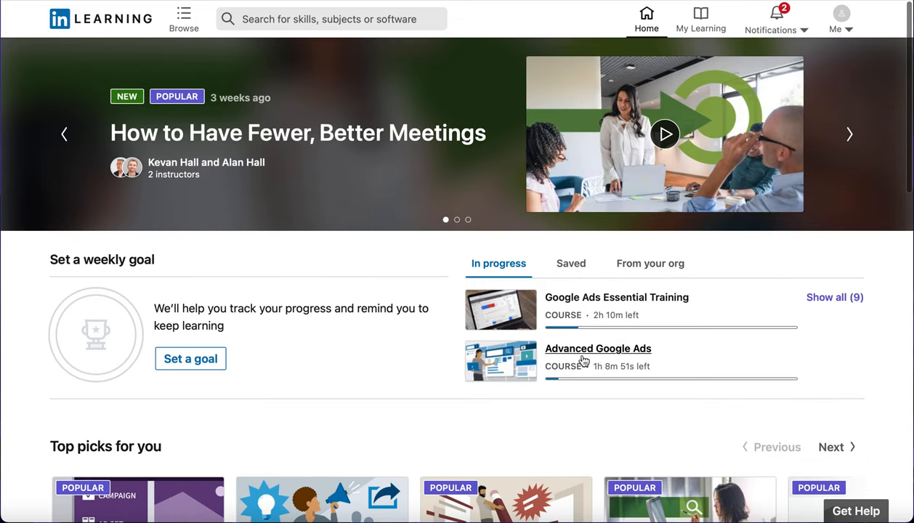
mouse_move(609, 305)
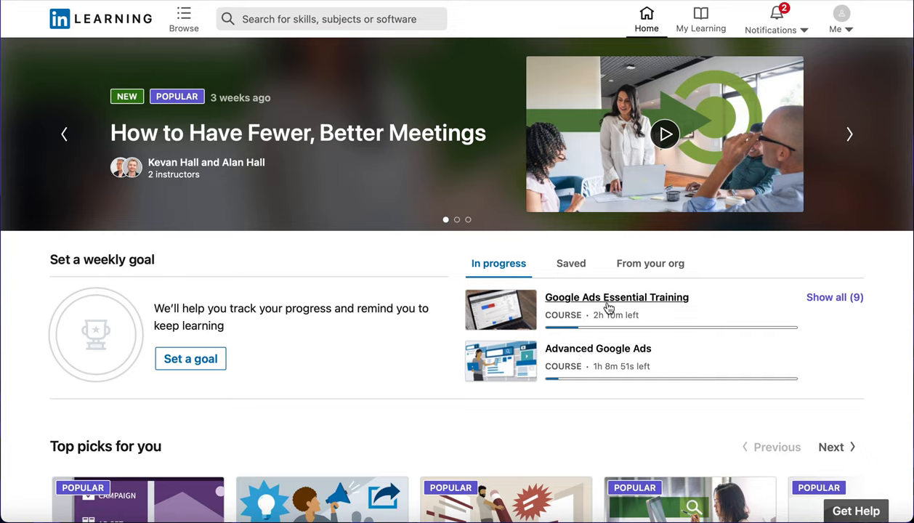
mouse_move(180, 342)
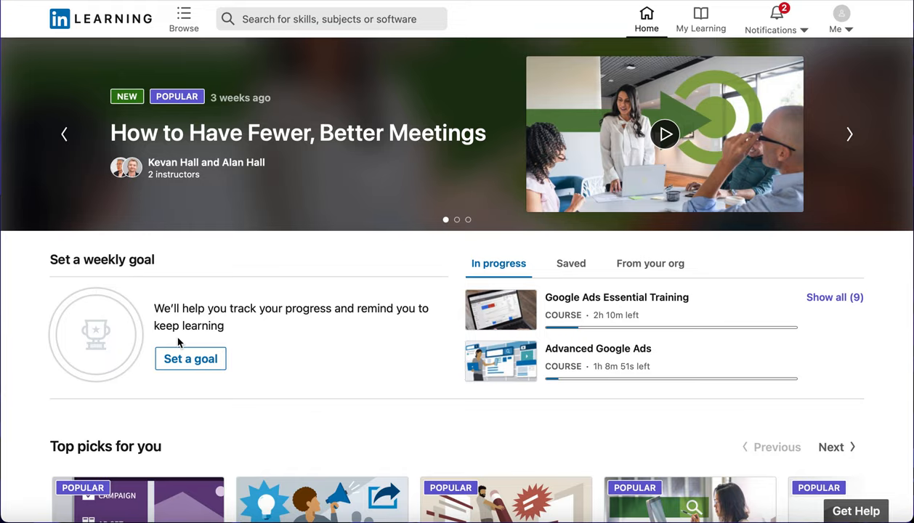
mouse_move(292, 125)
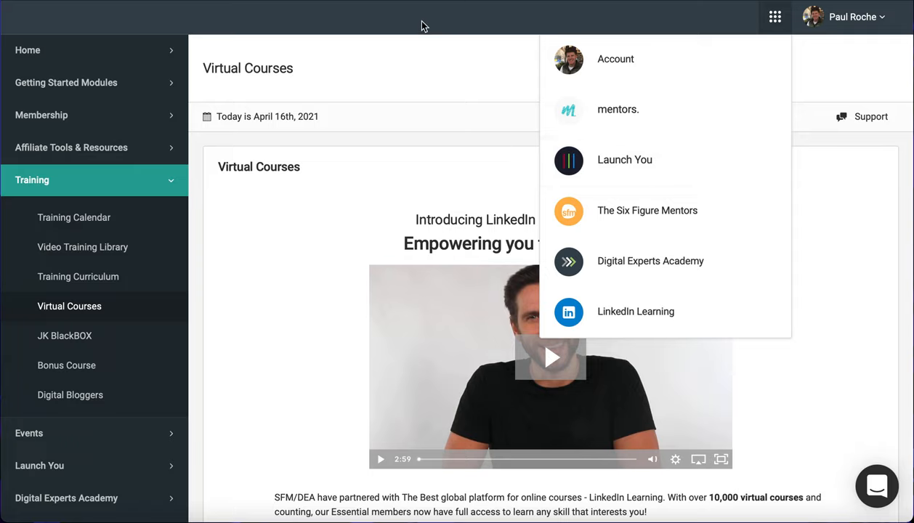
Step: Go to the SFM Dashboard under Home, then launch mentors. from the apps grid
left_click(28, 50)
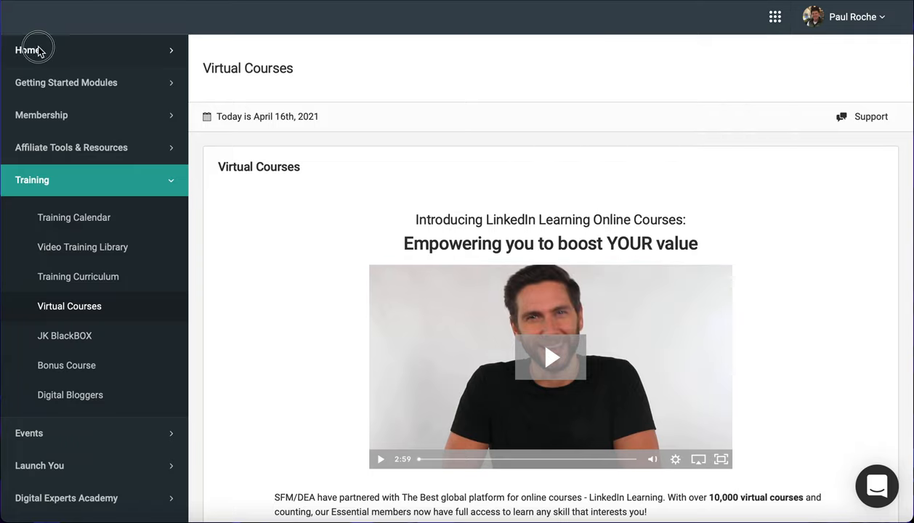
left_click(27, 49)
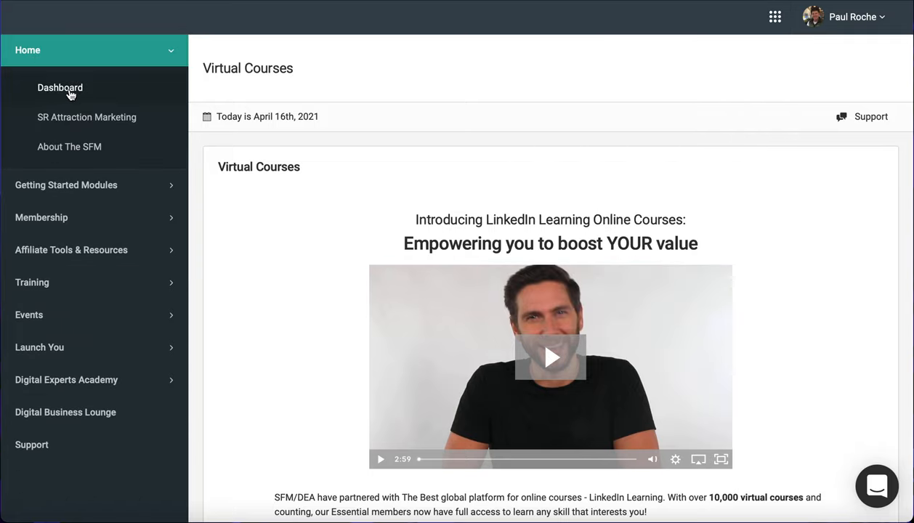
left_click(61, 87)
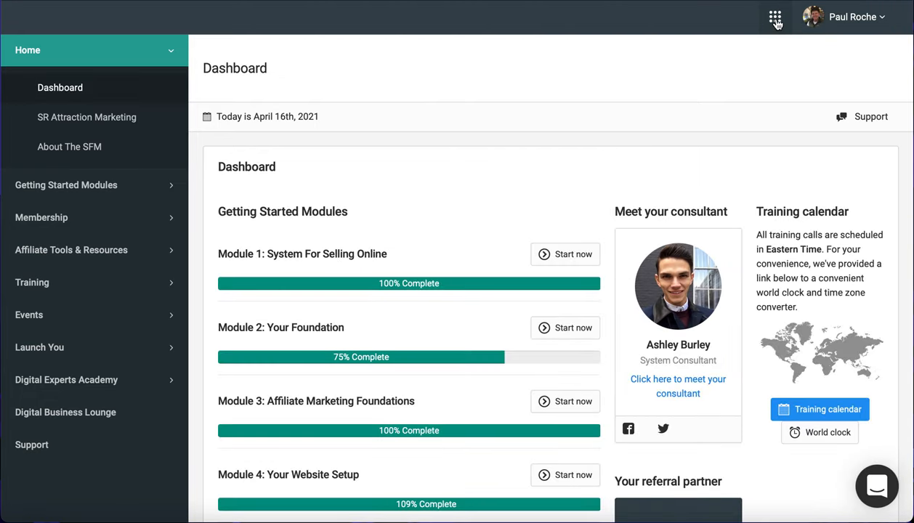
left_click(775, 16)
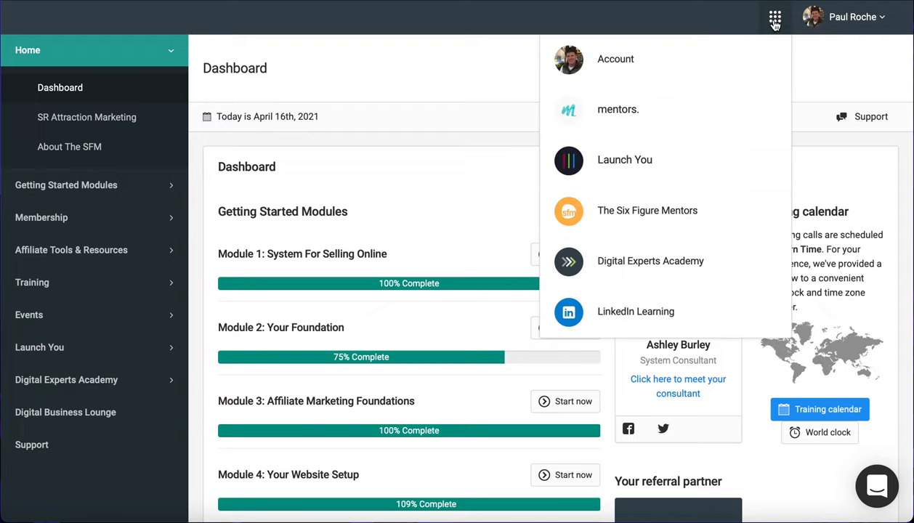
mouse_move(636, 312)
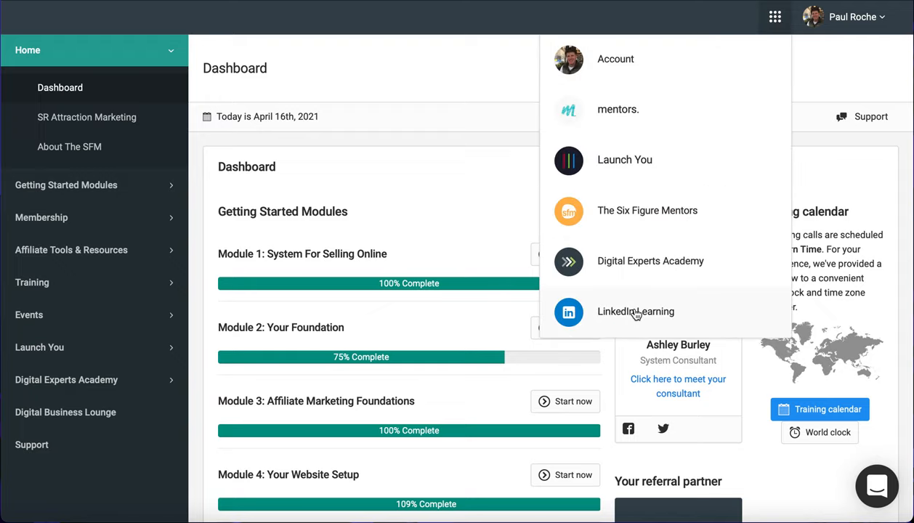
mouse_move(650, 268)
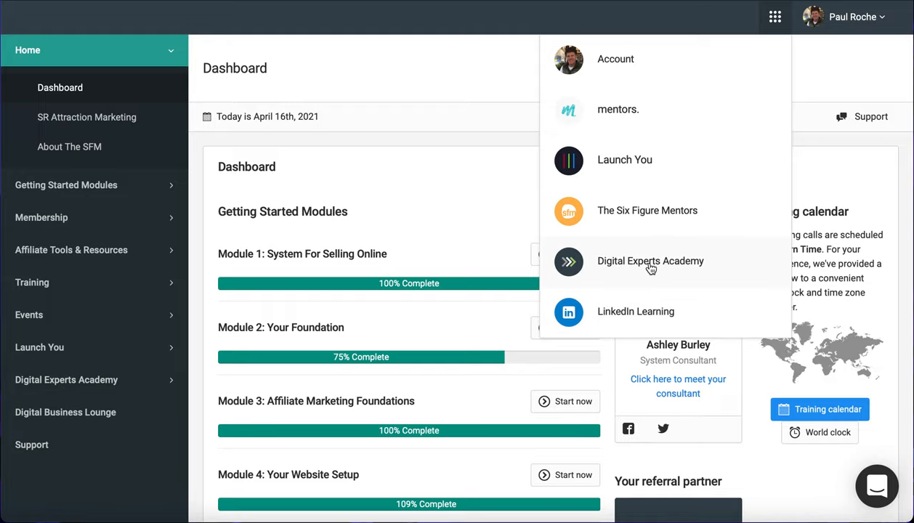
mouse_move(647, 163)
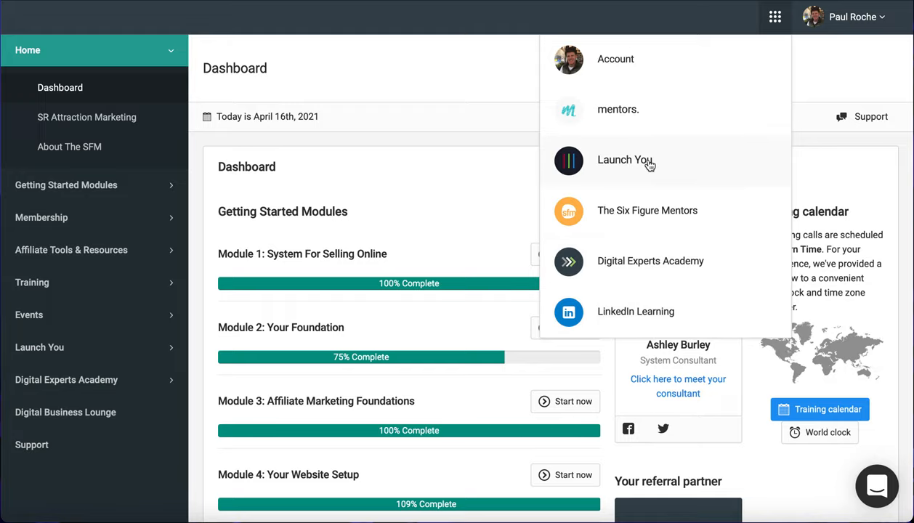
mouse_move(649, 156)
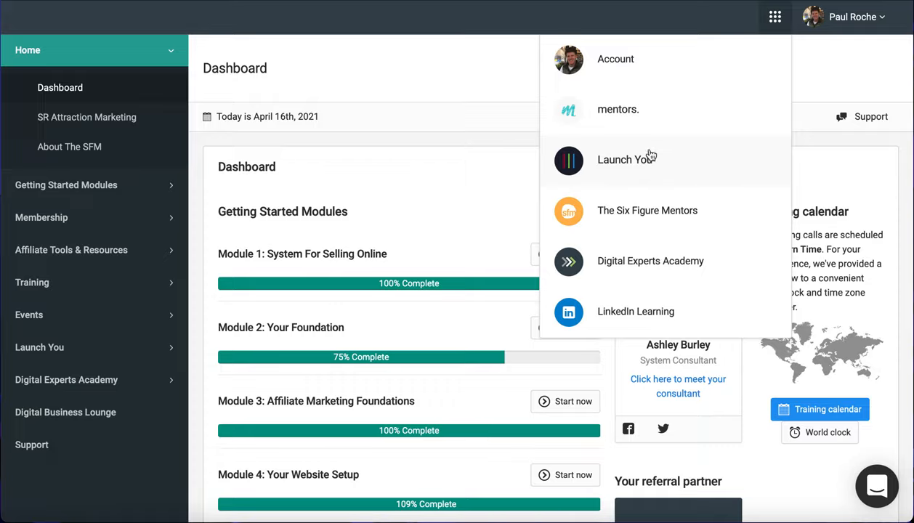
left_click(618, 109)
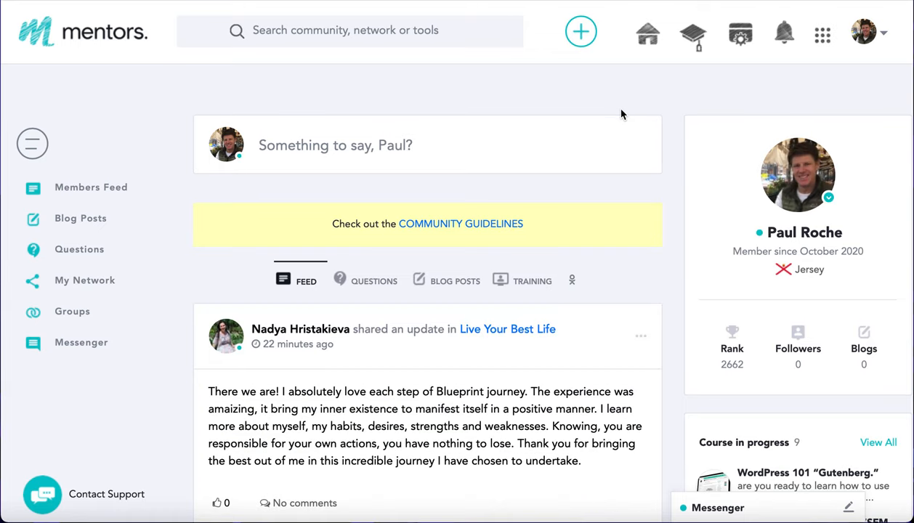
mouse_move(225, 120)
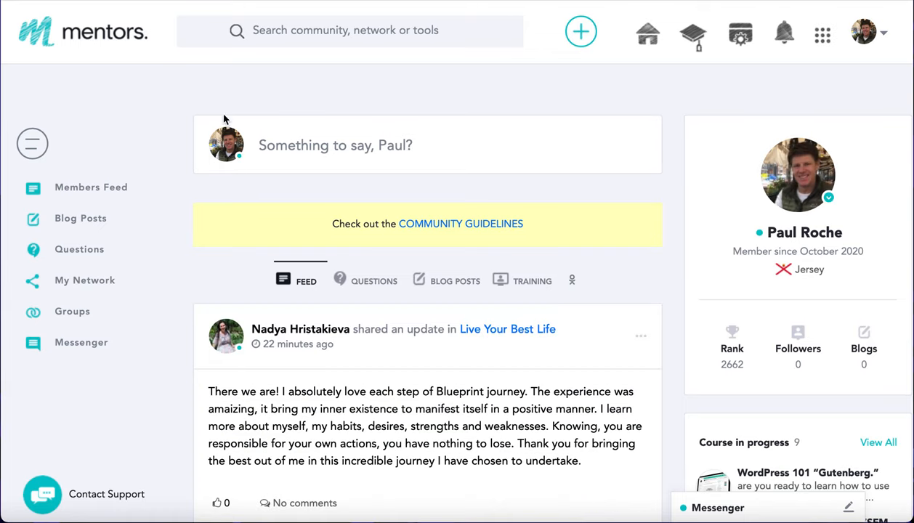
mouse_move(573, 332)
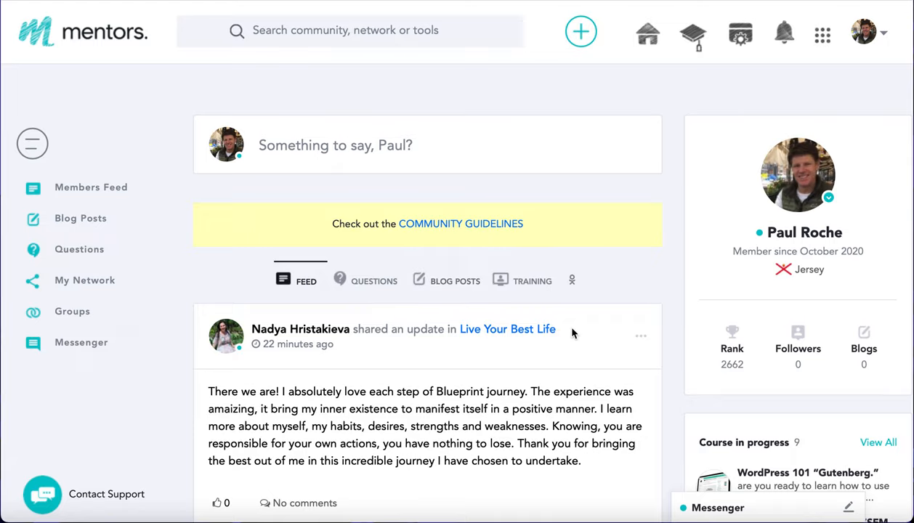
scroll("down", 3)
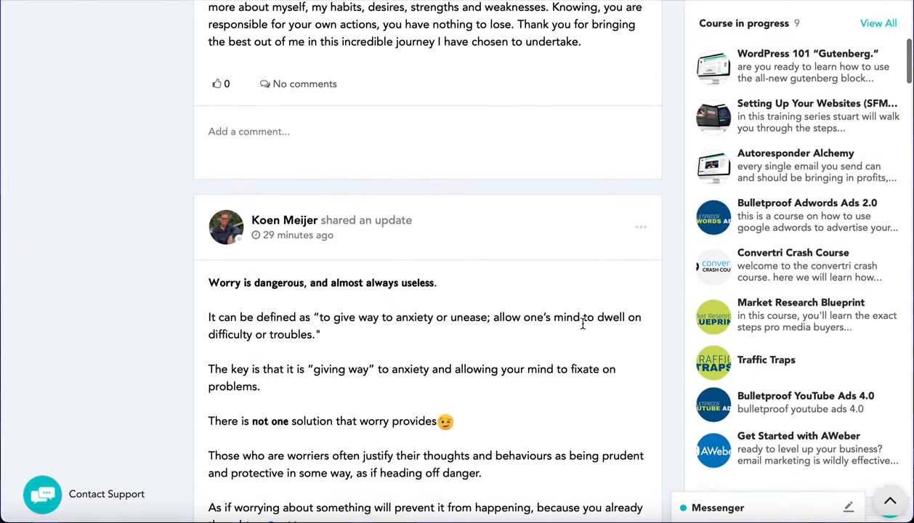
scroll("up", 3)
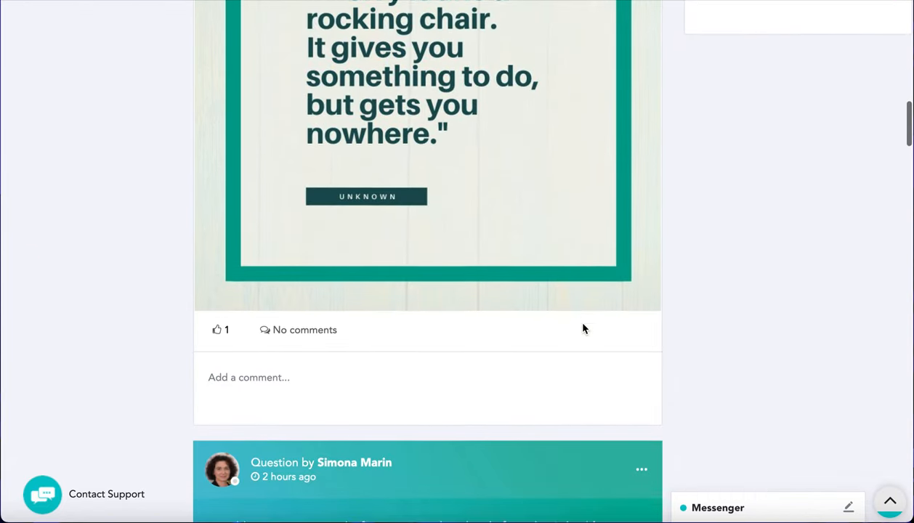
scroll("down", 3)
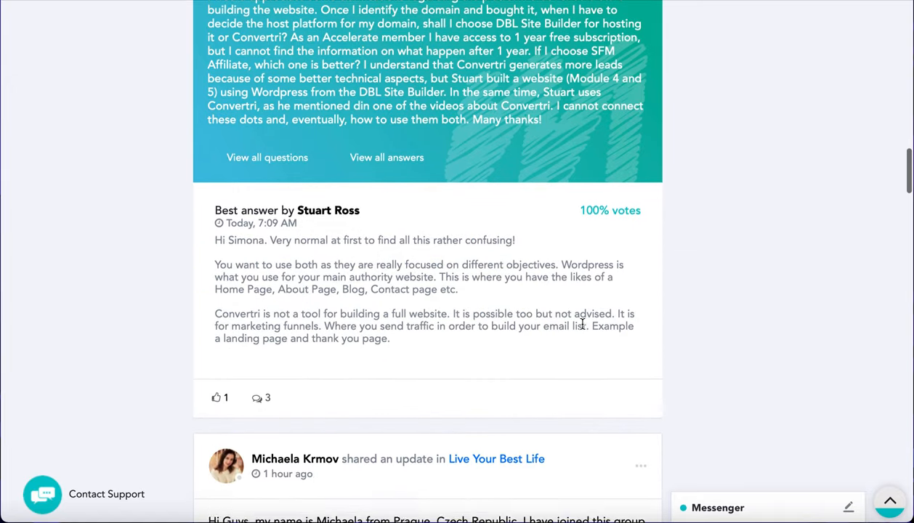
scroll("down", 3)
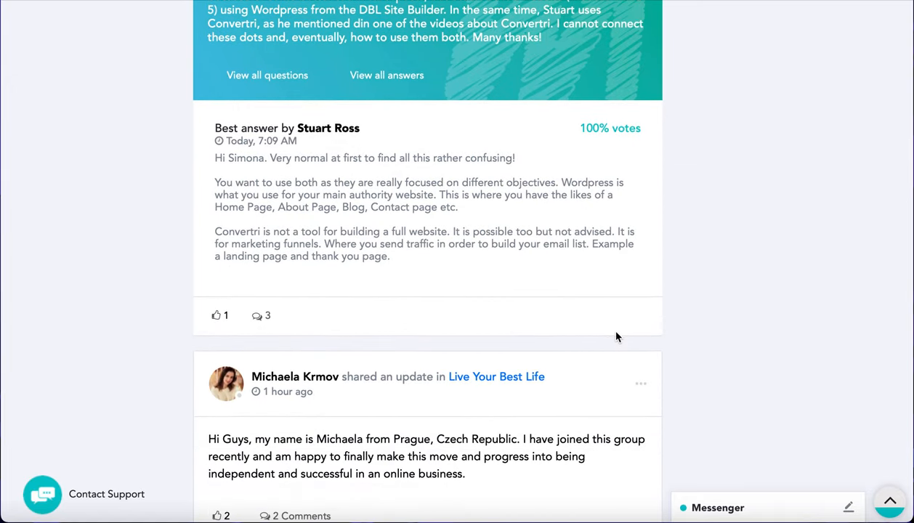
scroll("down", 3)
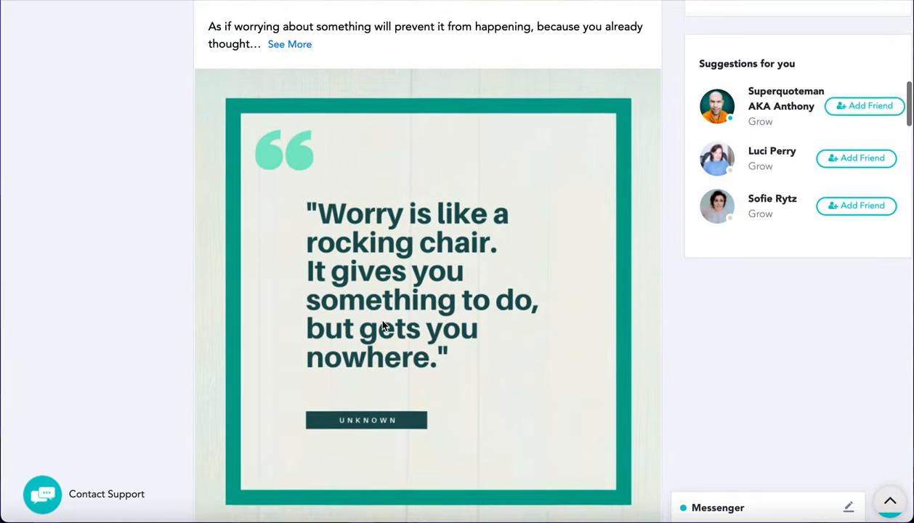
scroll("up", 3)
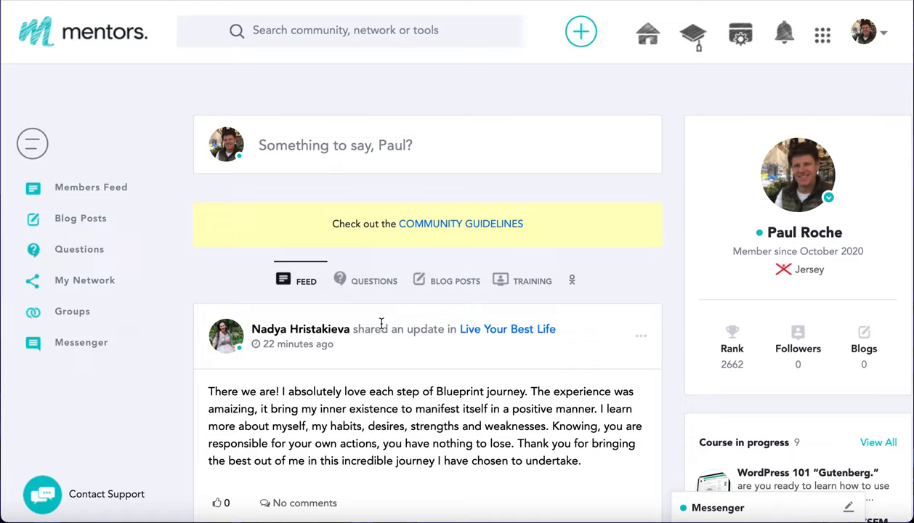
mouse_move(376, 307)
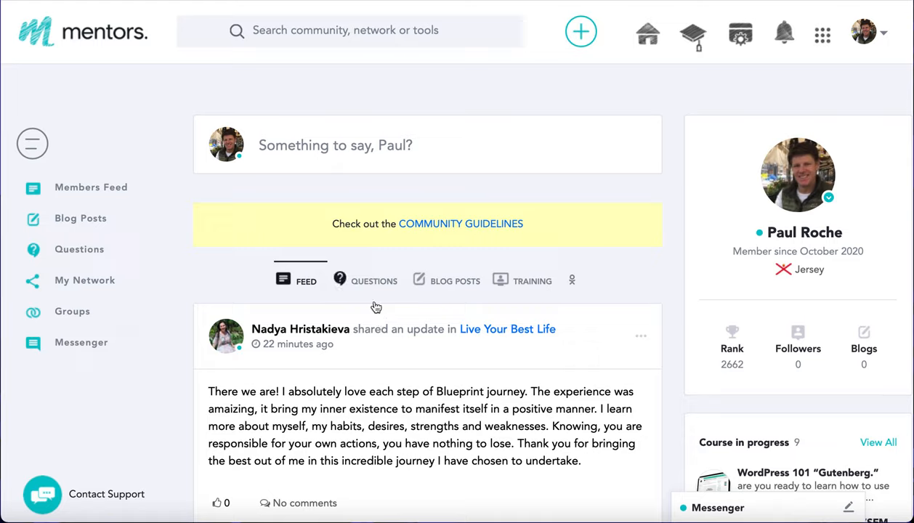
mouse_move(612, 339)
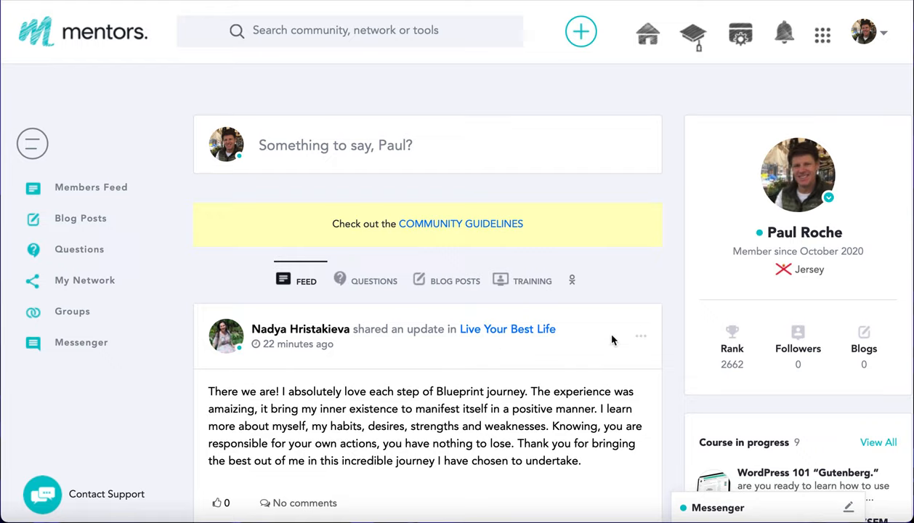
mouse_move(692, 33)
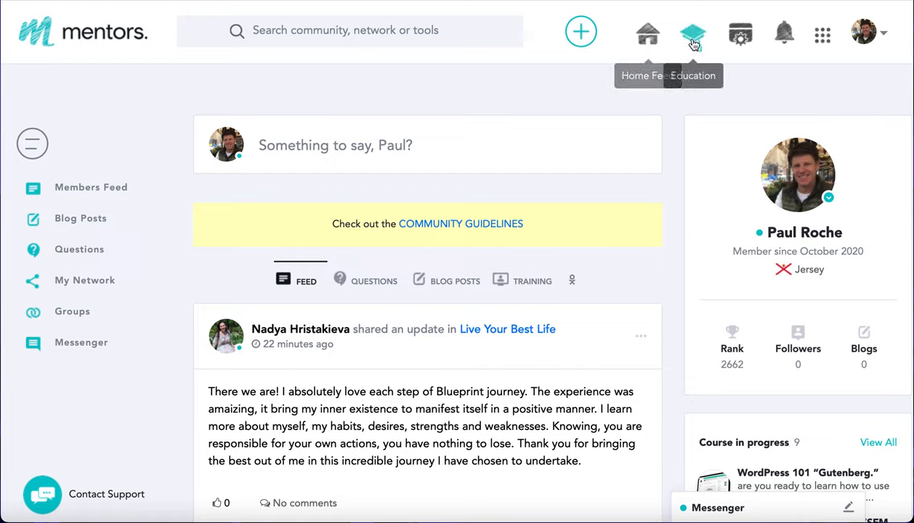
Step: Open All Trainings from the mentors. Education menu
left_click(692, 34)
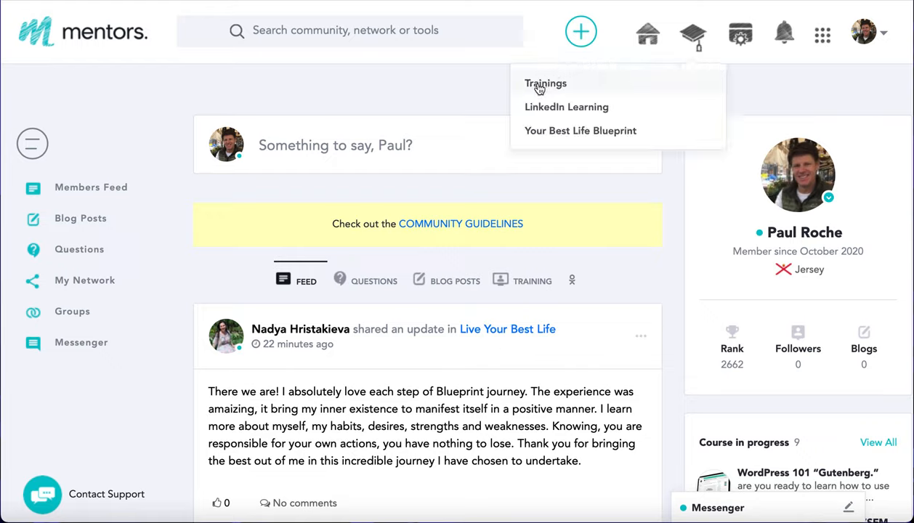
left_click(546, 83)
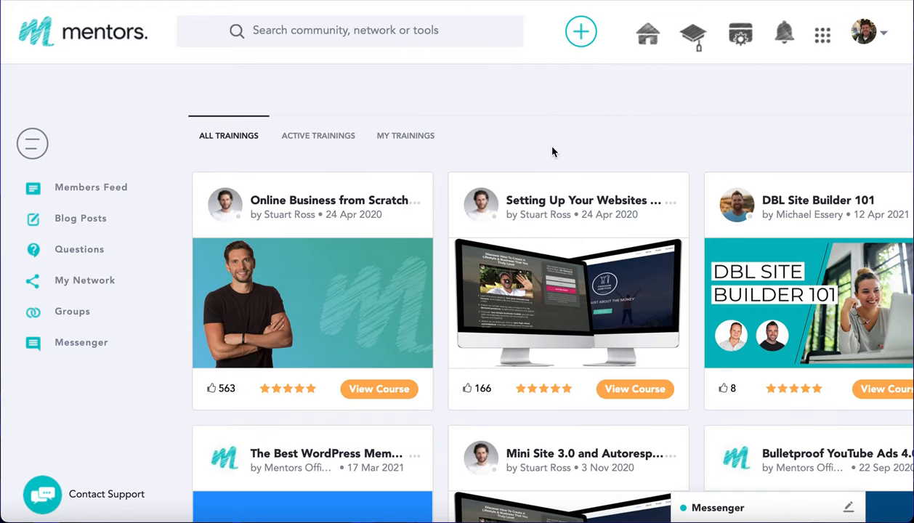
scroll("down", 3)
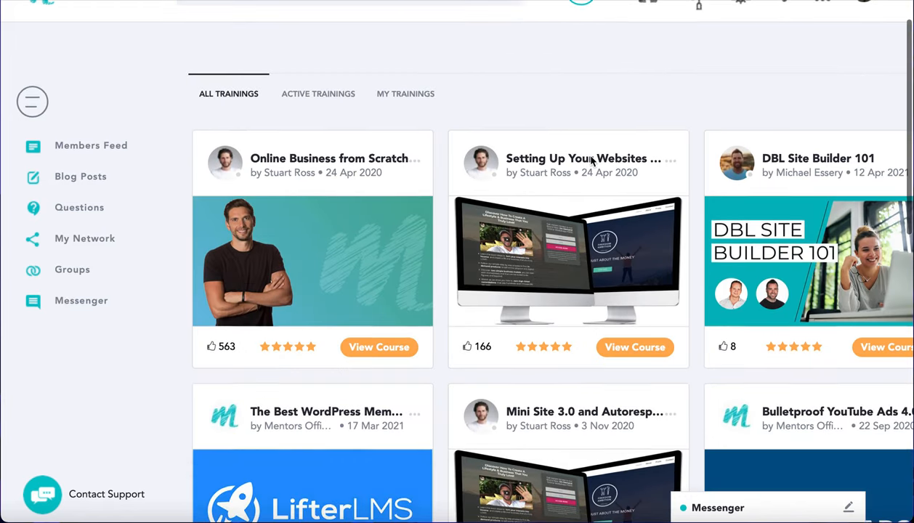
scroll("up", 3)
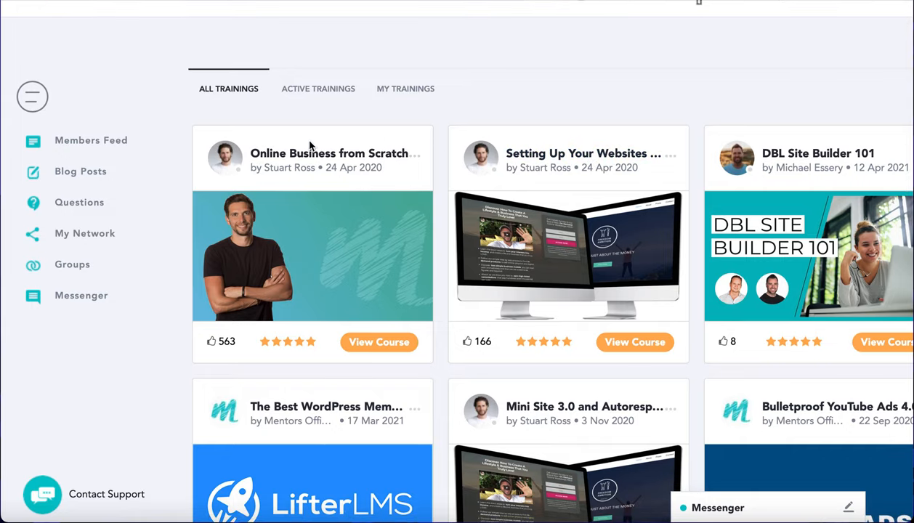
mouse_move(290, 168)
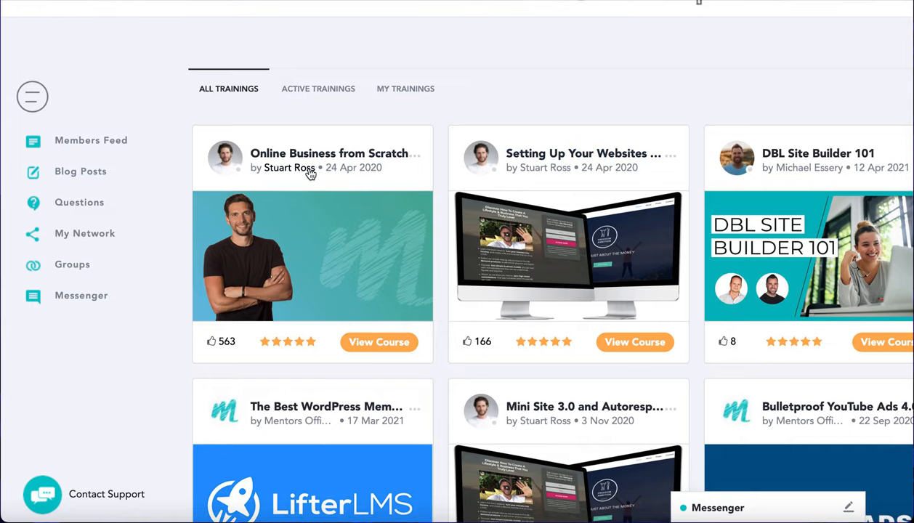
mouse_move(403, 165)
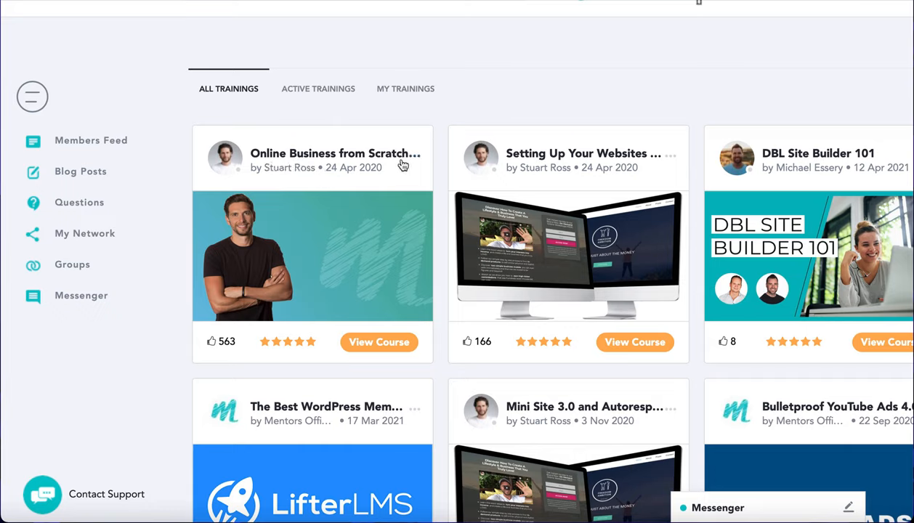
mouse_move(329, 293)
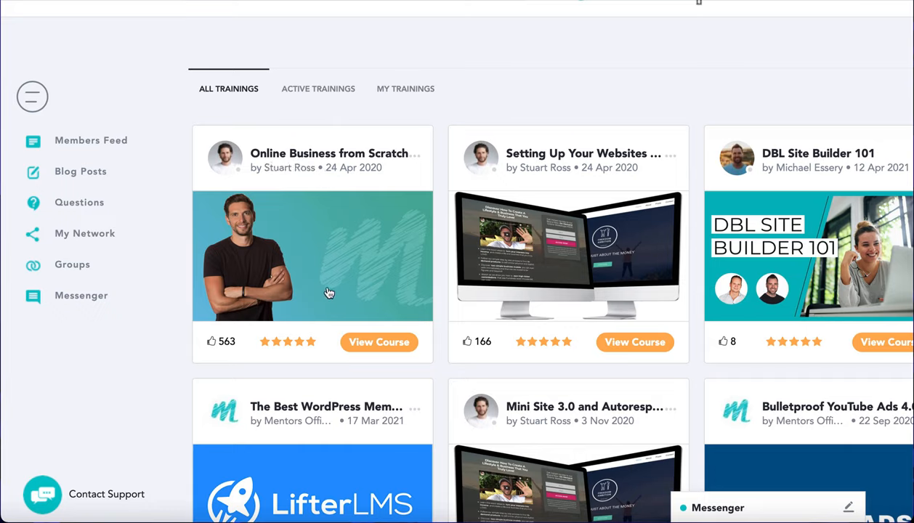
mouse_move(554, 267)
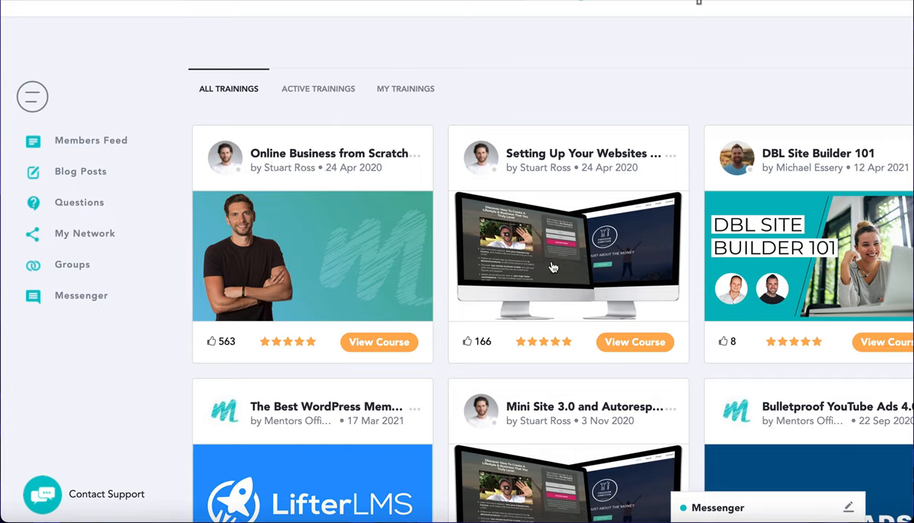
Step: Scroll through the course catalogue down to the Bulletproof ads courses and back up
scroll("down", 3)
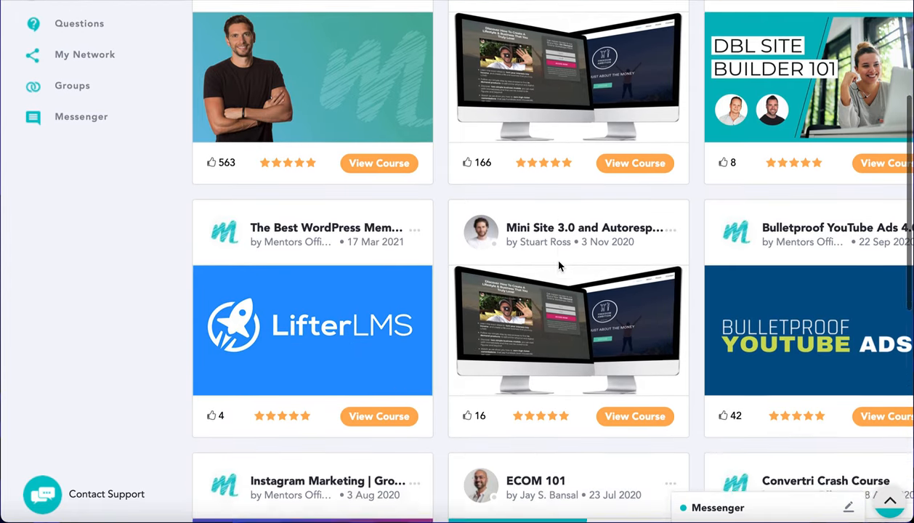
scroll("down", 3)
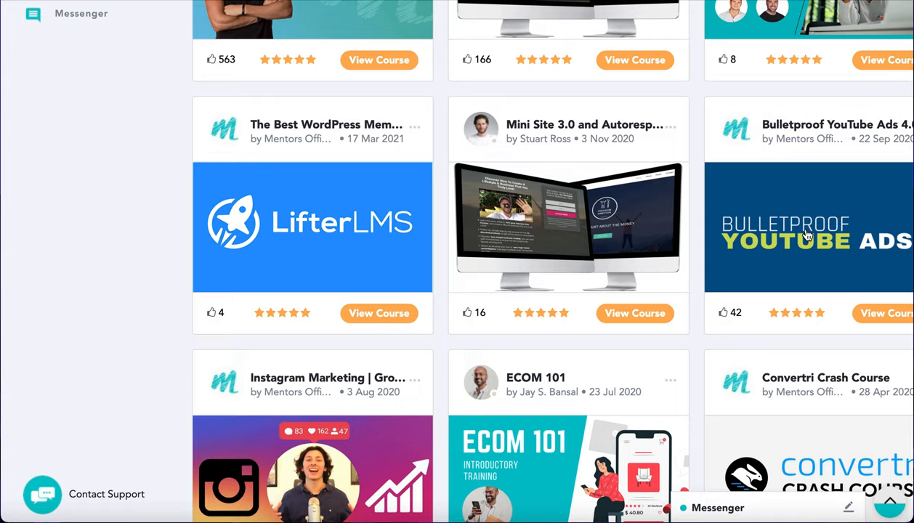
mouse_move(492, 256)
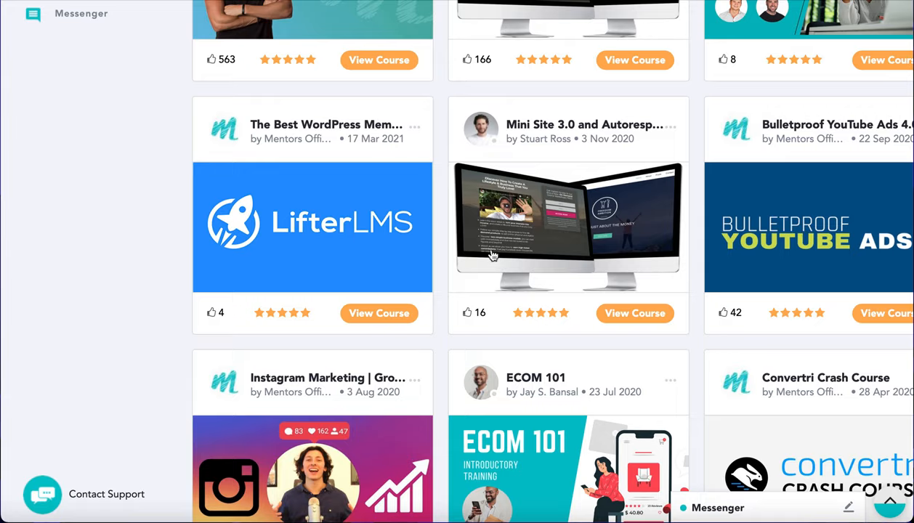
scroll("down", 3)
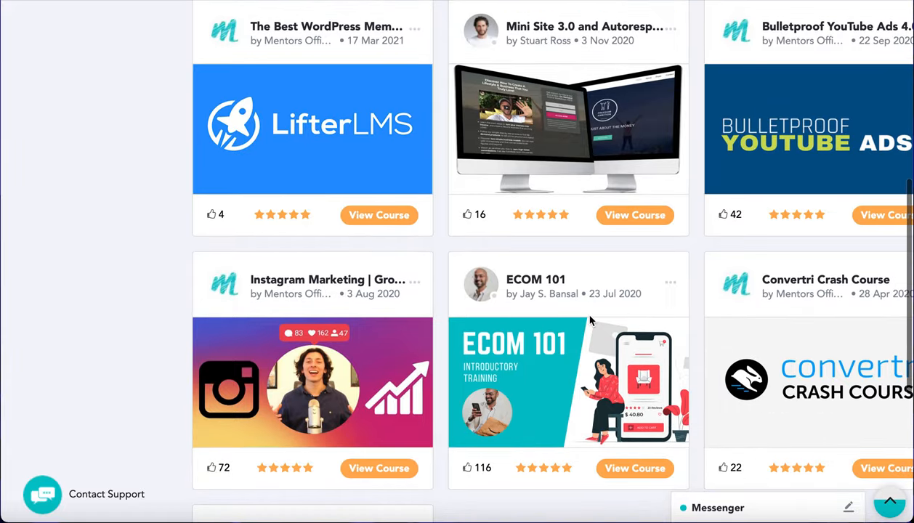
scroll("down", 3)
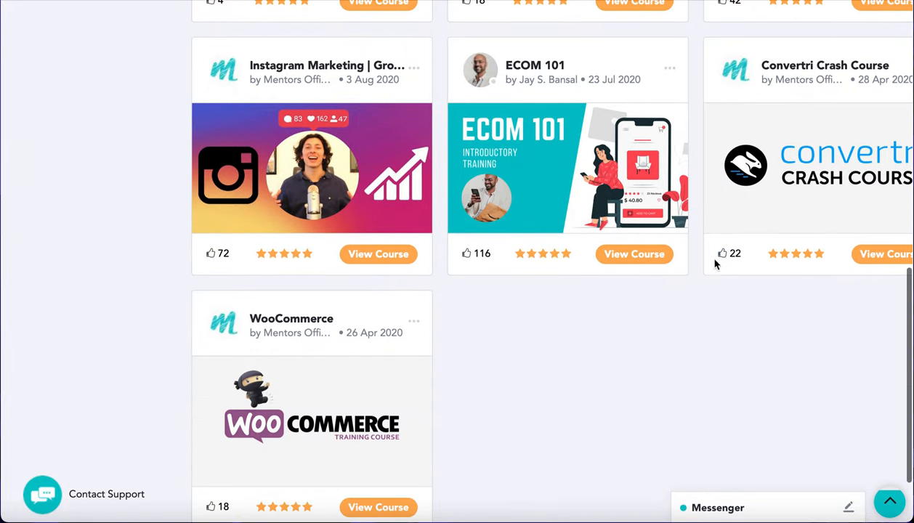
scroll("down", 3)
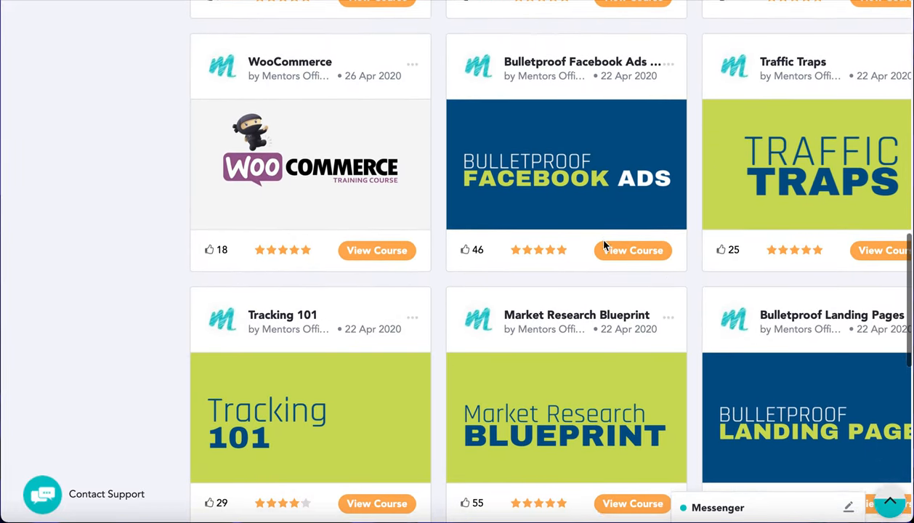
scroll("down", 3)
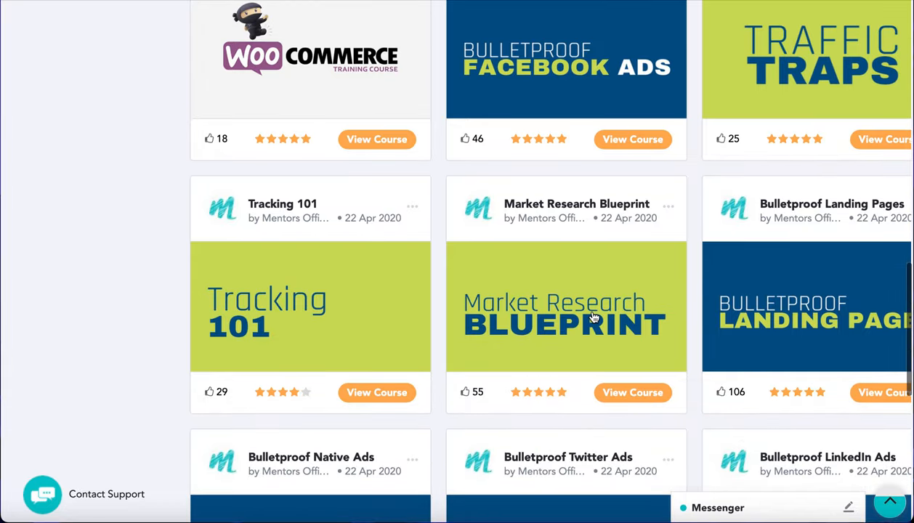
scroll("down", 3)
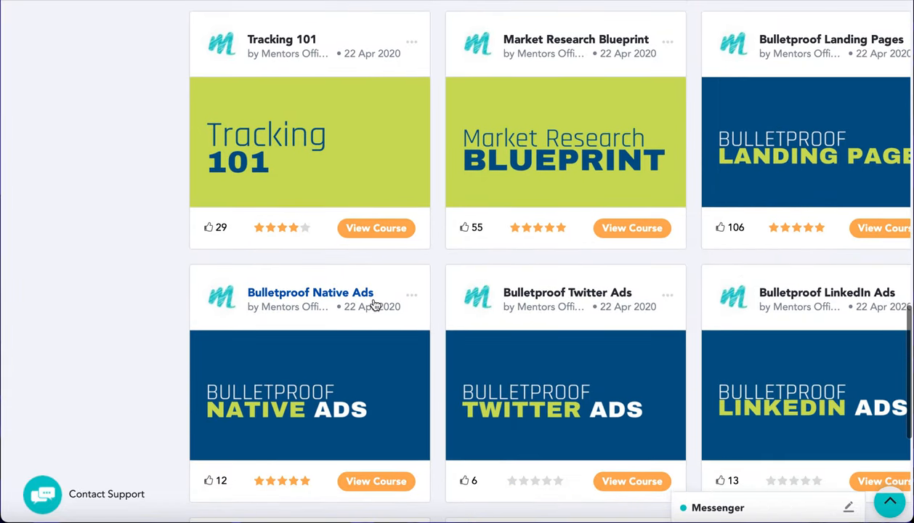
scroll("down", 3)
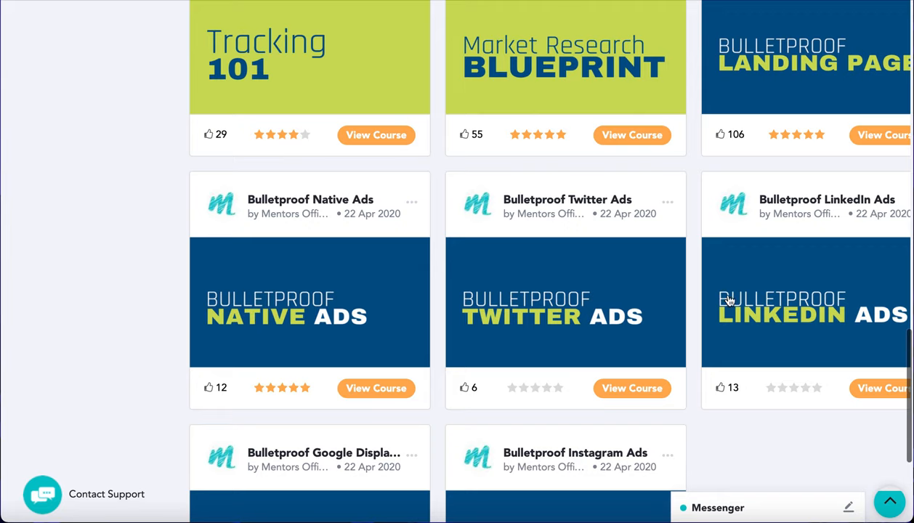
scroll("down", 3)
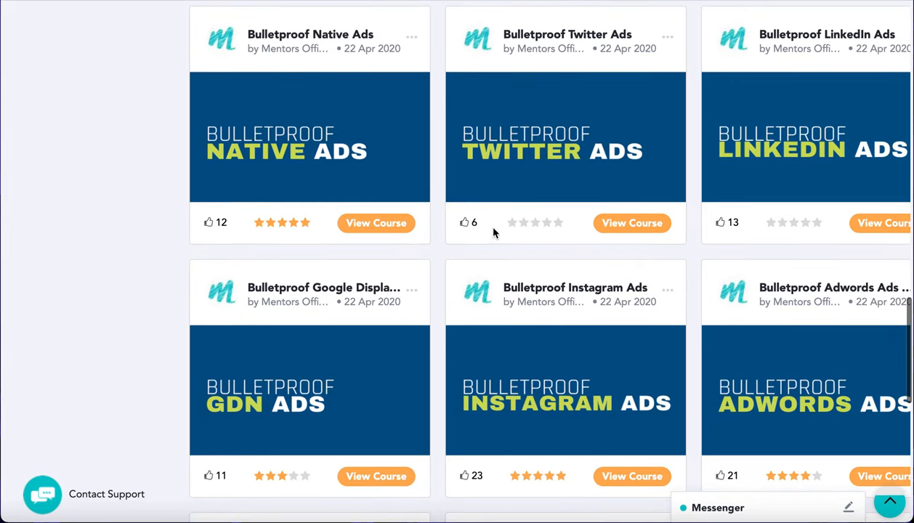
scroll("down", 3)
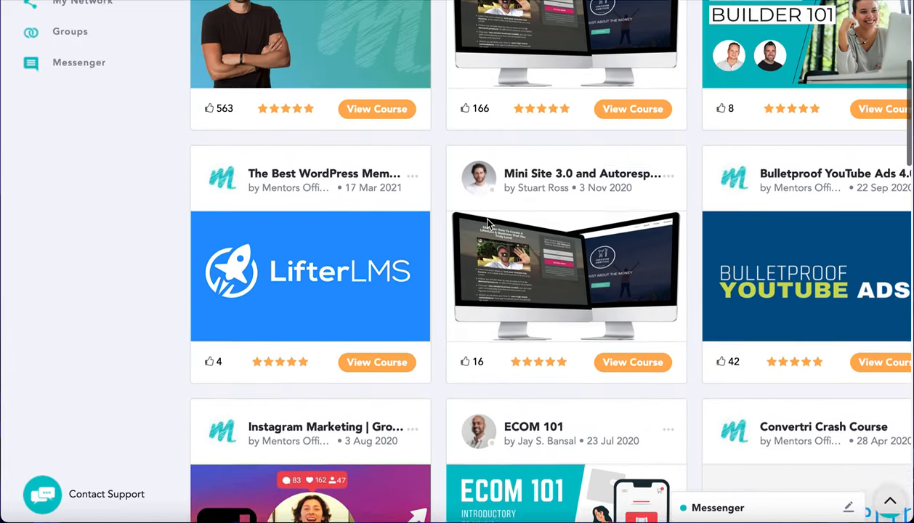
scroll("up", 3)
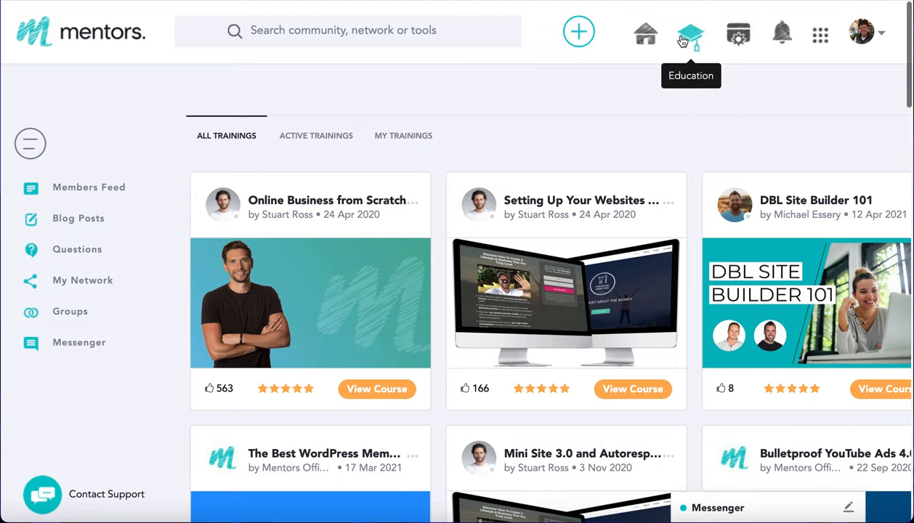
mouse_move(738, 34)
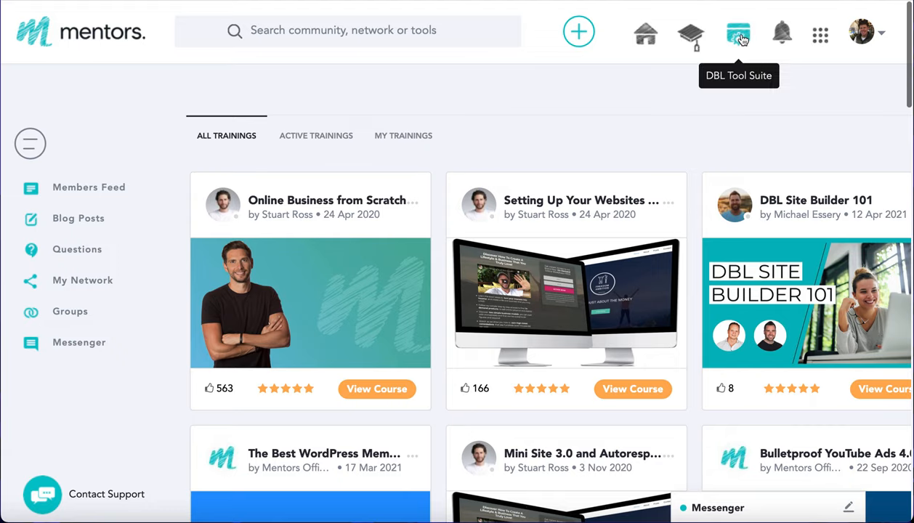
Step: Auto-login to paulrocheonline.com's WordPress admin from DBL Tool Suite's My Sites page
left_click(738, 34)
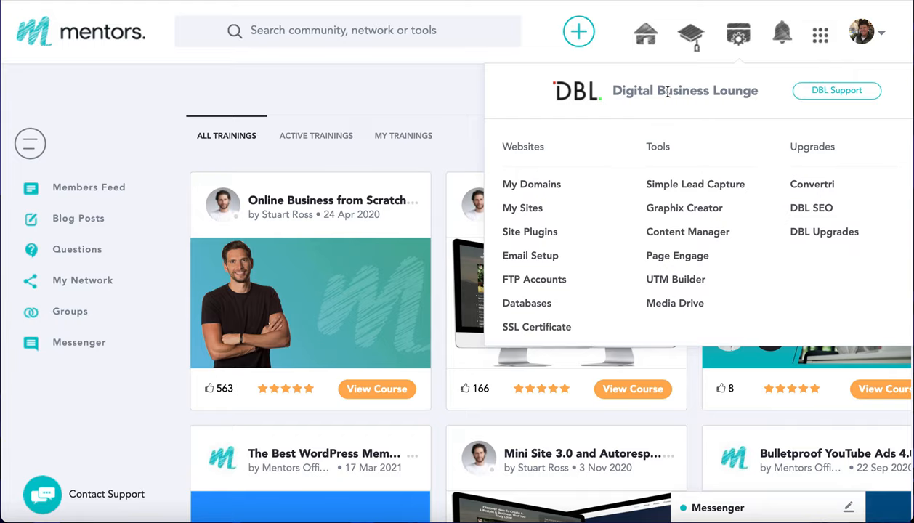
mouse_move(691, 153)
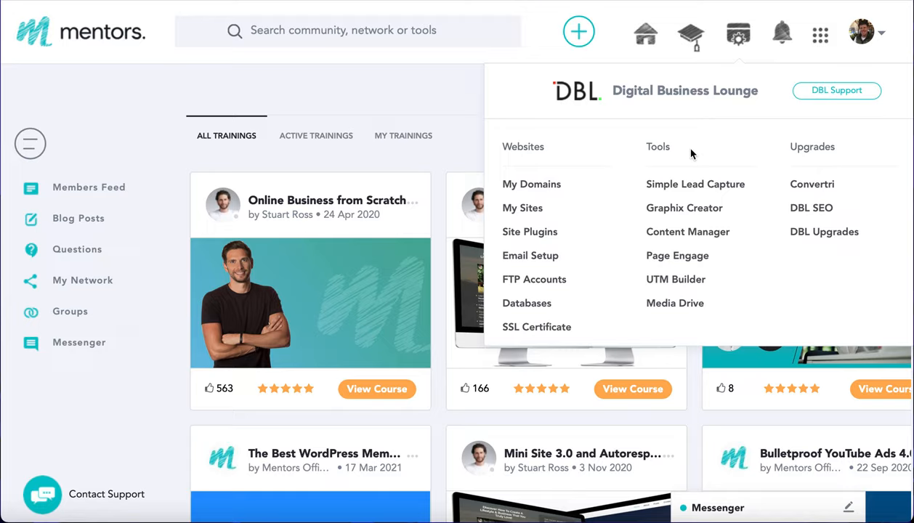
mouse_move(522, 208)
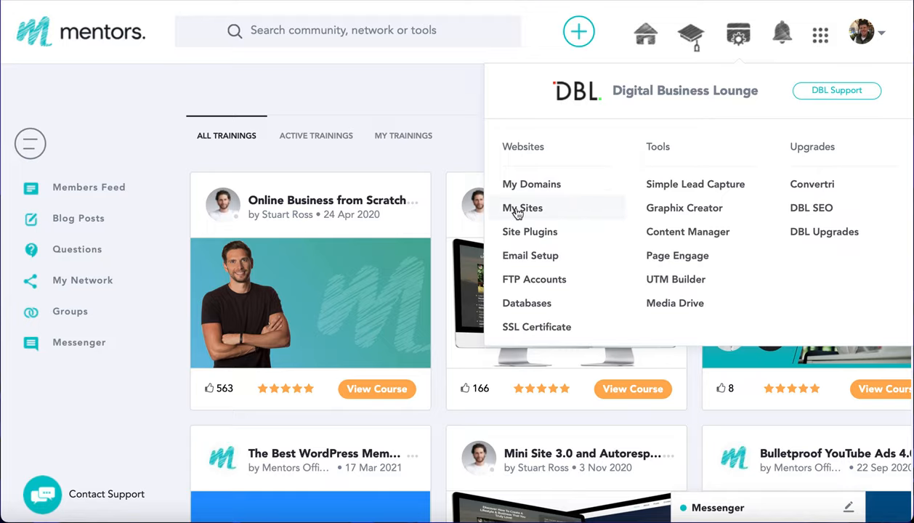
left_click(522, 208)
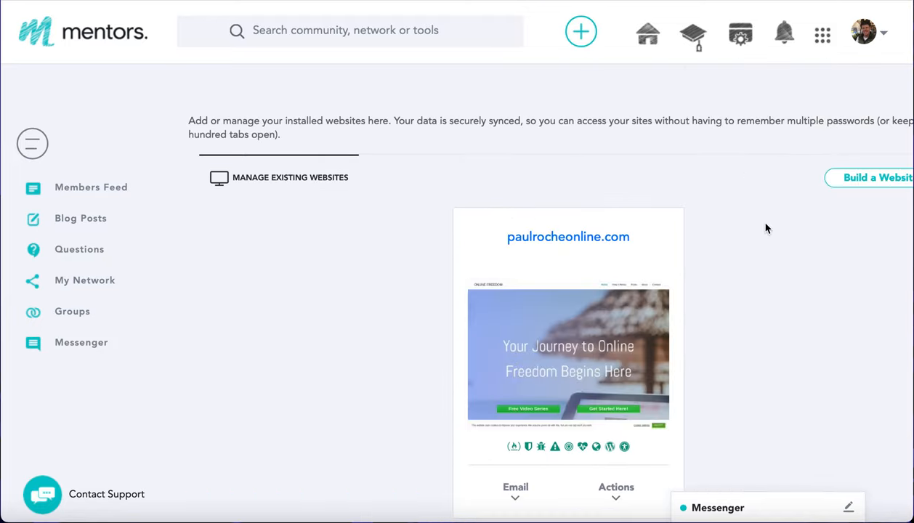
left_click(615, 486)
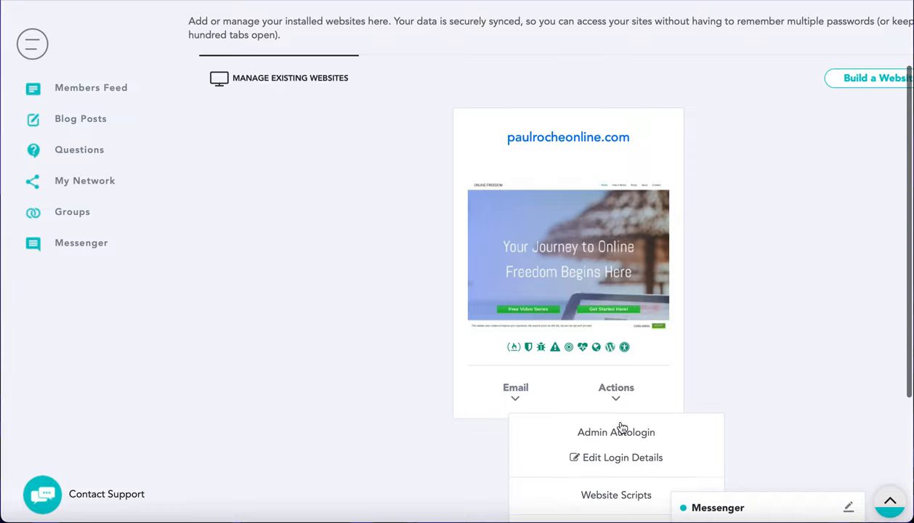
left_click(617, 432)
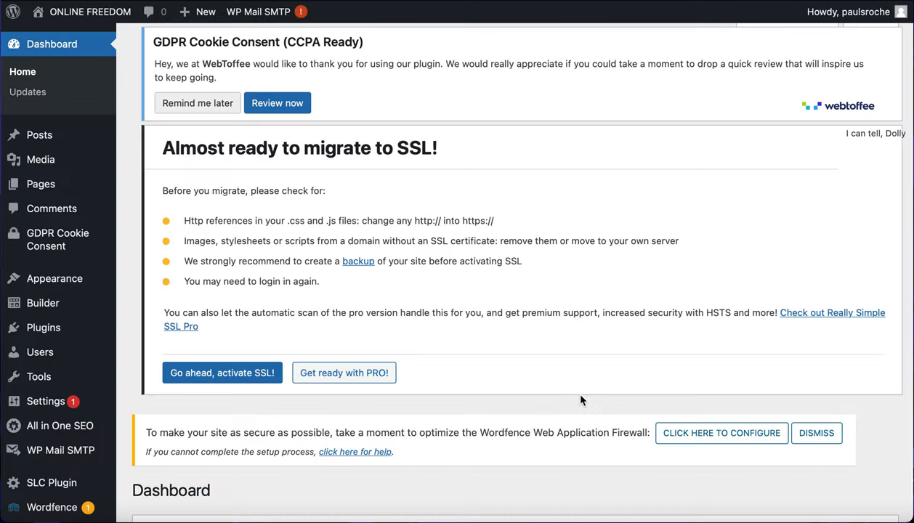
Step: Scroll the dashboard to the top to see the Wordfence, GDPR Cookie Consent and SSL notices
scroll("up", 3)
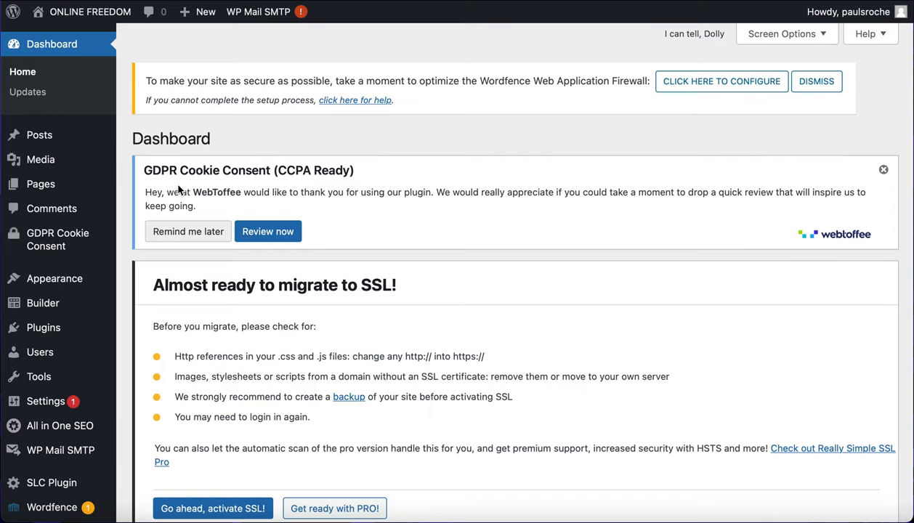
mouse_move(79, 16)
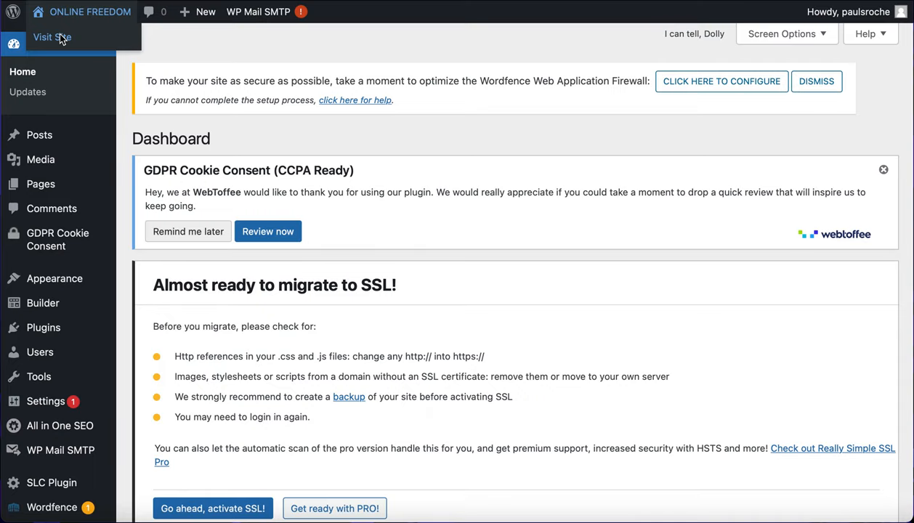
left_click(51, 37)
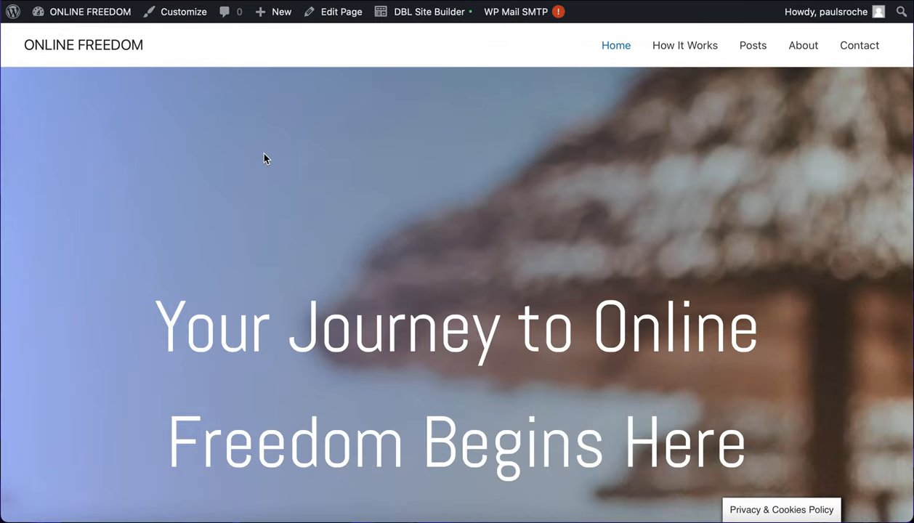
scroll("down", 3)
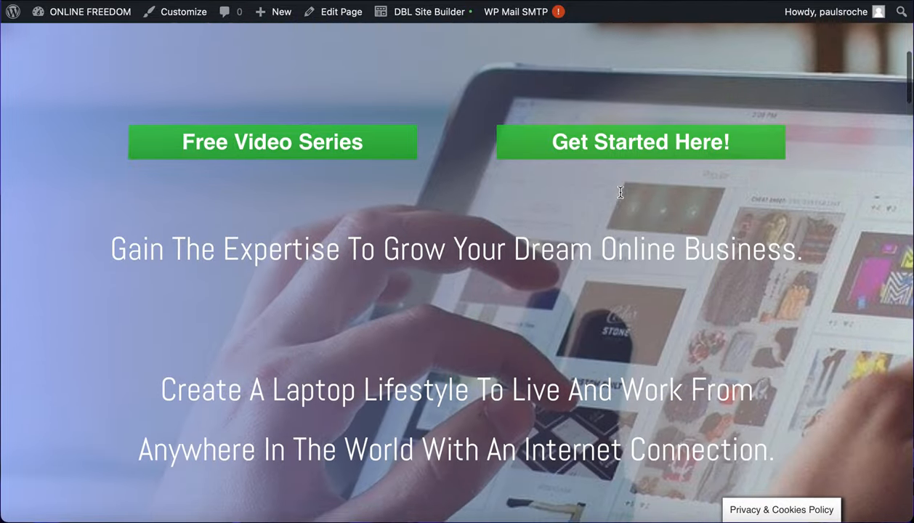
scroll("down", 3)
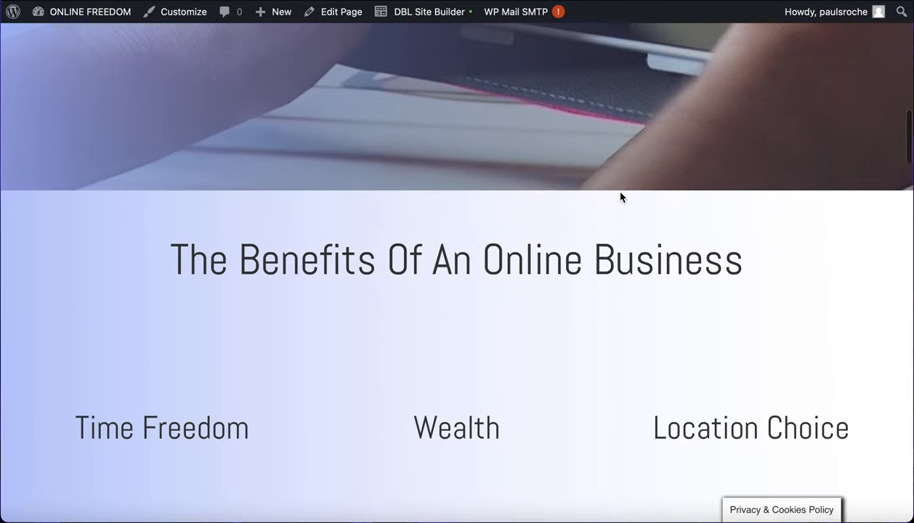
scroll("down", 3)
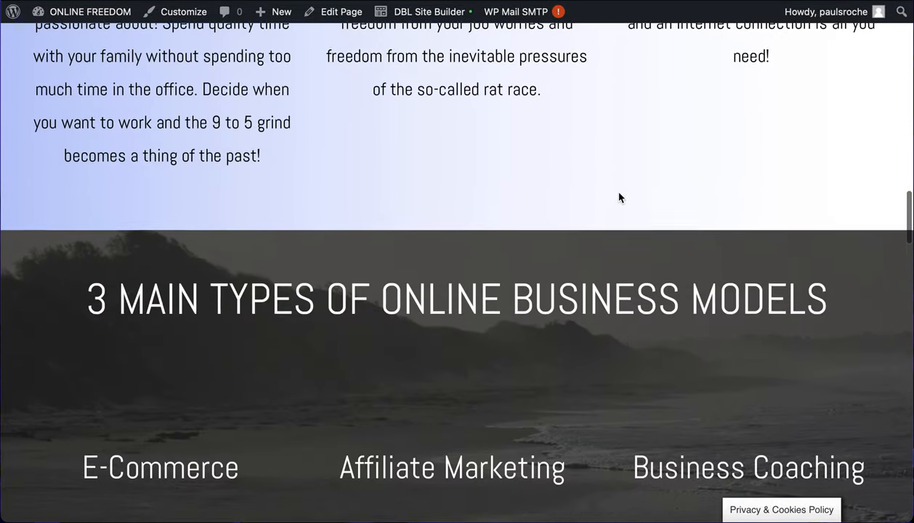
scroll("down", 3)
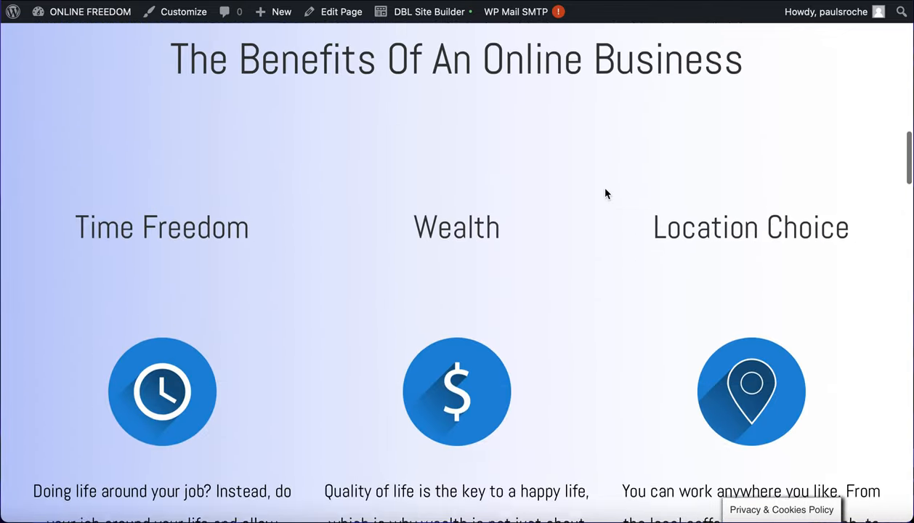
scroll("up", 3)
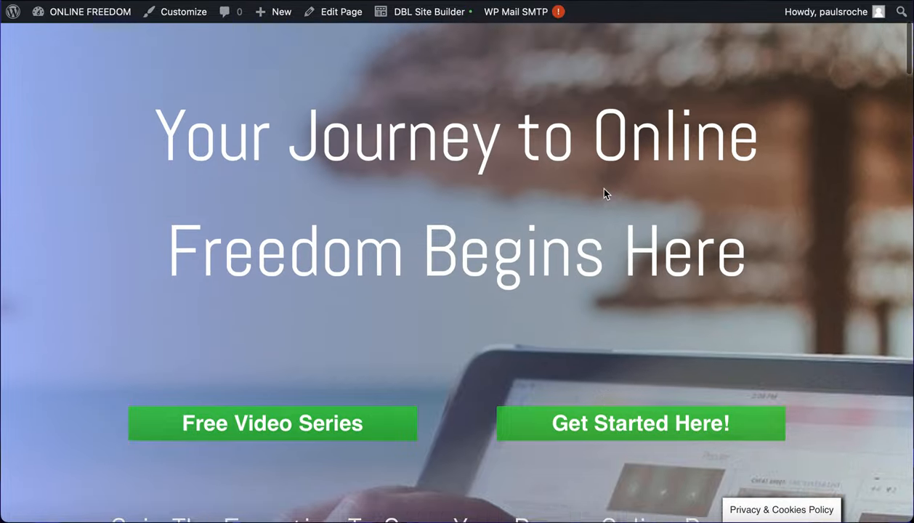
scroll("down", 3)
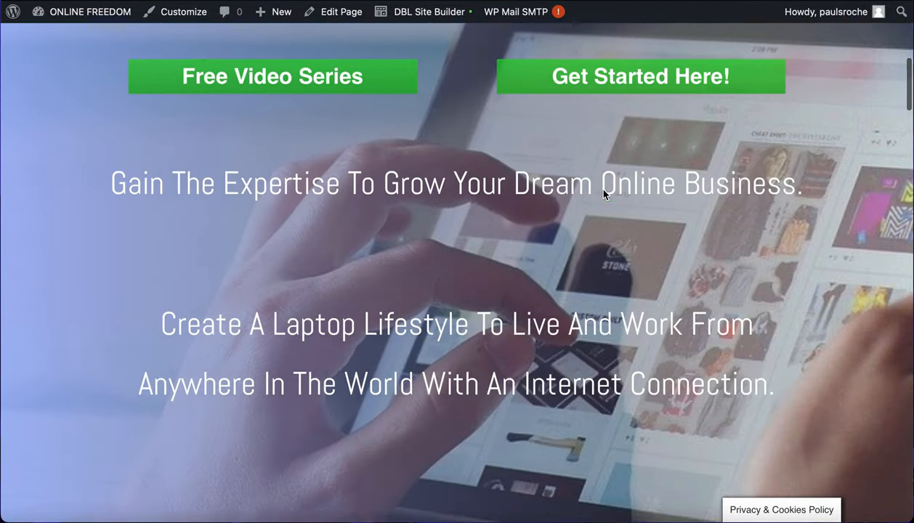
scroll("down", 3)
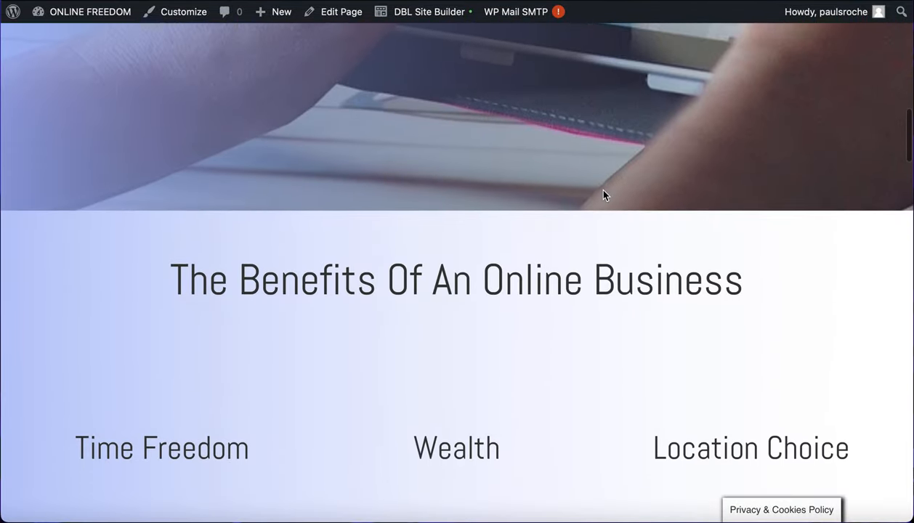
scroll("down", 3)
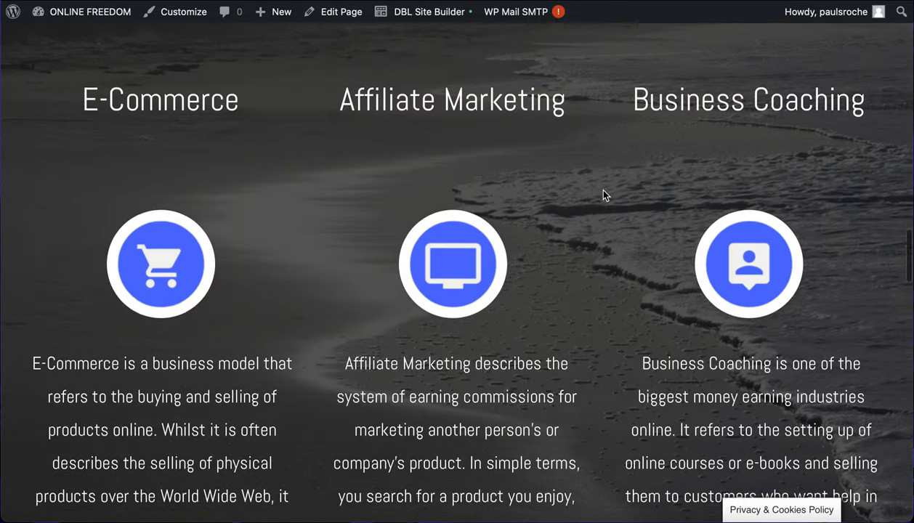
scroll("down", 3)
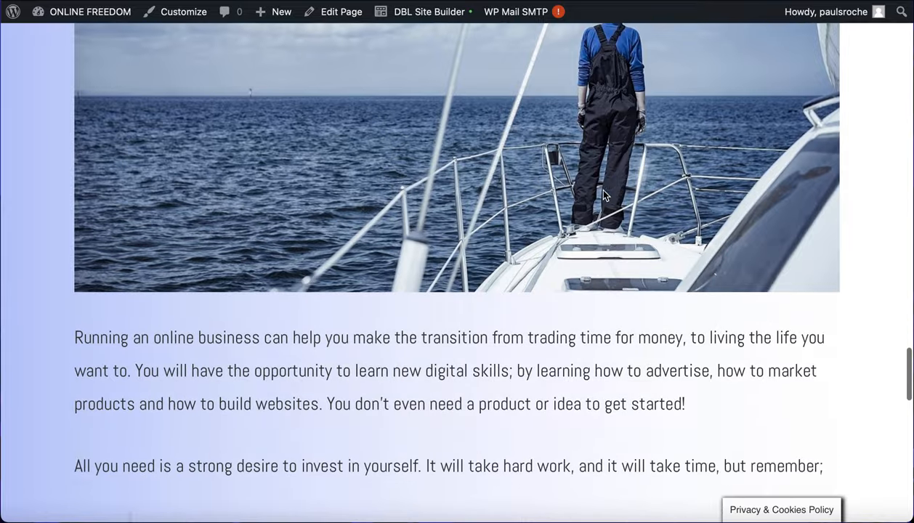
scroll("down", 3)
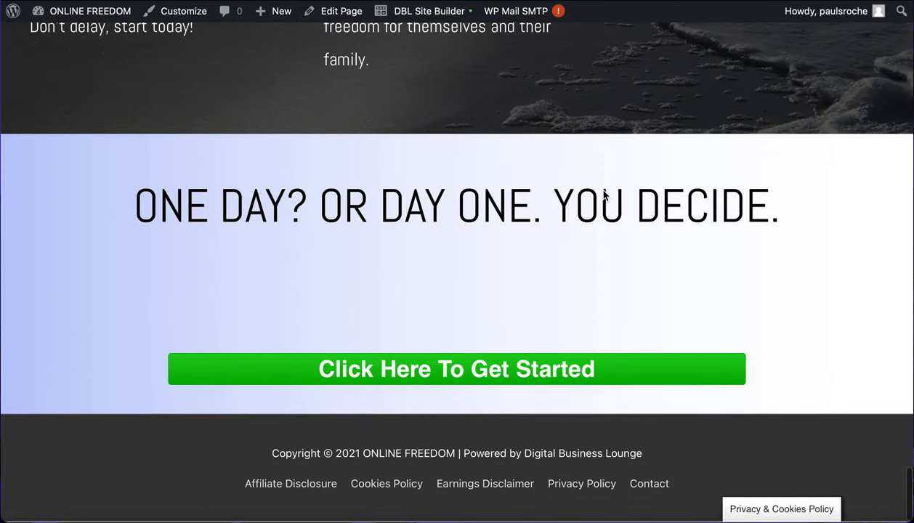
scroll("up", 3)
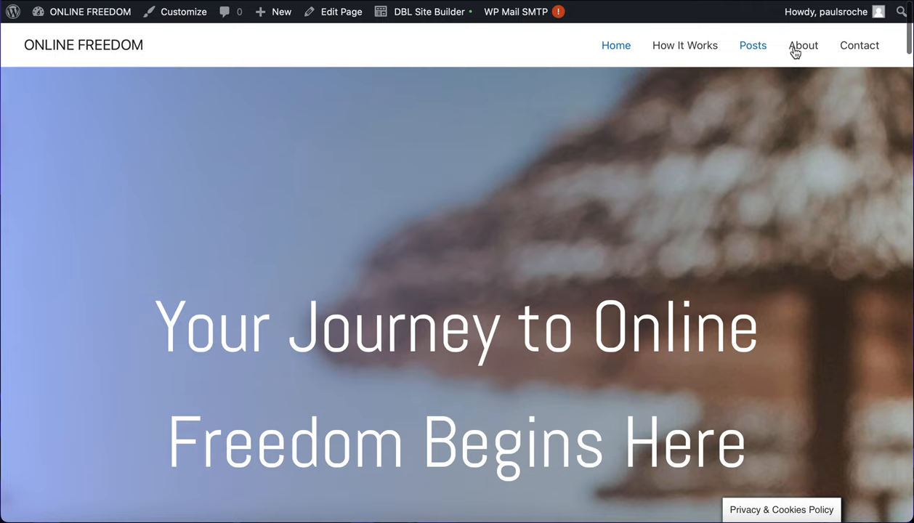
Step: Browse ONLINE FREEDOM's Posts and About pages, ending on the Contact message form
left_click(753, 45)
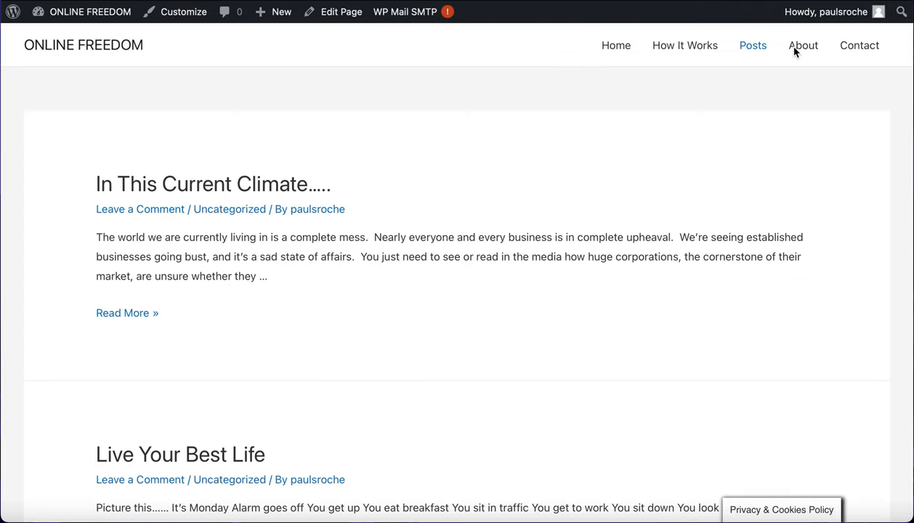
mouse_move(681, 133)
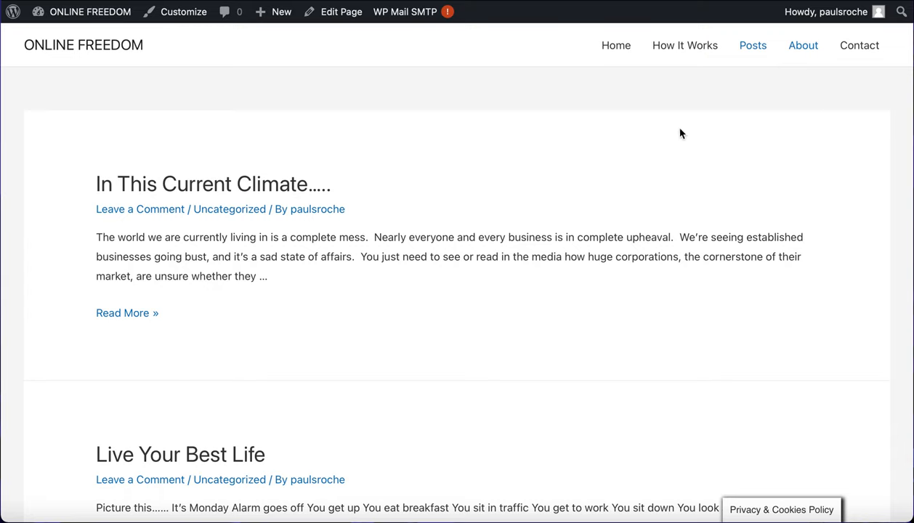
left_click(803, 45)
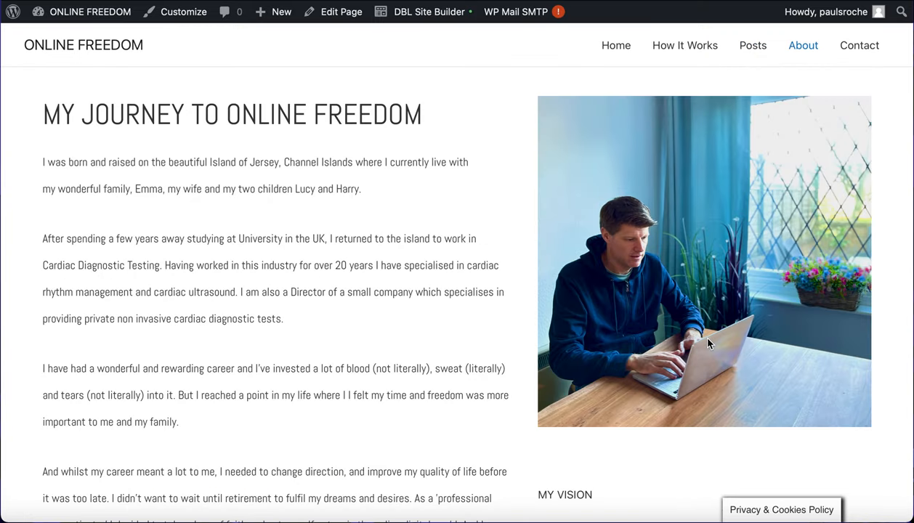
scroll("down", 3)
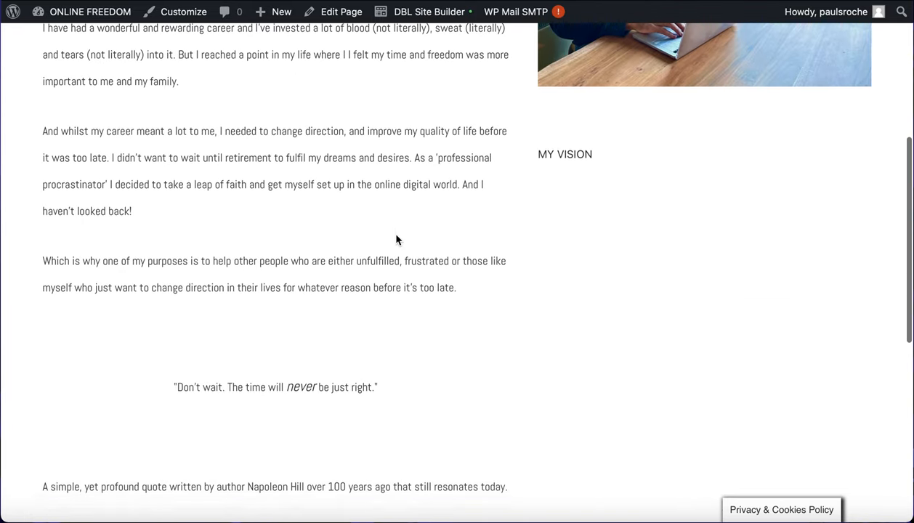
scroll("down", 3)
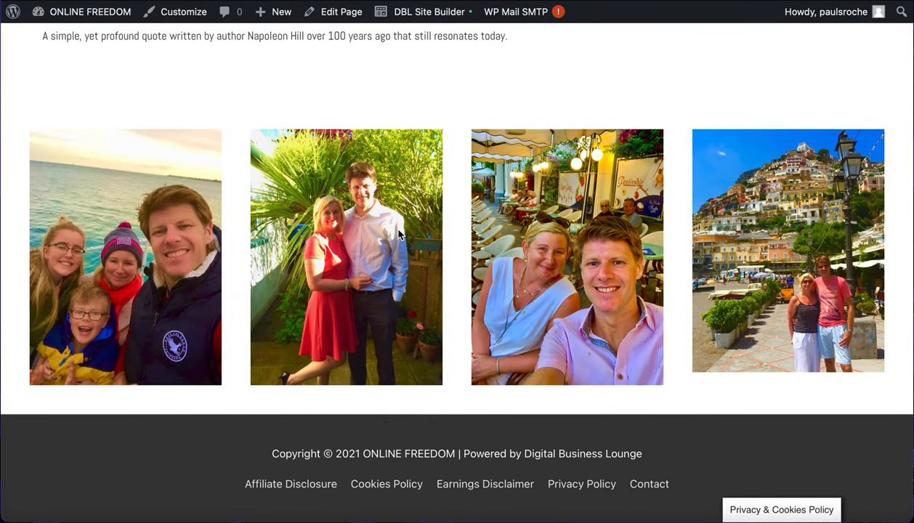
left_click(803, 46)
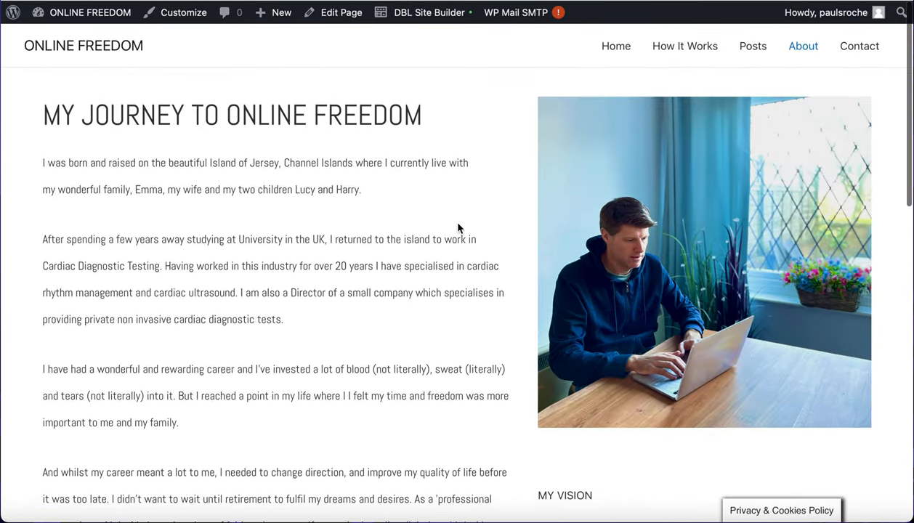
mouse_move(859, 45)
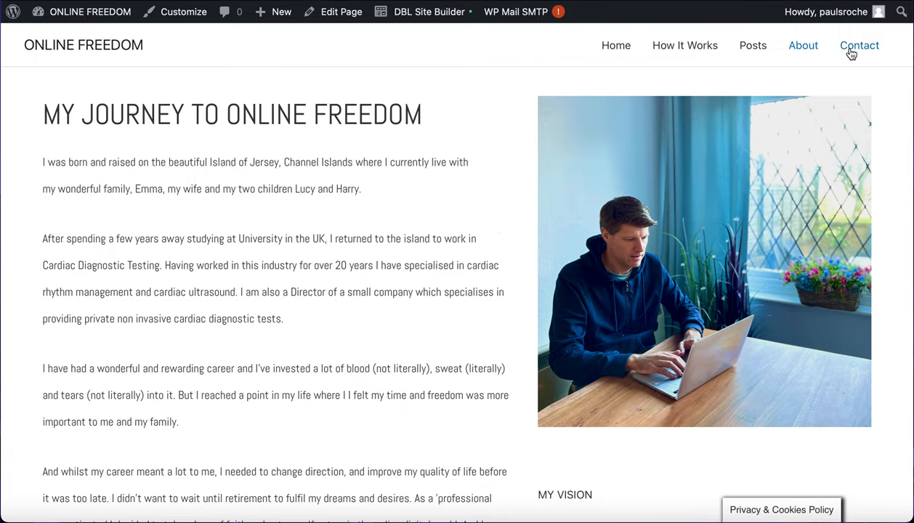
left_click(859, 45)
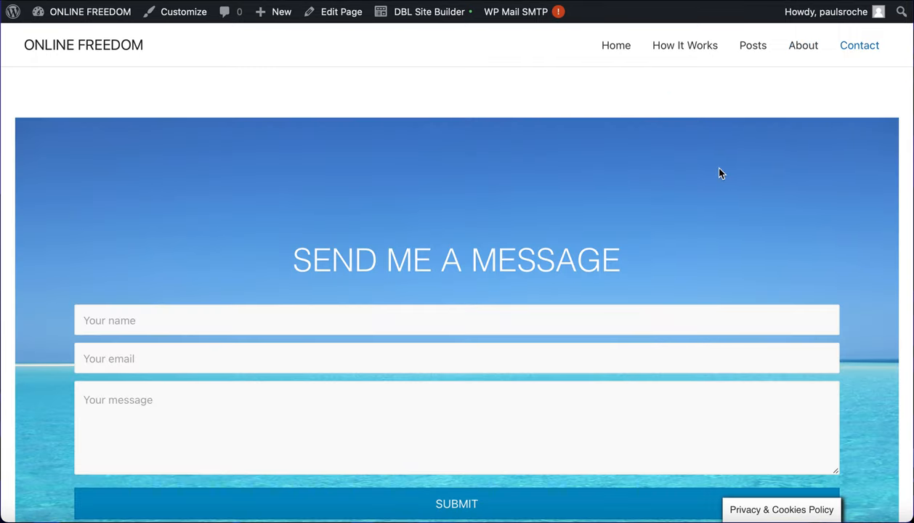
mouse_move(685, 45)
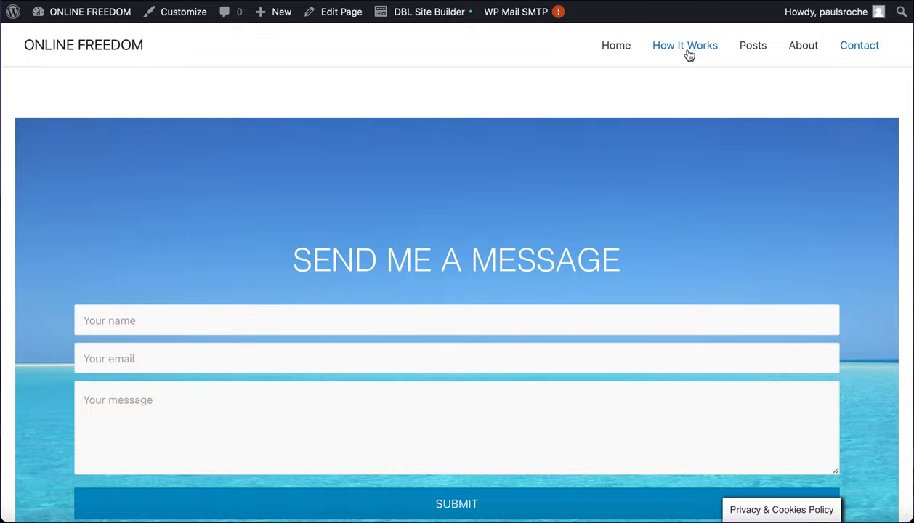
mouse_move(688, 55)
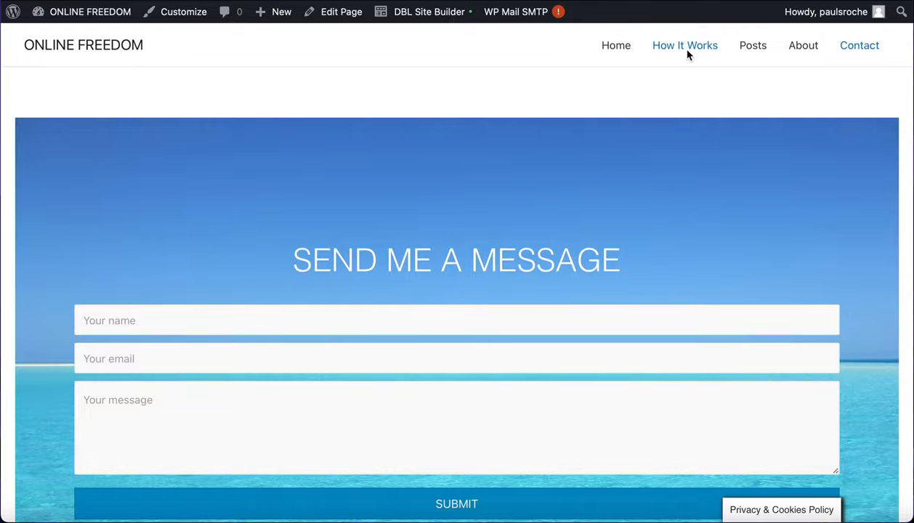
Step: Scroll through the All-In Package program details on the How It Works page
left_click(684, 45)
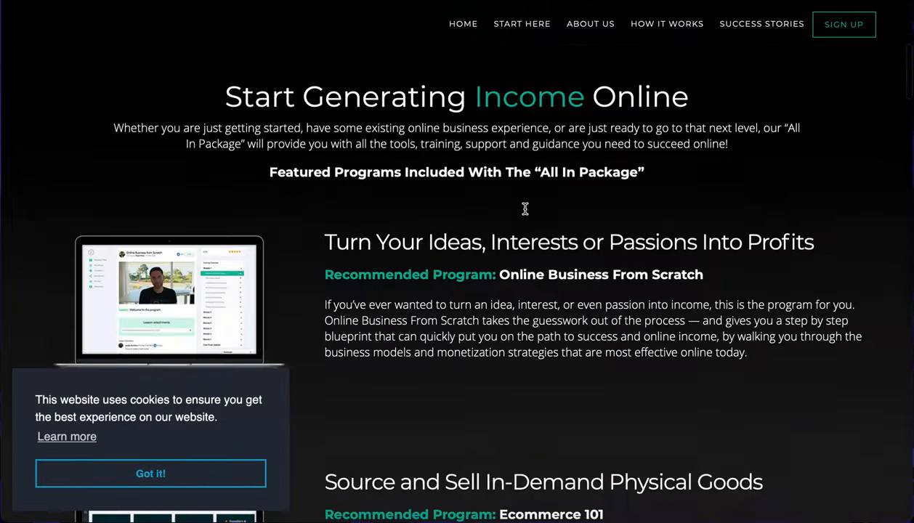
scroll("down", 3)
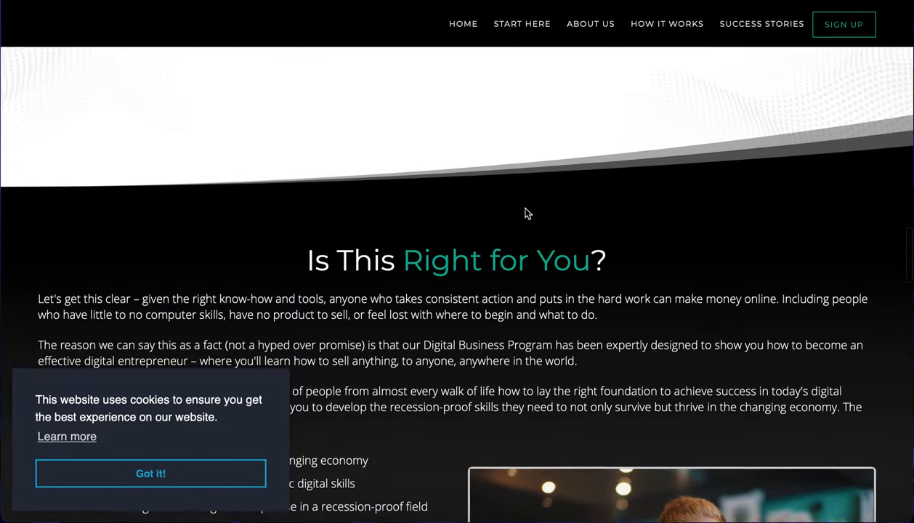
scroll("down", 3)
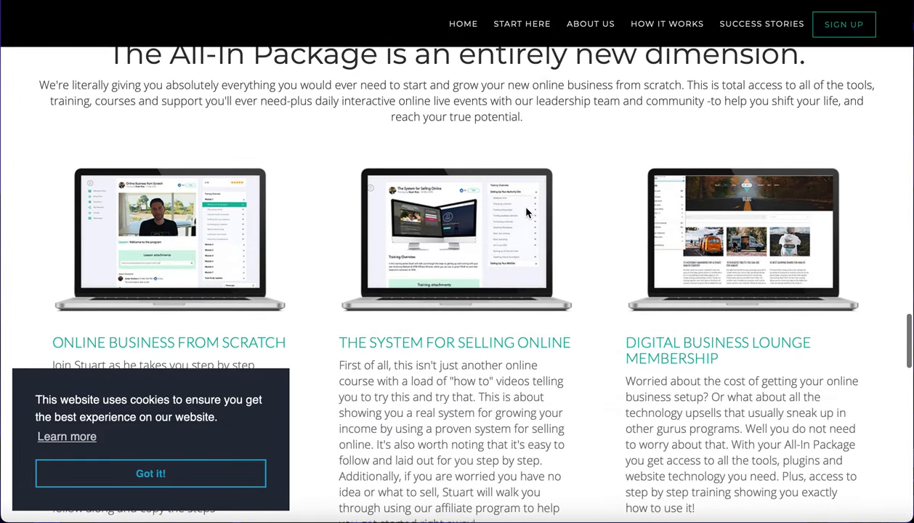
scroll("up", 3)
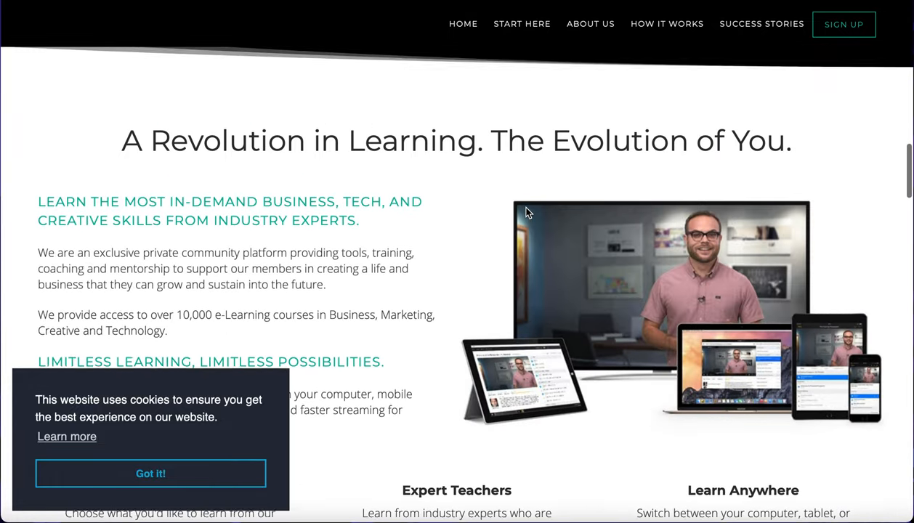
scroll("down", 3)
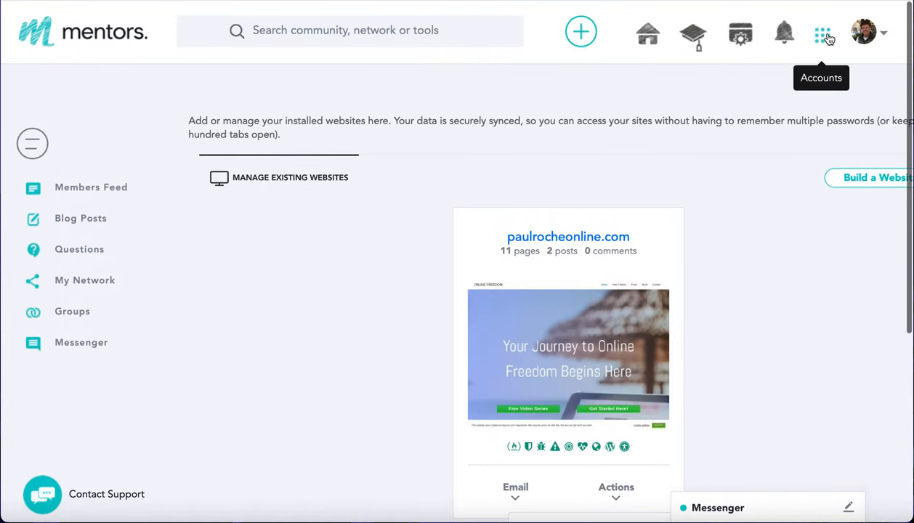
mouse_move(754, 232)
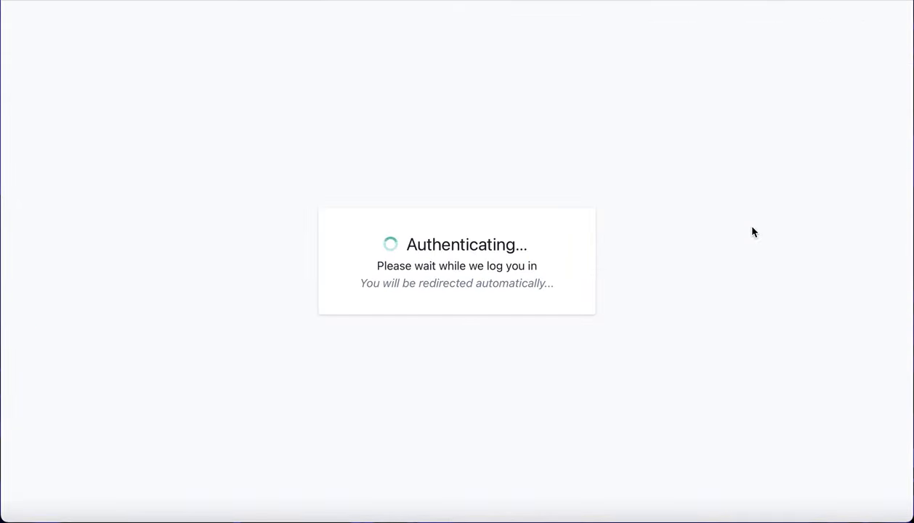
mouse_move(408, 173)
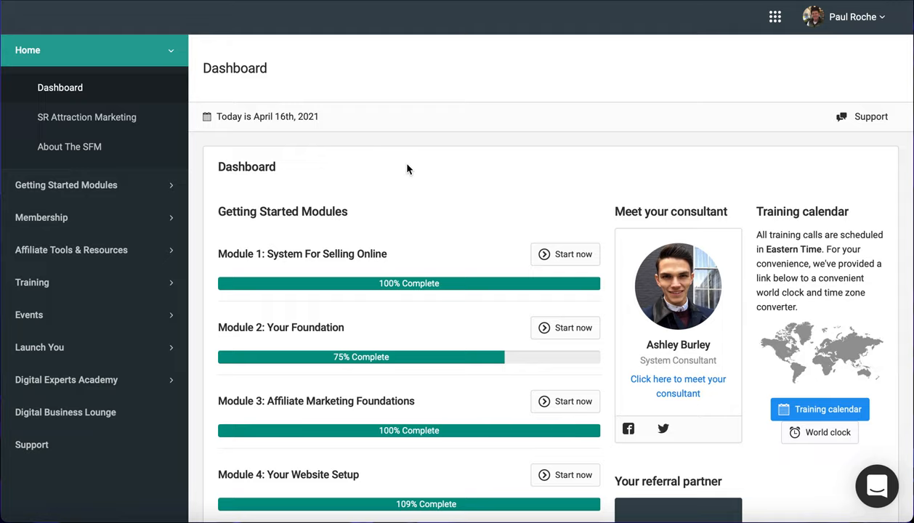
scroll("down", 3)
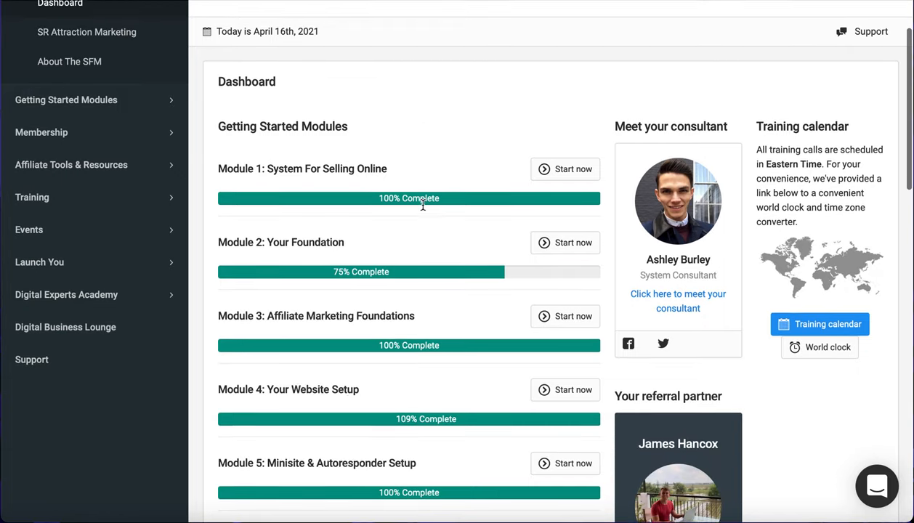
scroll("down", 3)
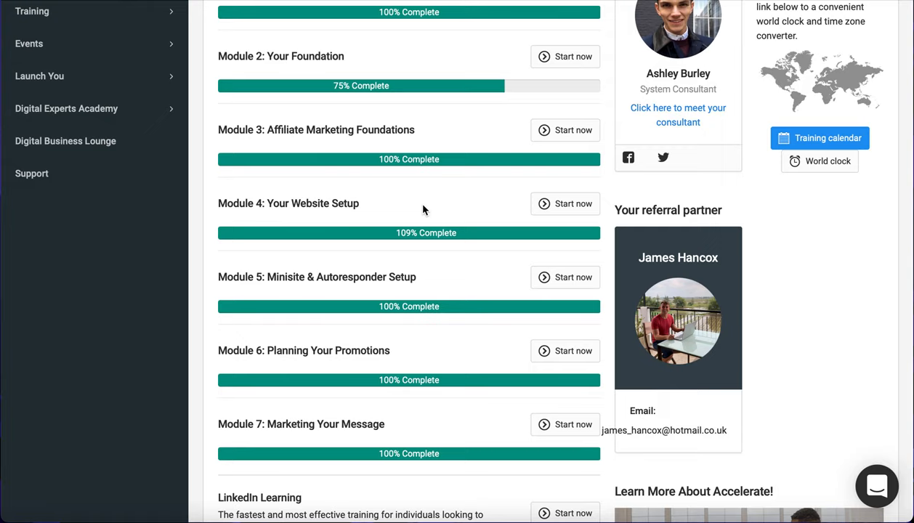
scroll("down", 3)
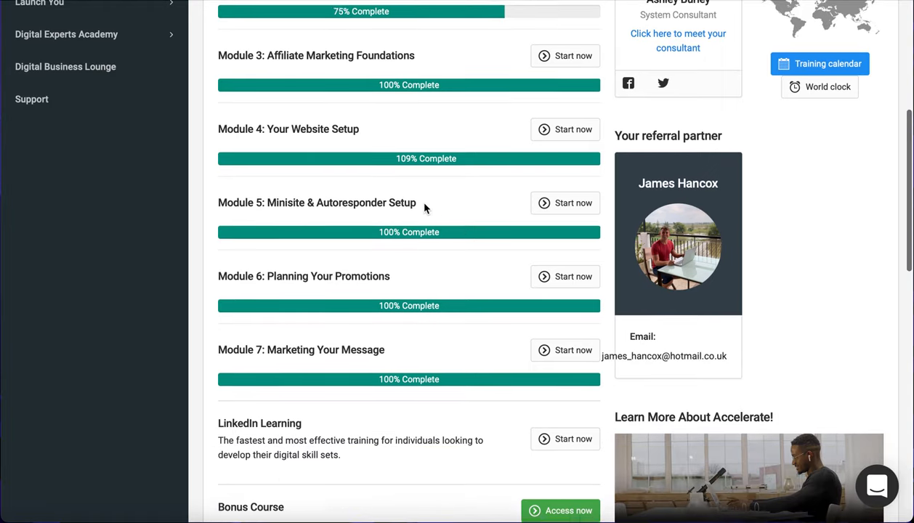
scroll("down", 3)
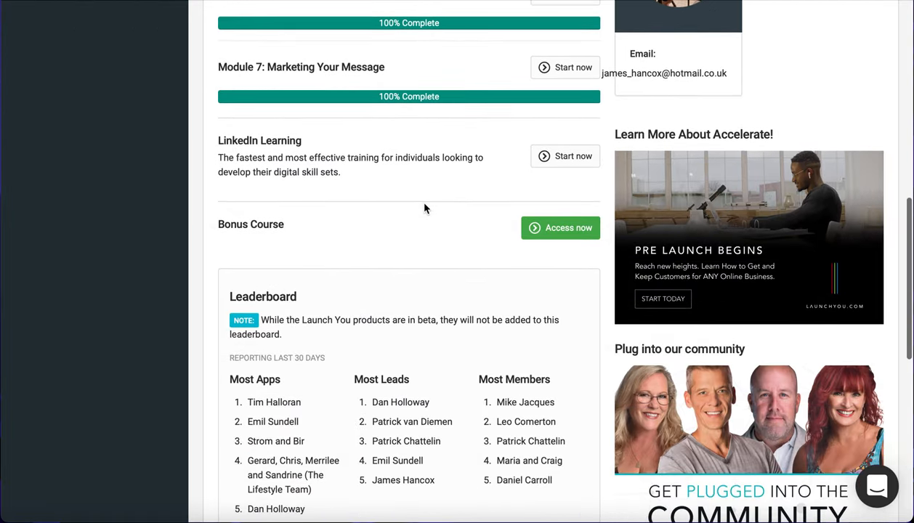
scroll("down", 3)
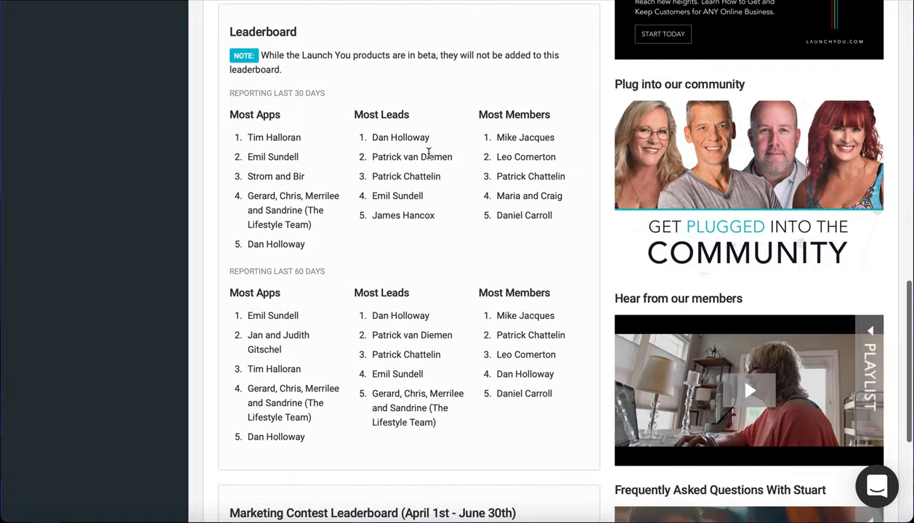